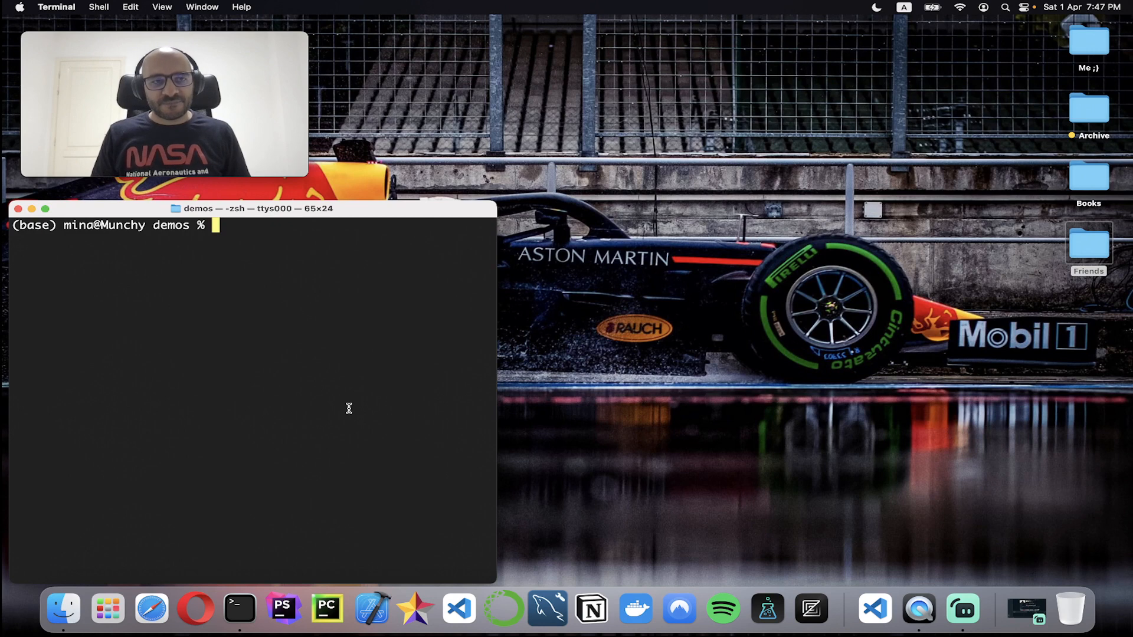
Create the minigrep library package with cargo, cd into it and launch the editor with code
{"action": "type", "text": "cargo new"}
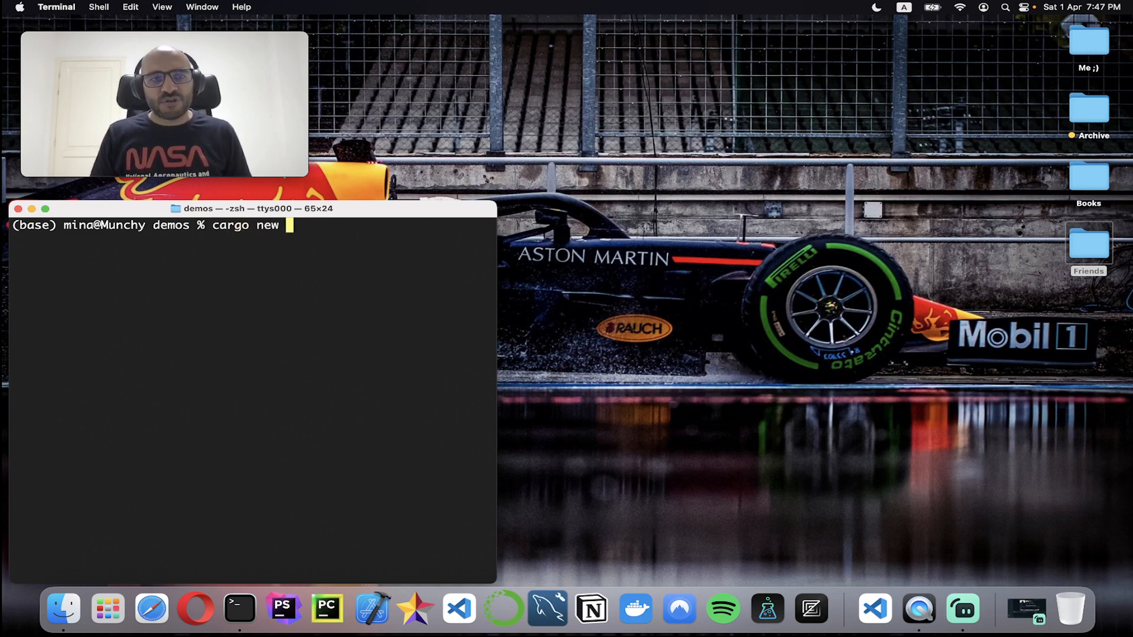
{"action": "type", "text": "minigrep --lib"}
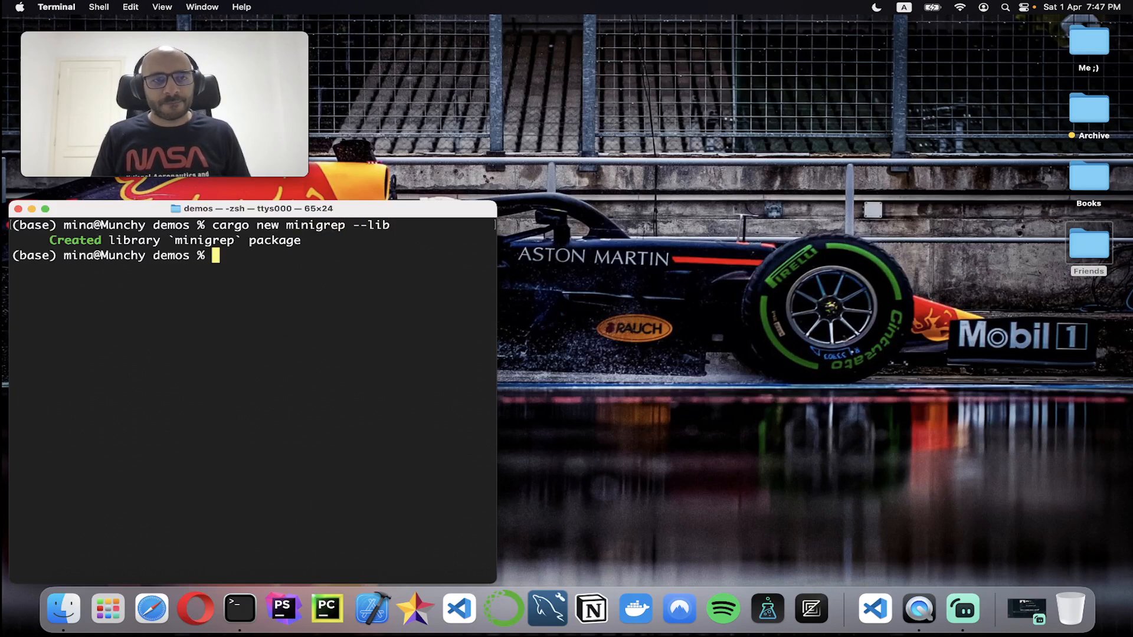
{"action": "type", "text": "cde"}
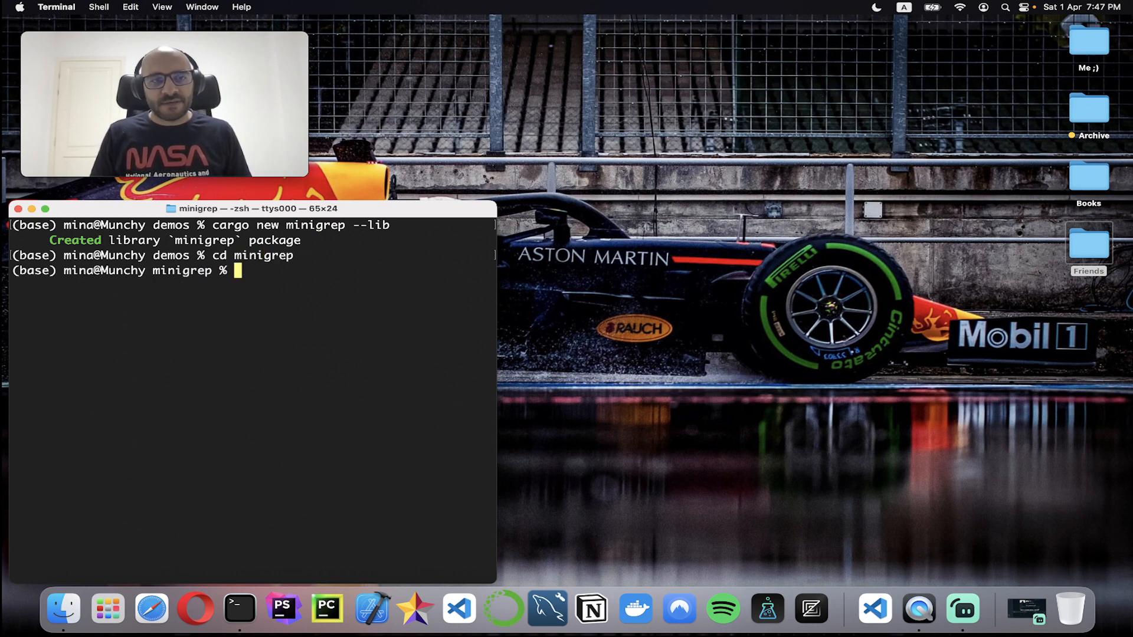
{"action": "type", "text": "code ."}
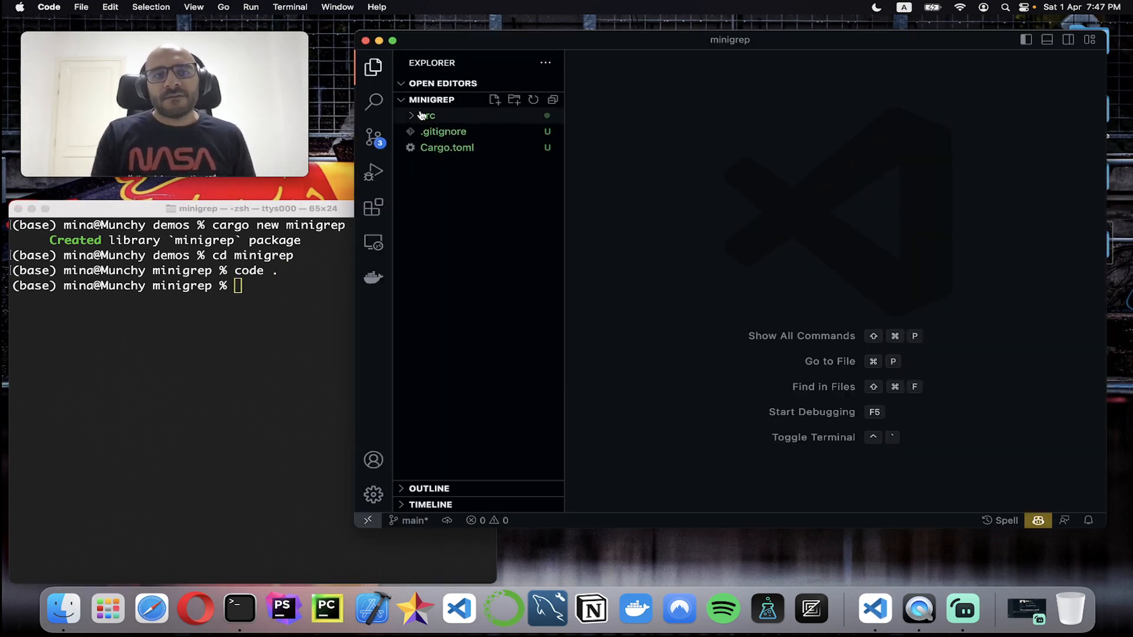
Add src/main.rs with fn main() printing Hello, run it, then empty the body
{"action": "left_click", "coordinate": [427, 115]}
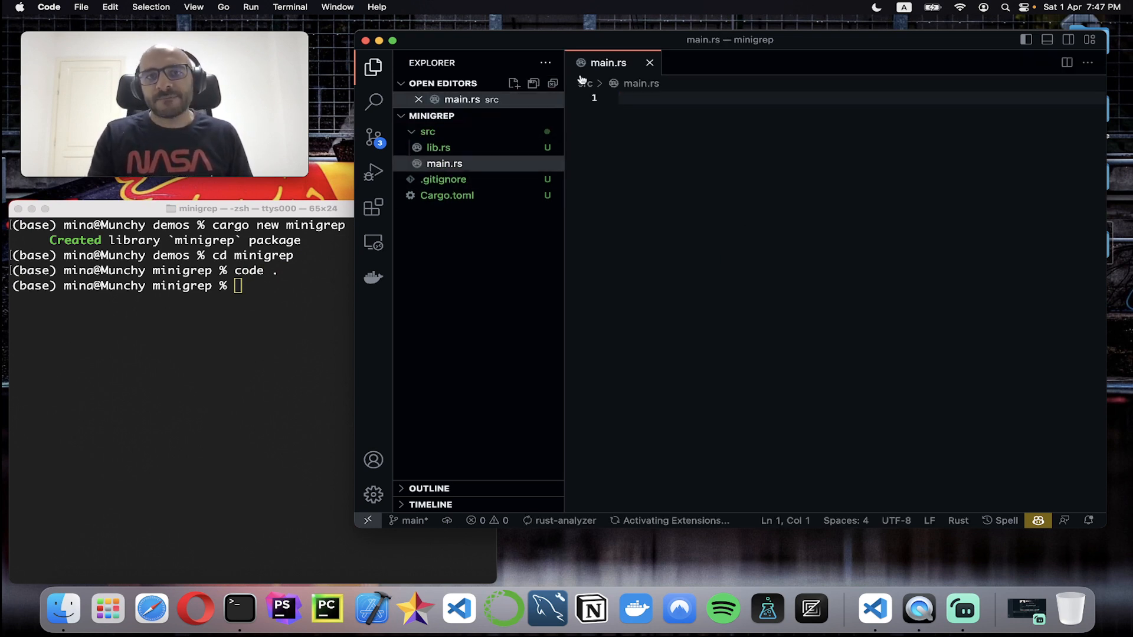
{"action": "type", "text": "fn"}
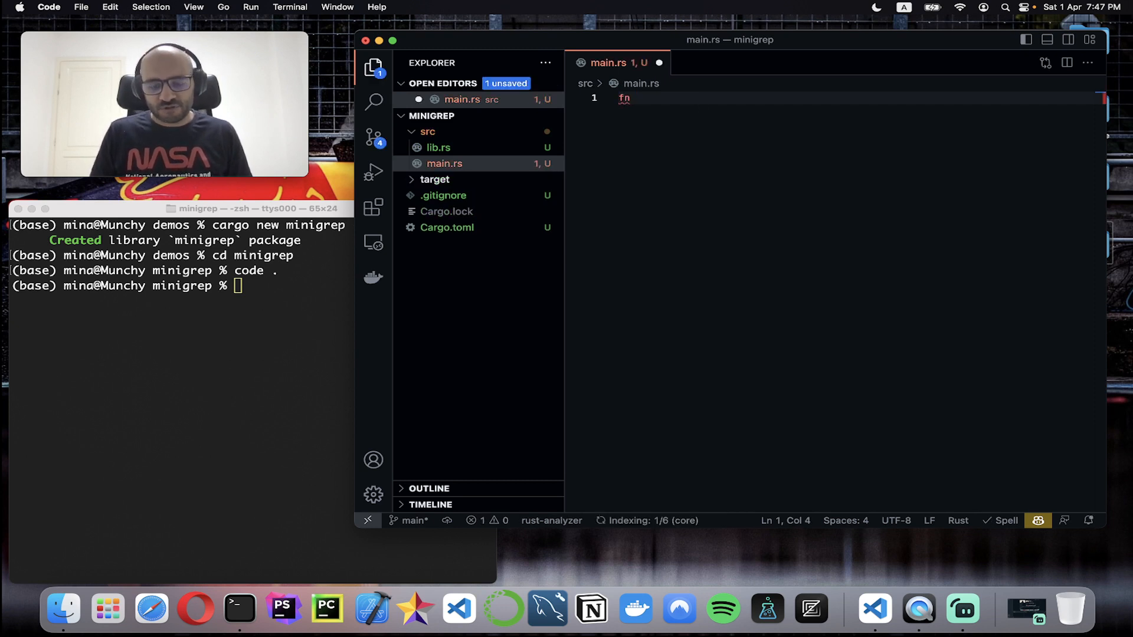
{"action": "type", "text": "main("}
{"action": "type", "text": "{"}
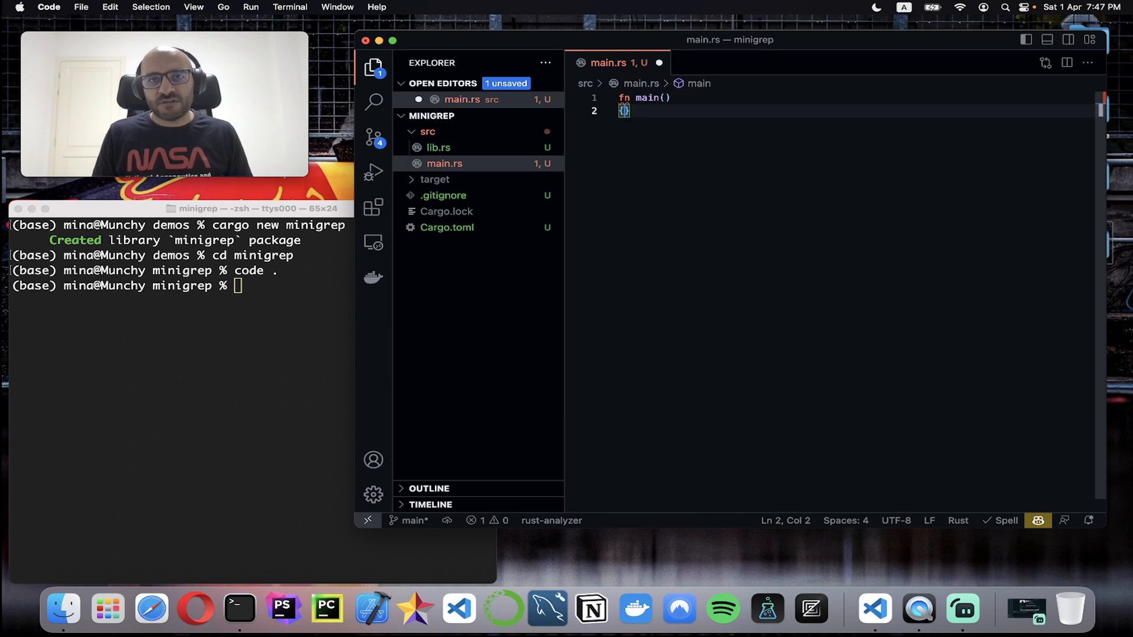
{"action": "type", "text": "print"}
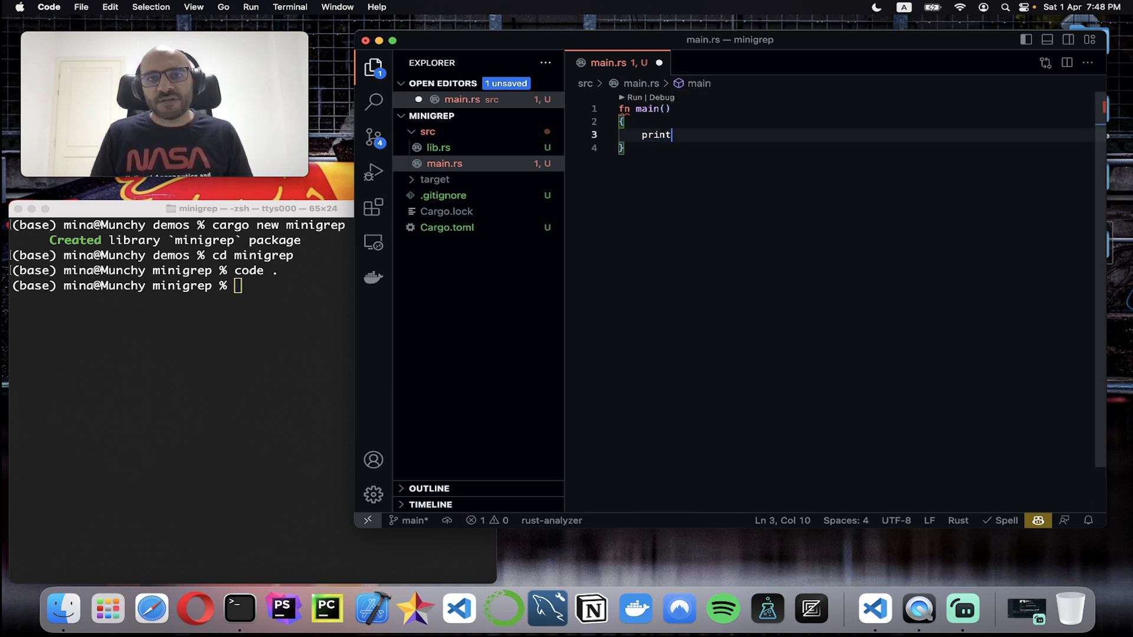
{"action": "type", "text": "ln!(\""}
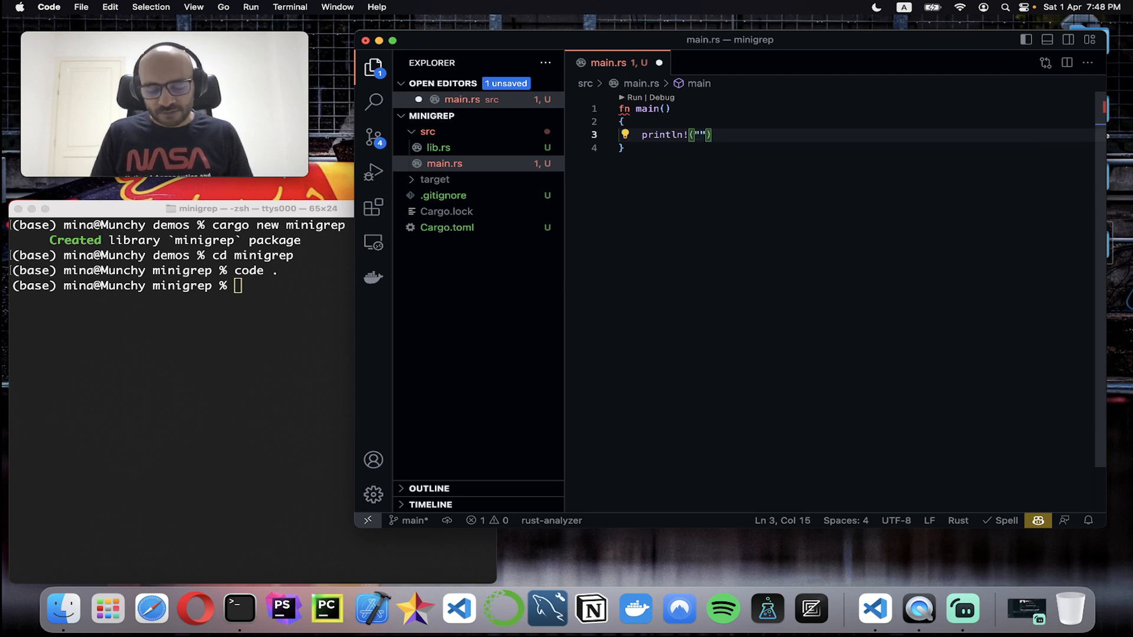
{"action": "key", "text": "cmd+tab"}
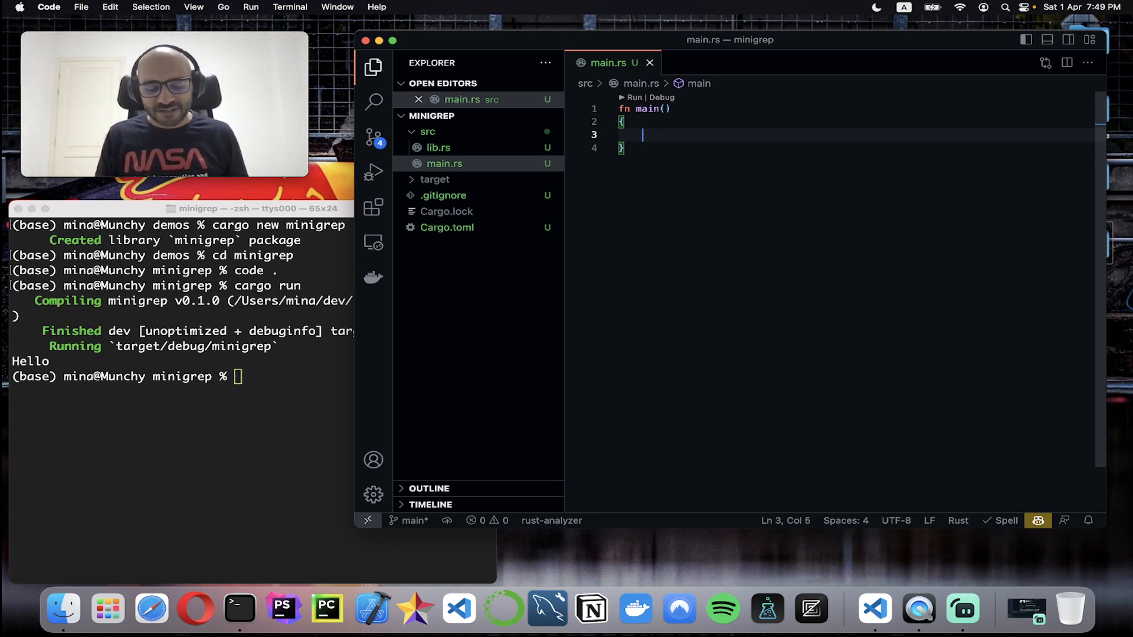
Start the // ToDo list with [] accept arguments and [] define file_path & query
{"action": "type", "text": "//"}
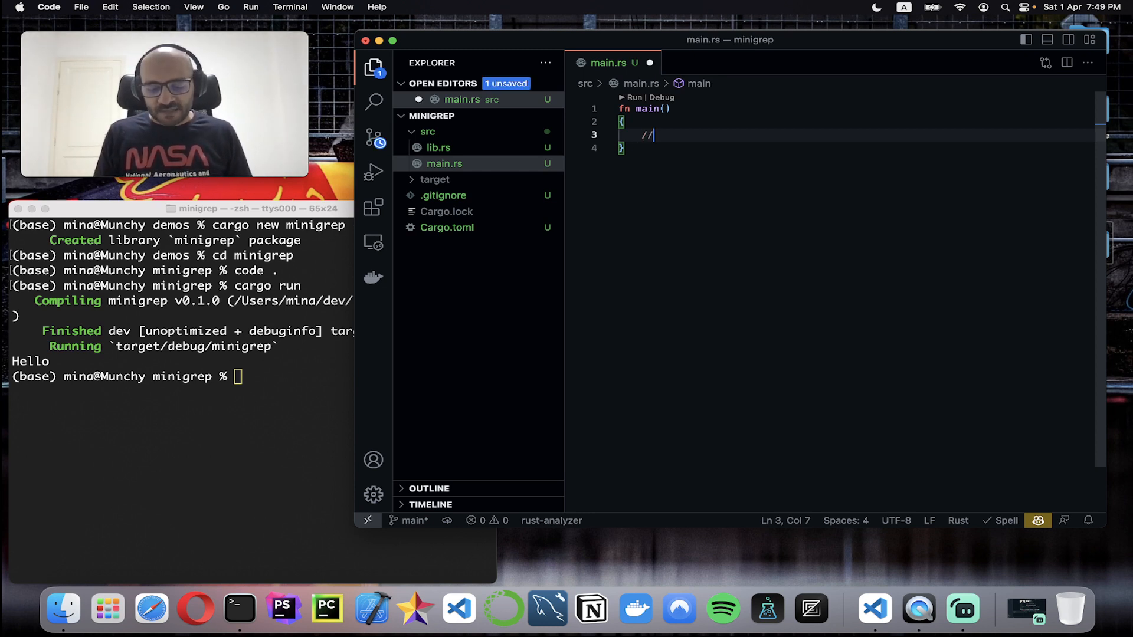
{"action": "type", "text": "ToDo"}
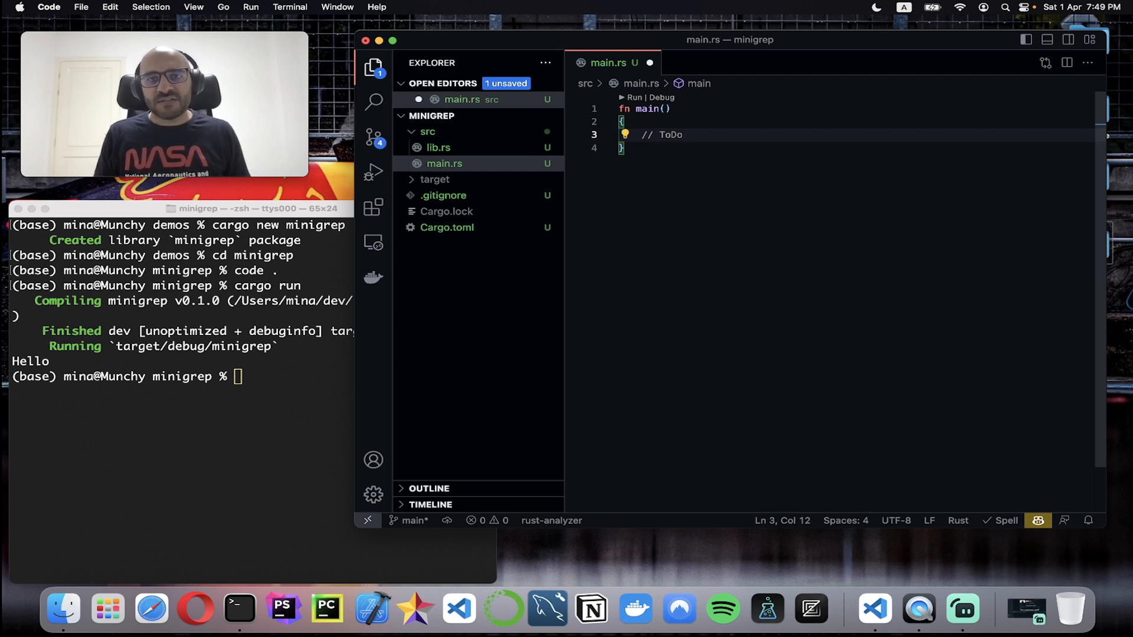
{"action": "type", "text": "// ["}
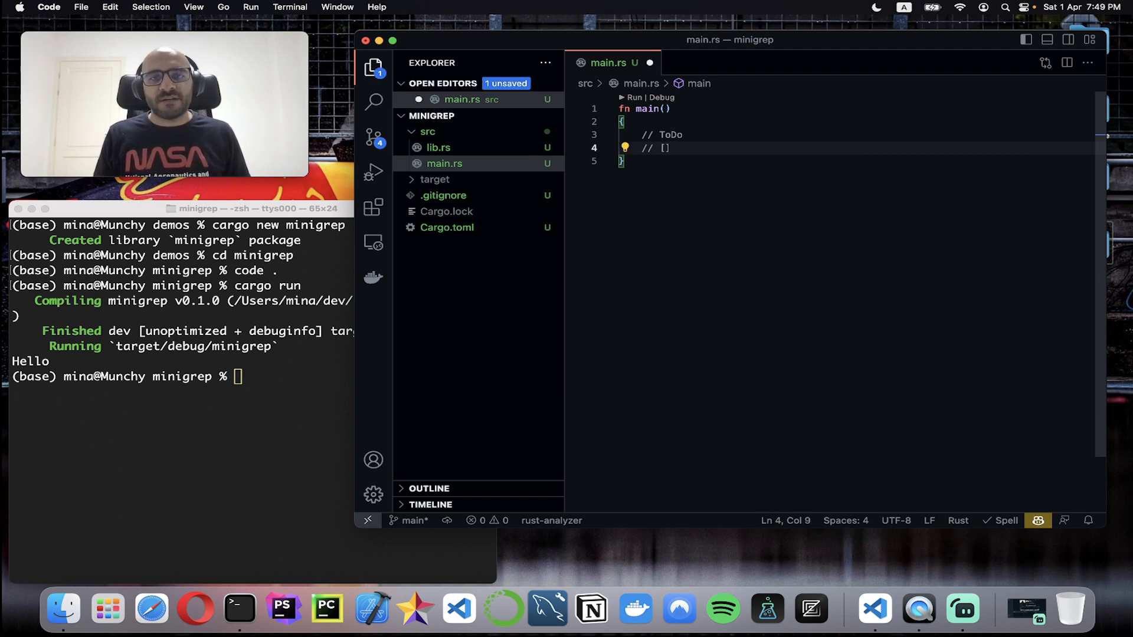
{"action": "type", "text": "accept"}
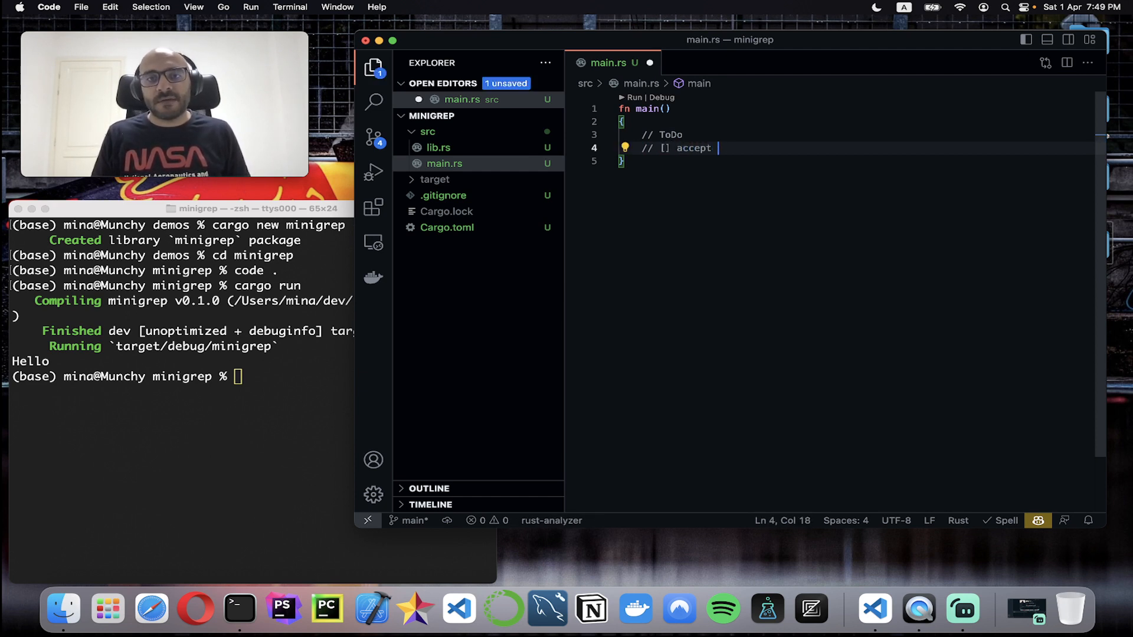
{"action": "type", "text": "arguments"}
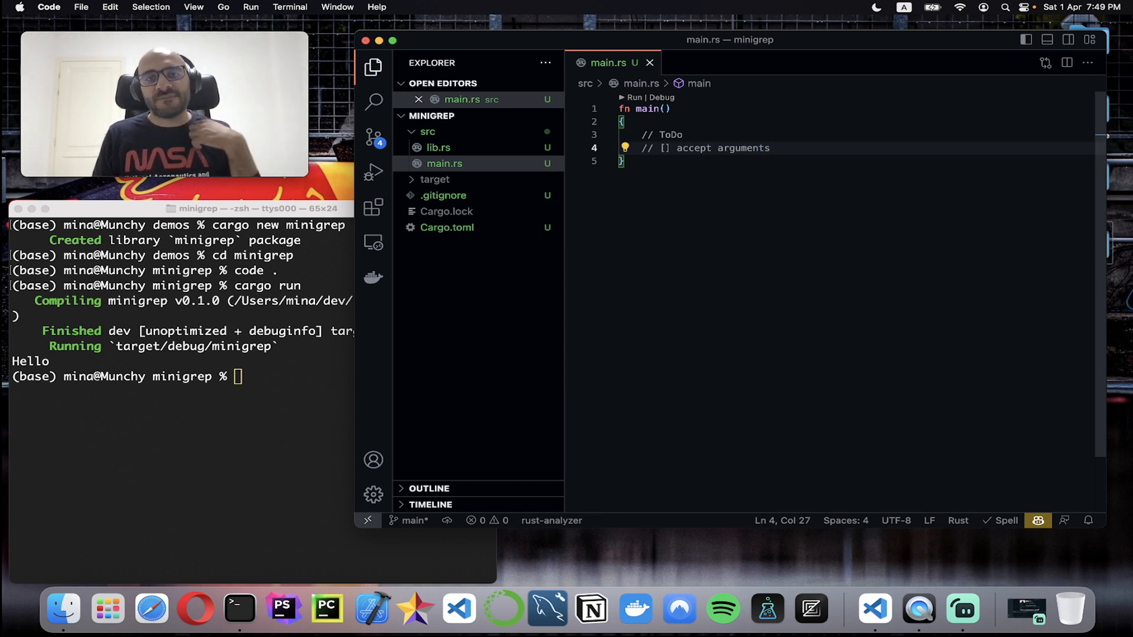
{"action": "type", "text": "// []"}
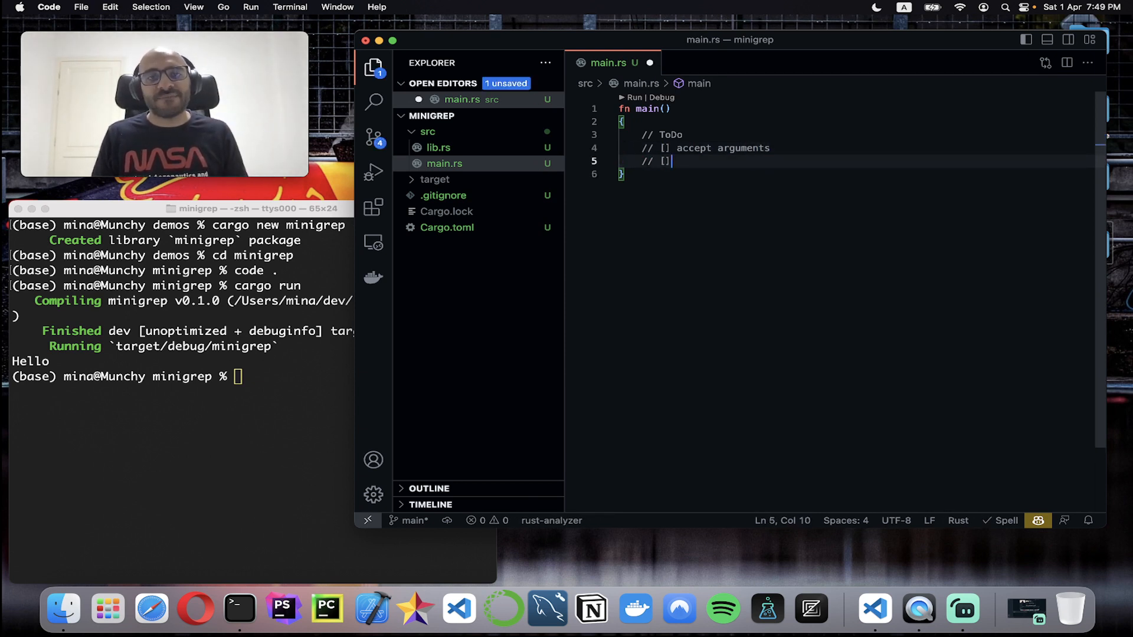
{"action": "type", "text": "define the file"}
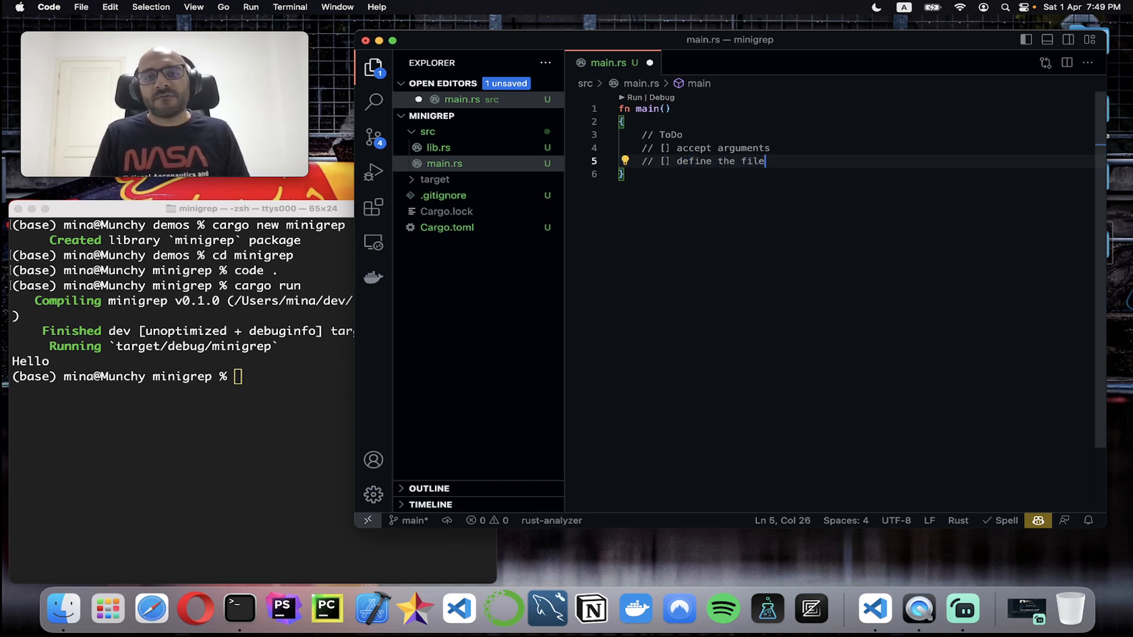
{"action": "type", "text": "_path &"}
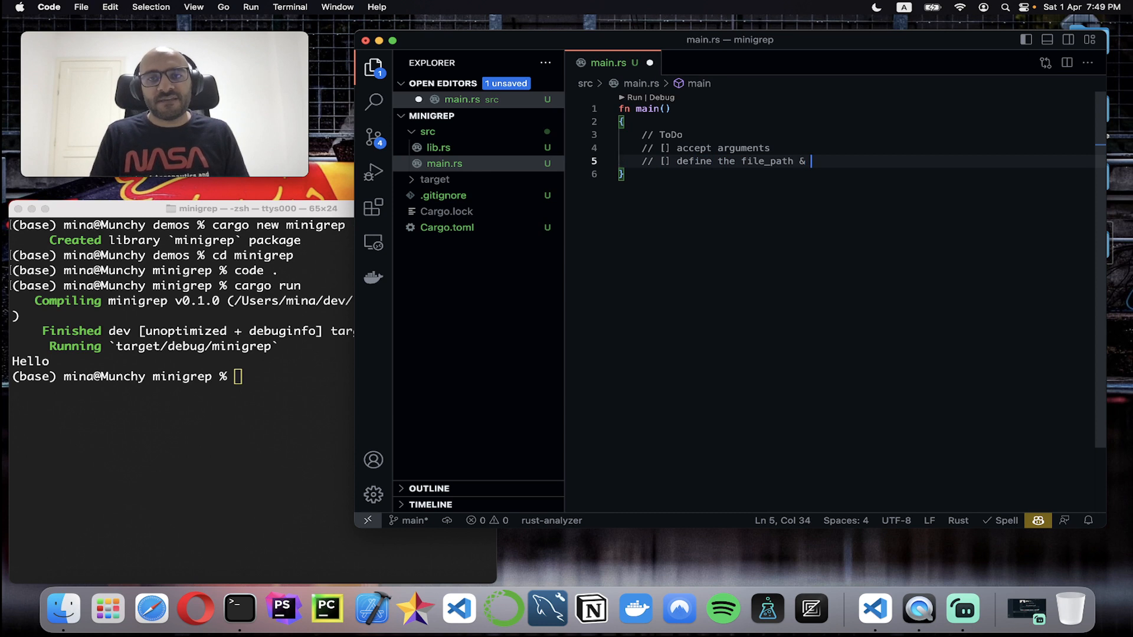
{"action": "type", "text": "query"}
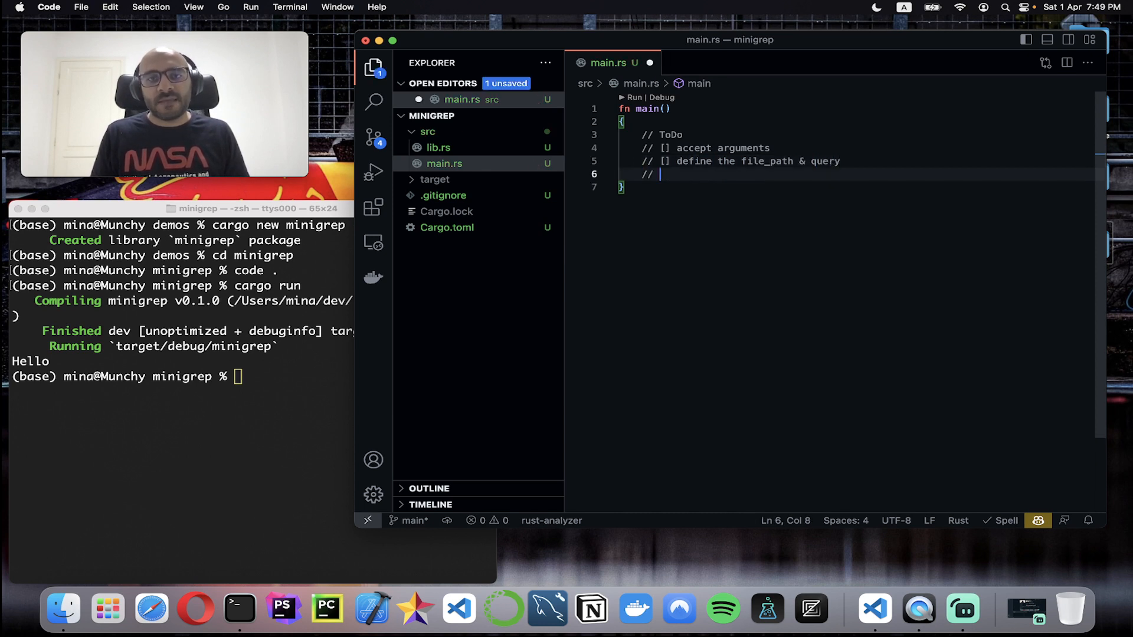
Add [] open & read the file, [] query using the file, [] print results, and save
{"action": "type", "text": "[] r"}
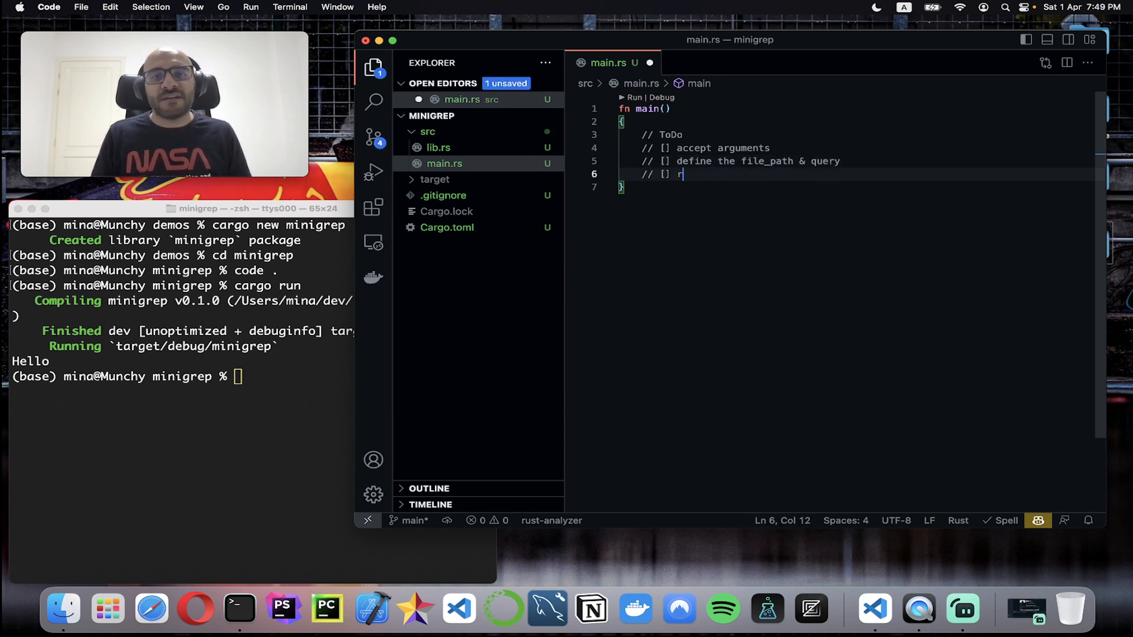
{"action": "type", "text": "open"}
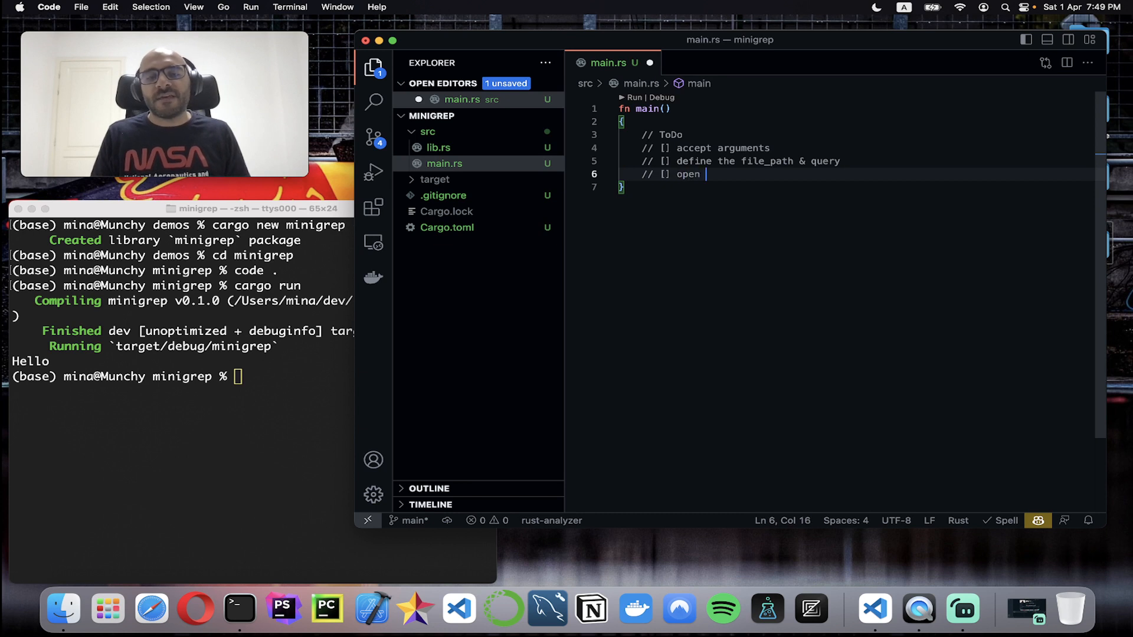
{"action": "type", "text": "& read the file is"}
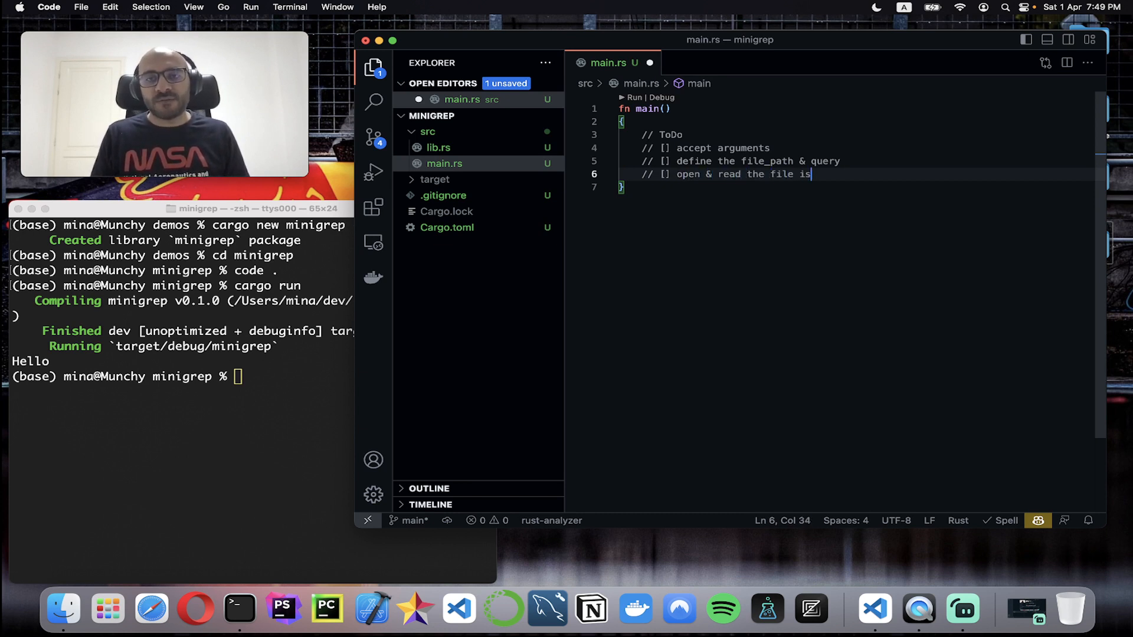
{"action": "type", "text": "using the file_path"}
{"action": "type", "text": "//"}
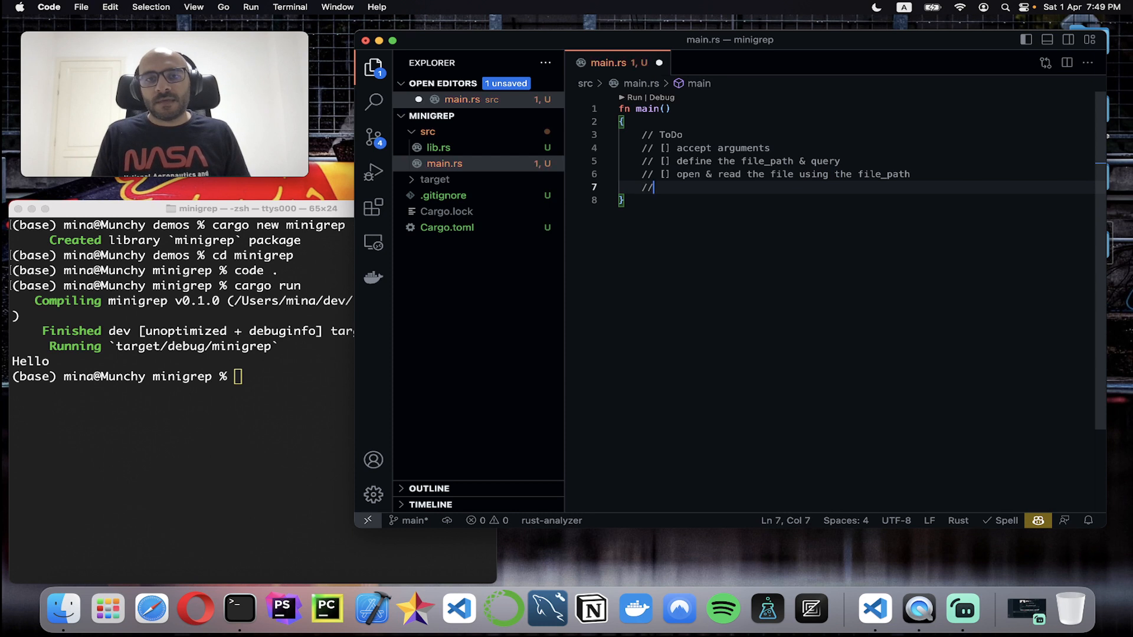
{"action": "type", "text": "[] I"}
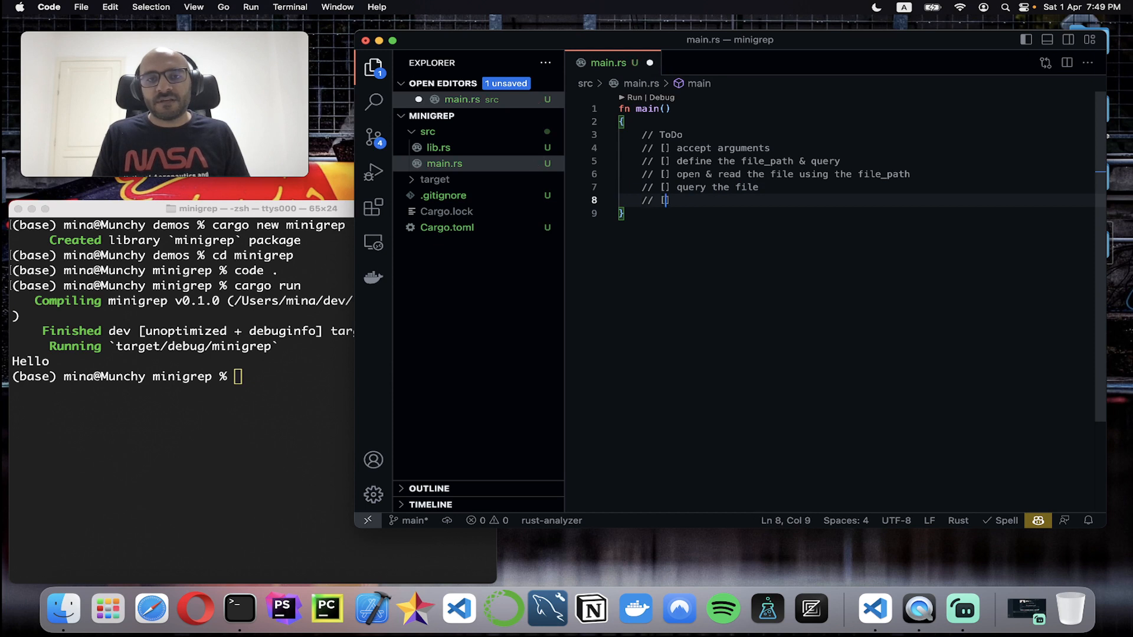
{"action": "type", "text": "print the results"}
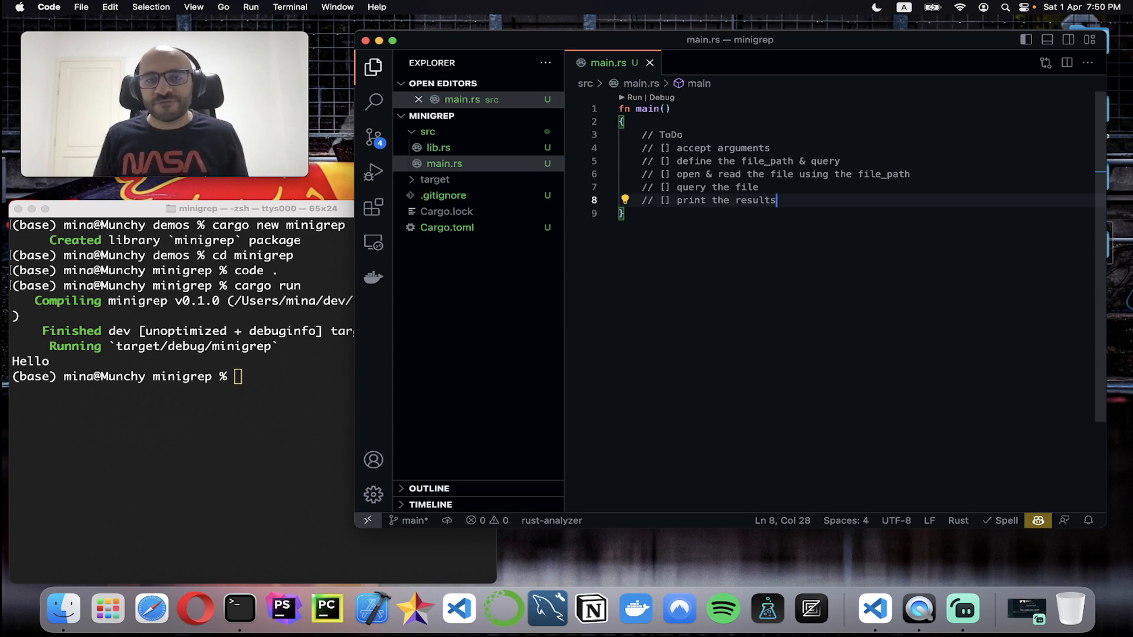
{"action": "key", "text": "enter"}
{"action": "type", "text": "let"}
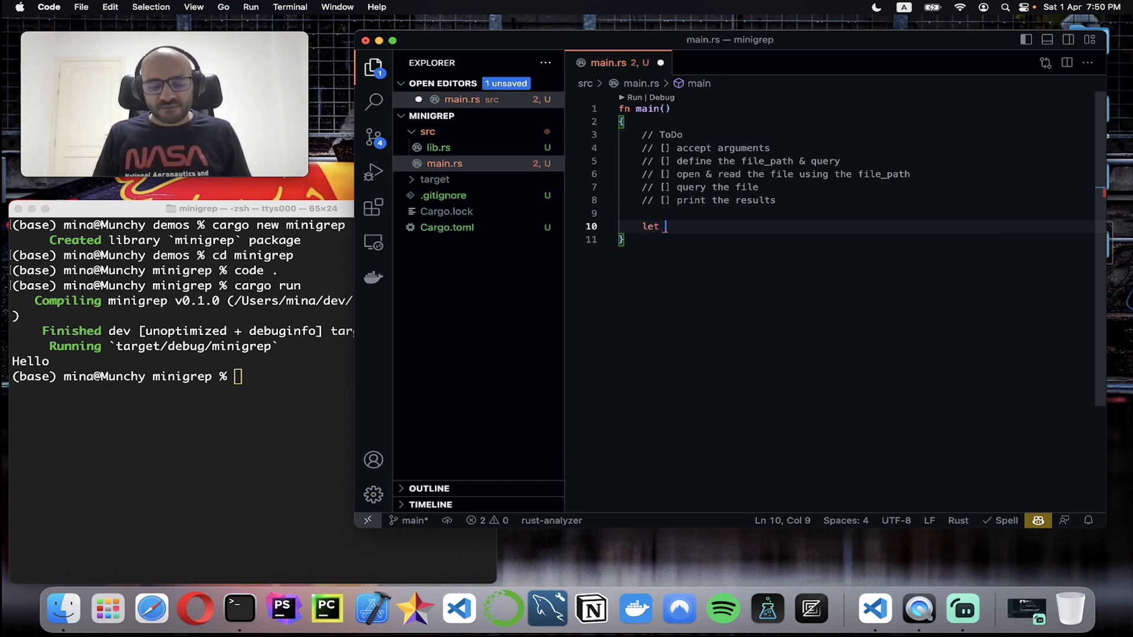
Import std::env::args and collect arguments into let arguments: Vec<String> = args().collect();
{"action": "type", "text": "argumen"}
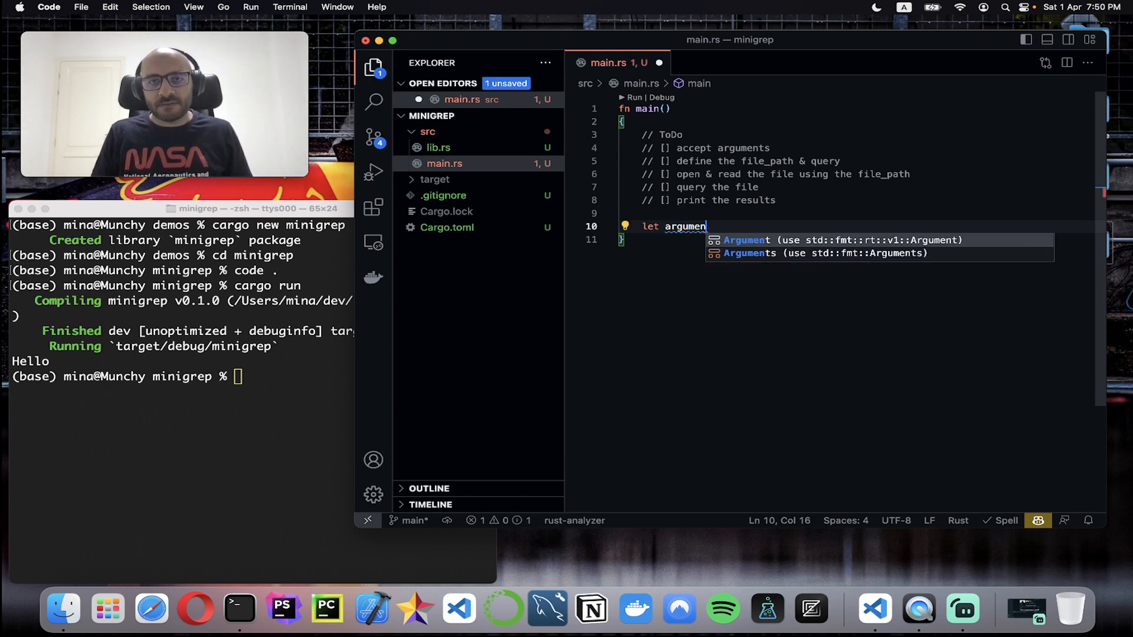
{"action": "type", "text": "ts"}
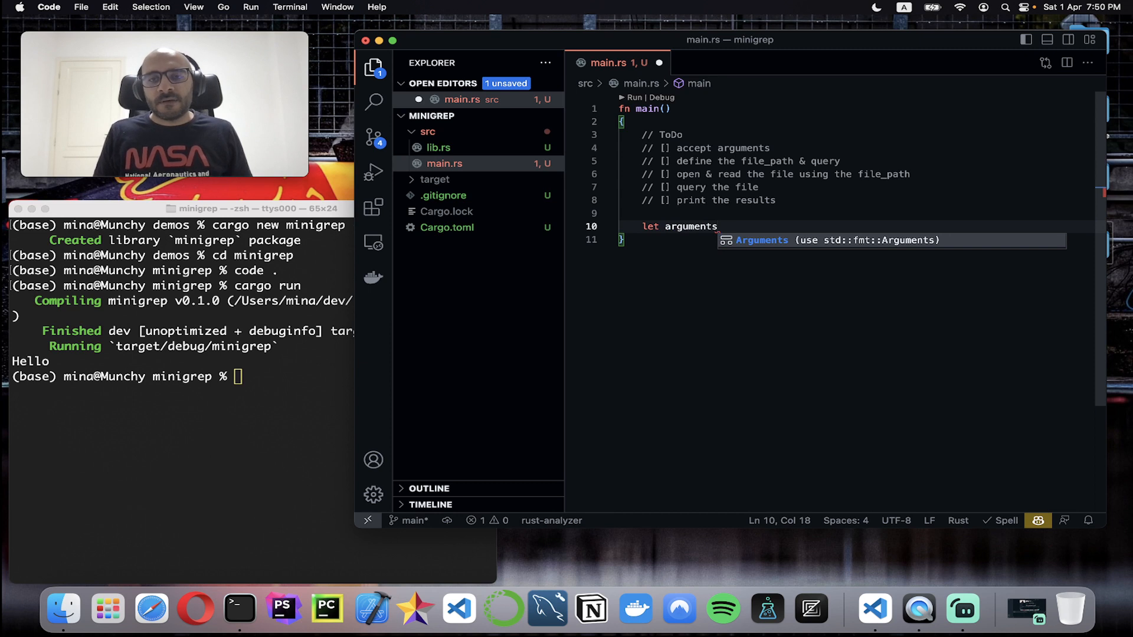
{"action": "type", "text": "="}
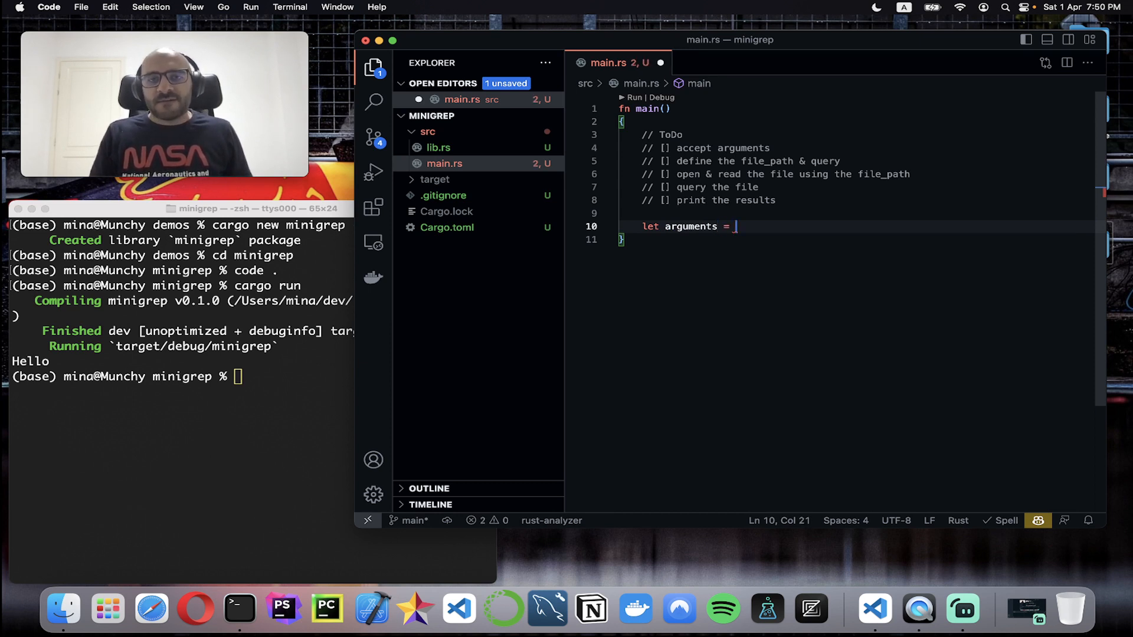
{"action": "left_click", "coordinate": [687, 108]}
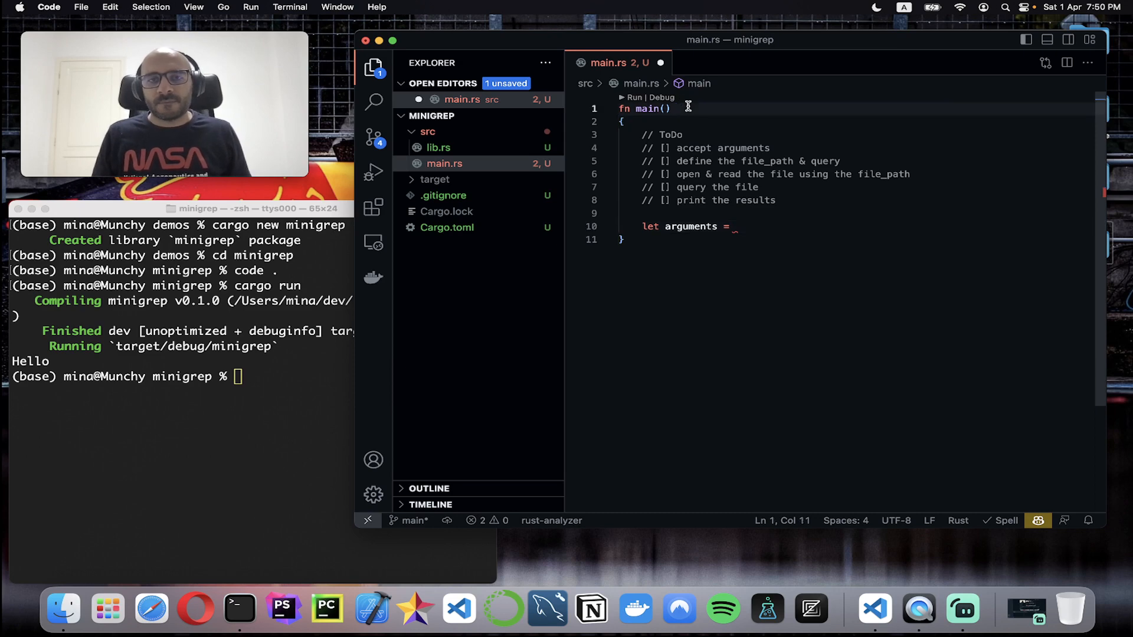
{"action": "type", "text": "ar"}
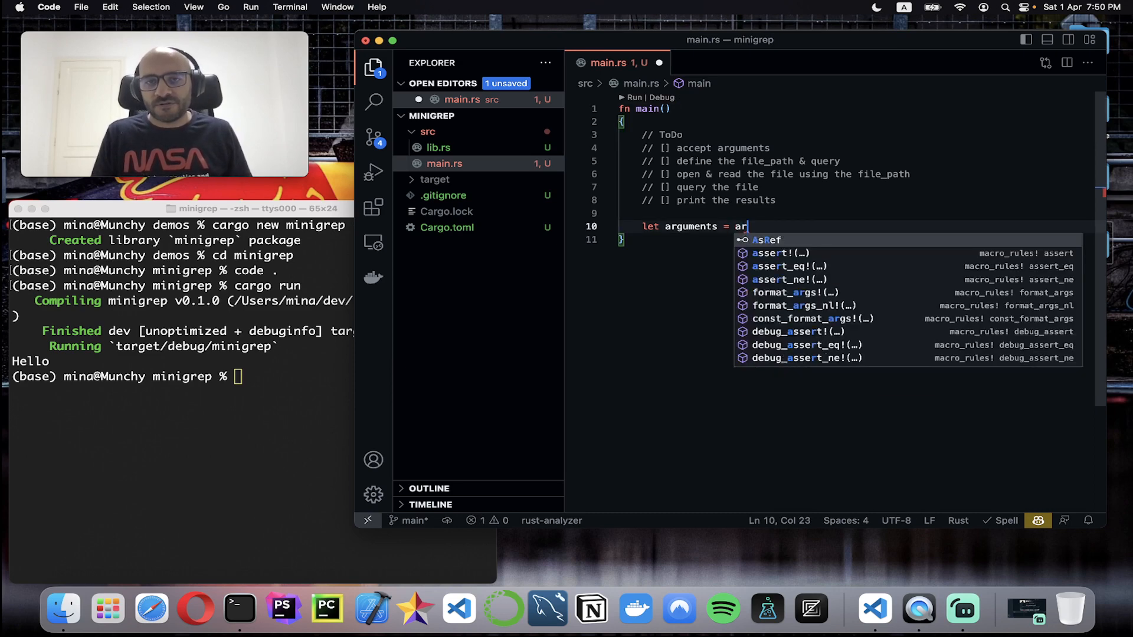
{"action": "type", "text": "gs("}
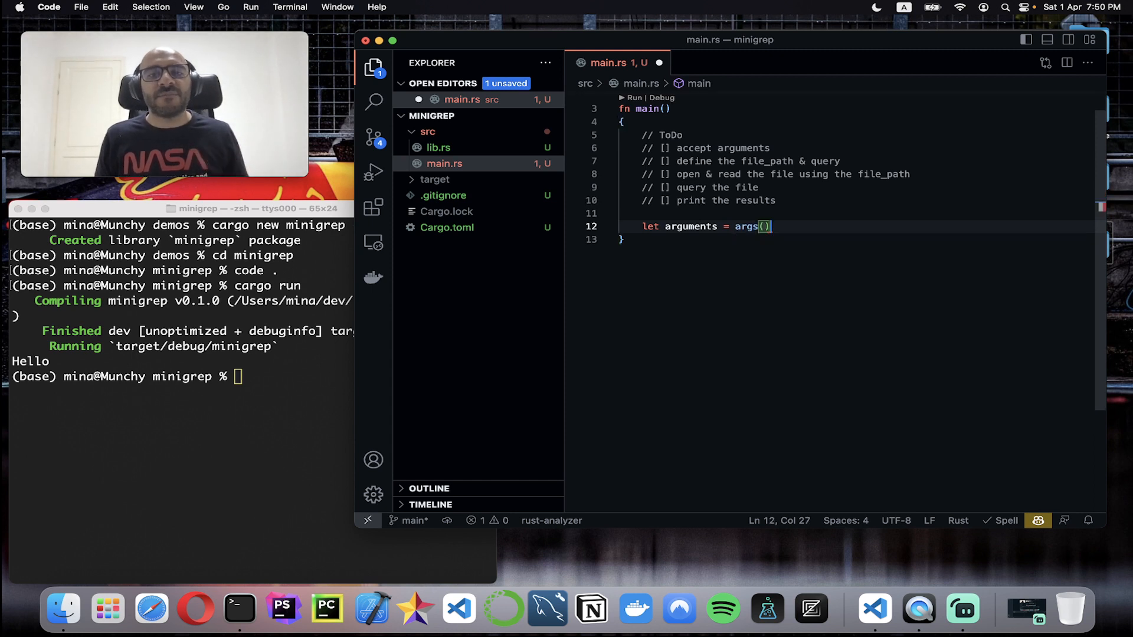
{"action": "type", "text": ": Args"}
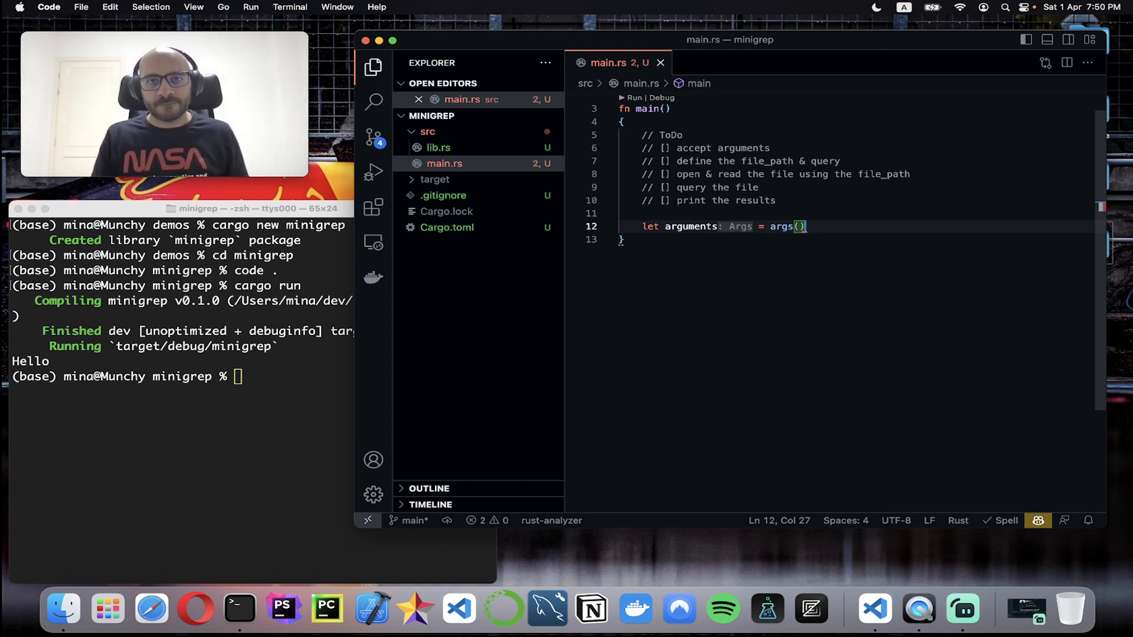
{"action": "type", "text": "use std::env::args;"}
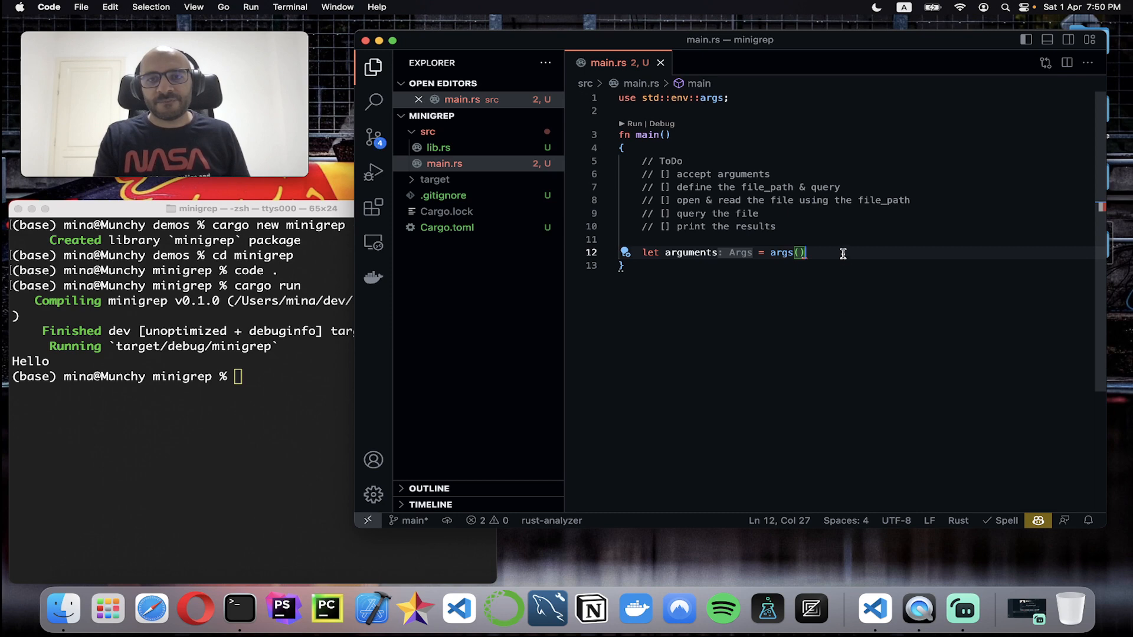
{"action": "type", "text": ".collect();"}
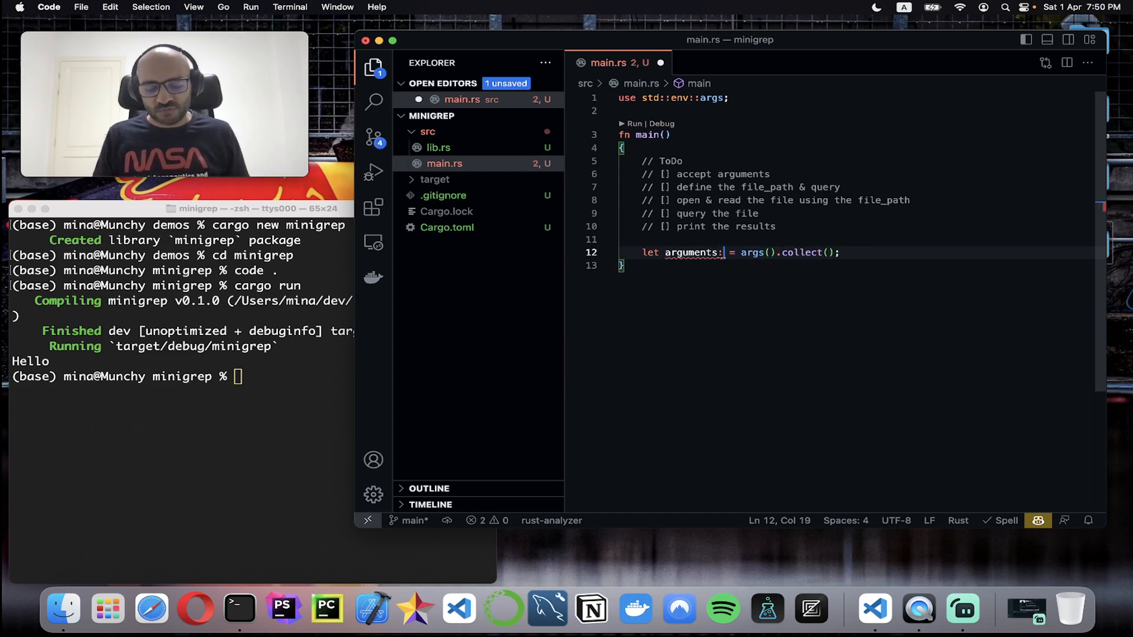
{"action": "type", "text": "Vec<>"}
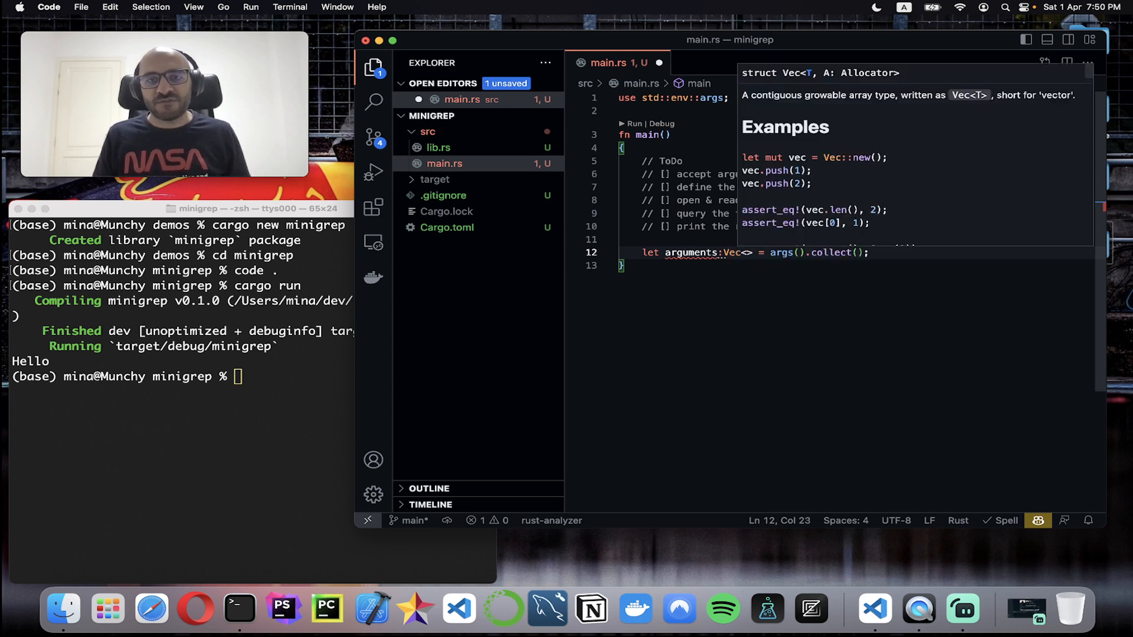
{"action": "type", "text": "String"}
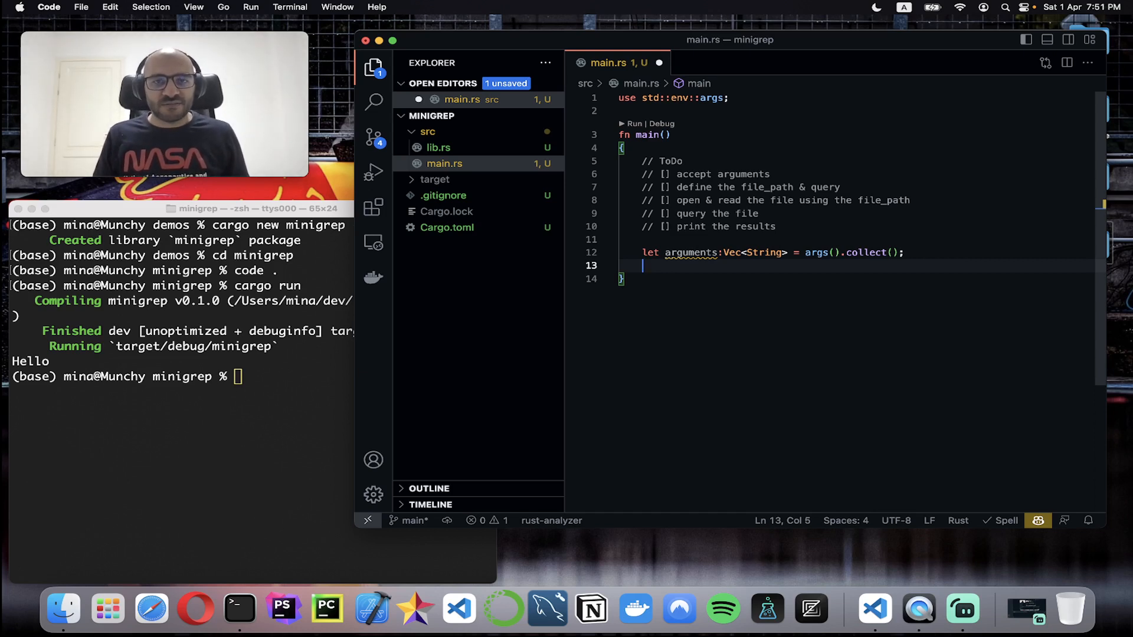
Add for argument in arguments { println!("{argument}"); } and save main.rs
{"action": "type", "text": "for"}
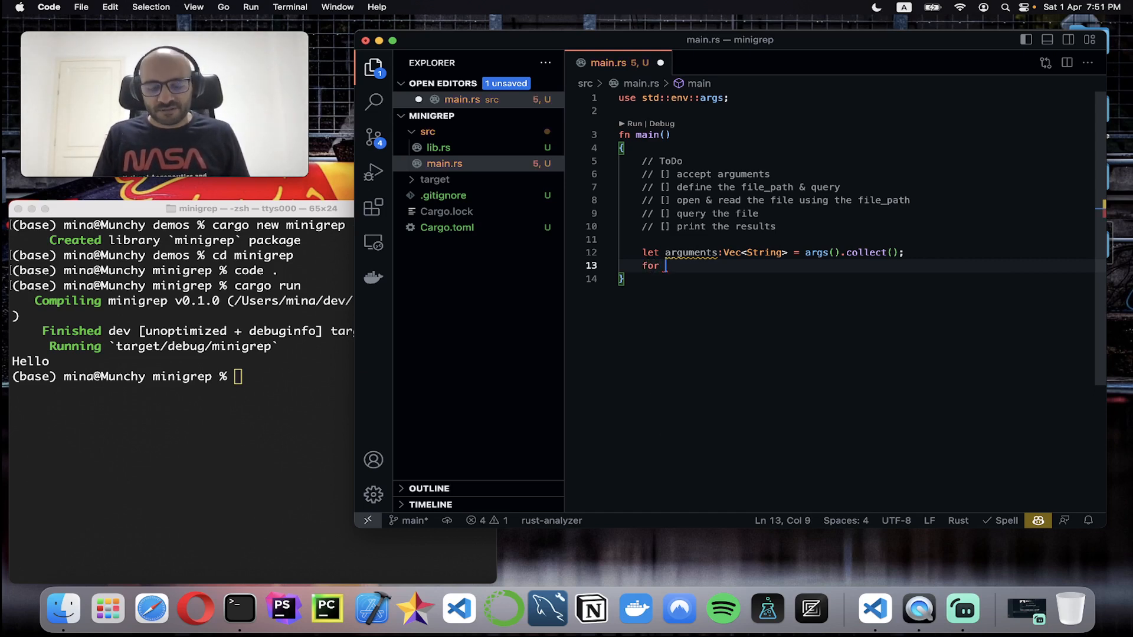
{"action": "type", "text": "argument in arguments{"}
{"action": "type", "text": "println!(\"{"}
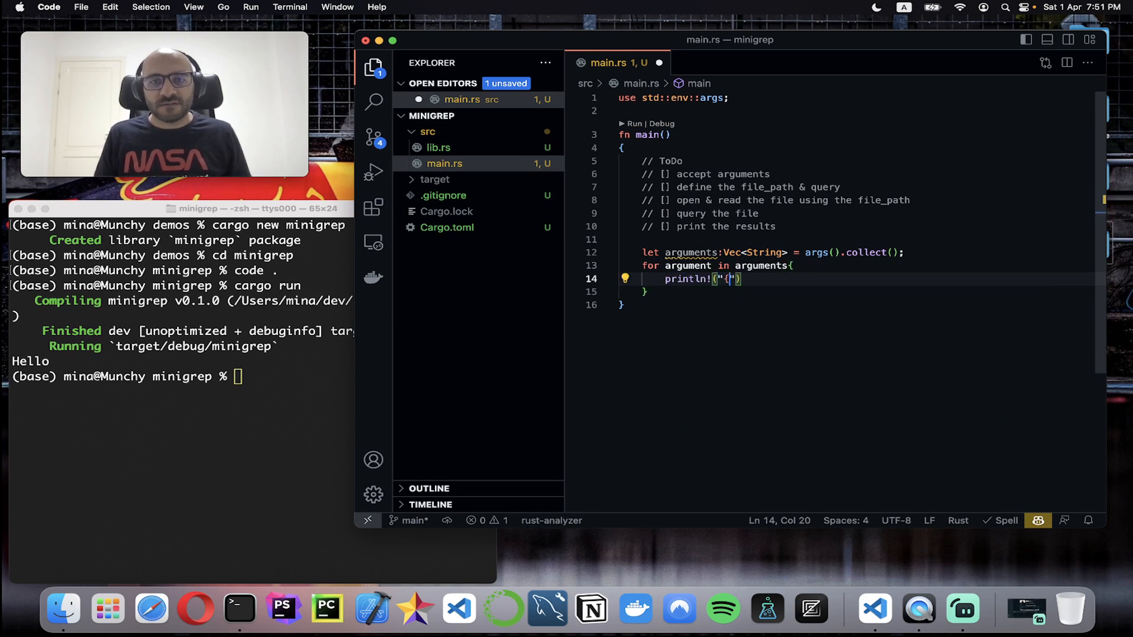
{"action": "type", "text": "argv}"}
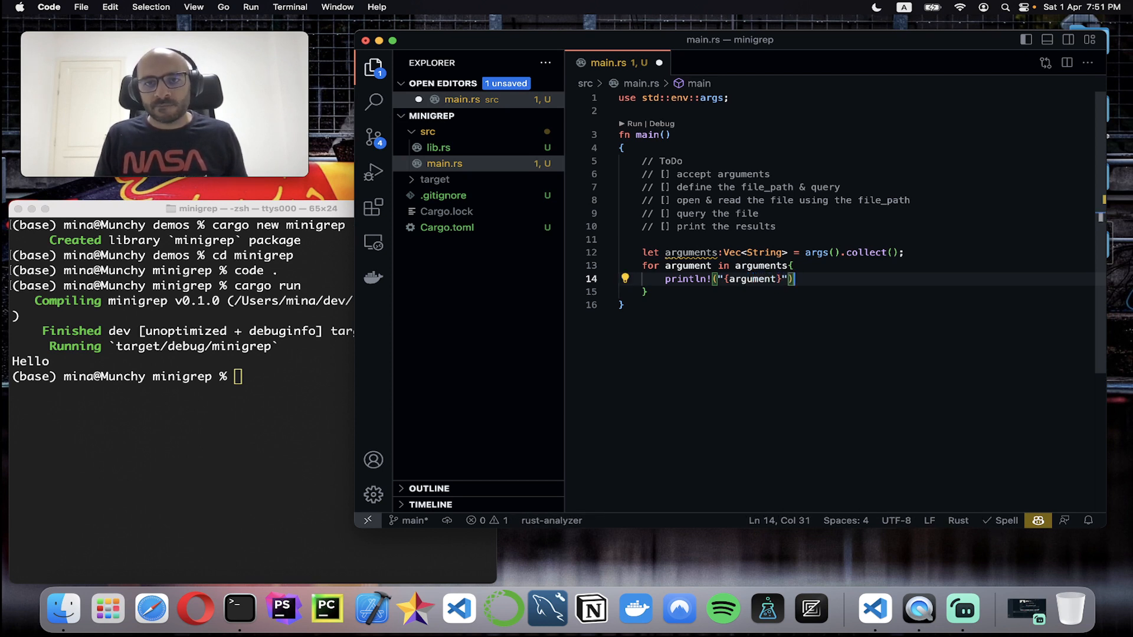
{"action": "key", "text": "cmd+tab"}
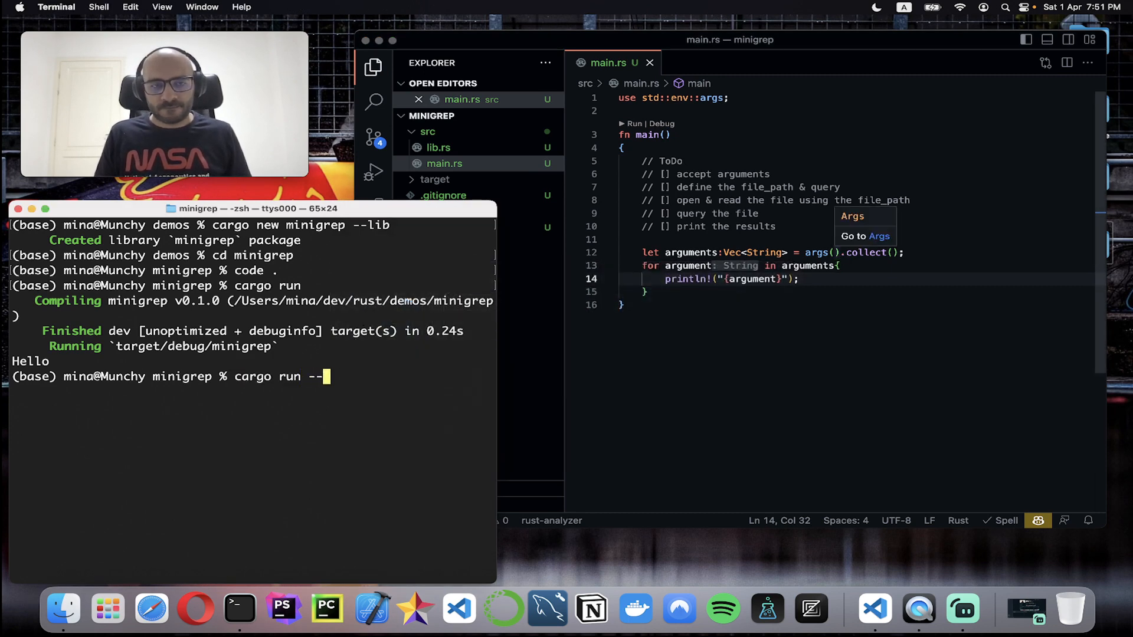
Run cargo run -- arg_1 arg_2 and see the binary path and both arguments printed
{"action": "type", "text": "arg_1 arg_2"}
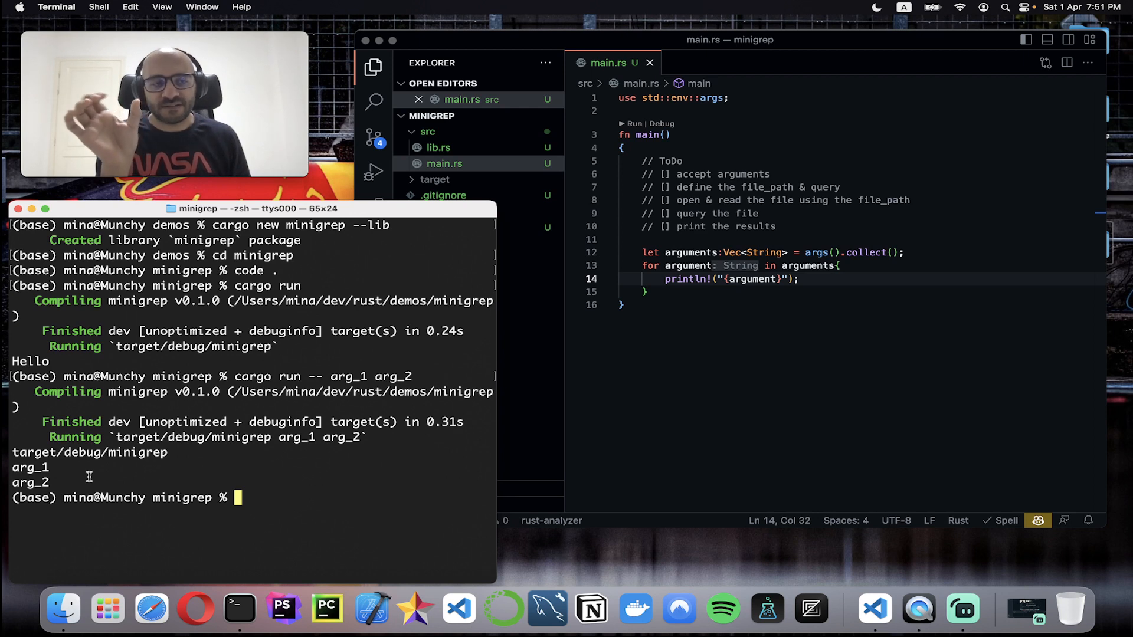
{"action": "double_click", "coordinate": [31, 452]}
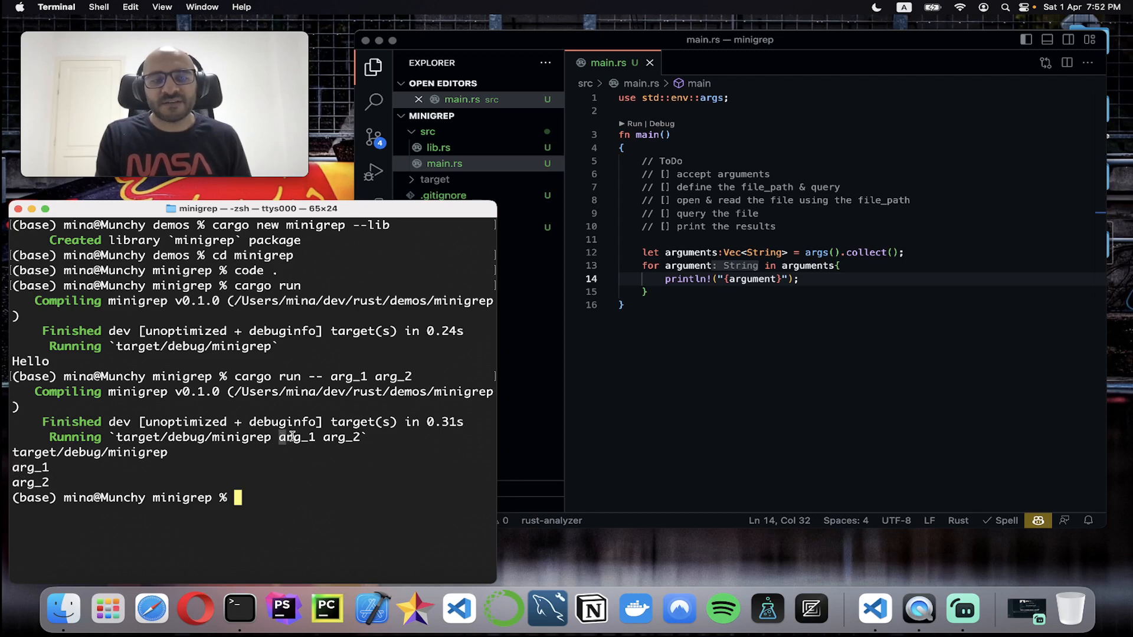
{"action": "double_click", "coordinate": [295, 437]}
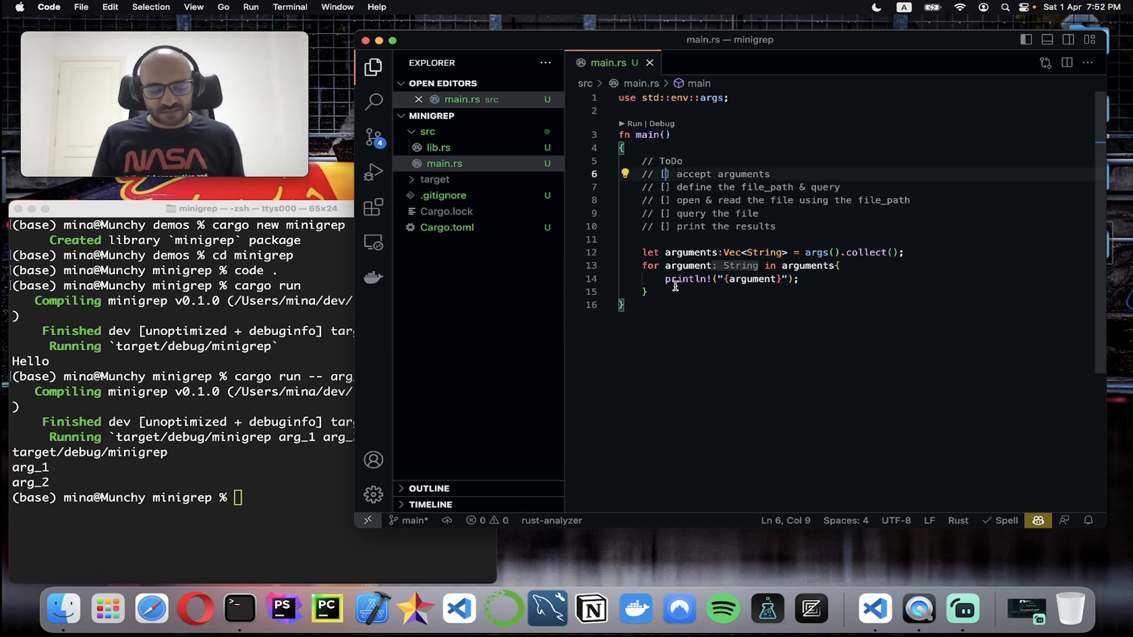
Remove the printing loop and bind let file_path: &String = &arguments[1];
{"action": "type", "text": "x"}
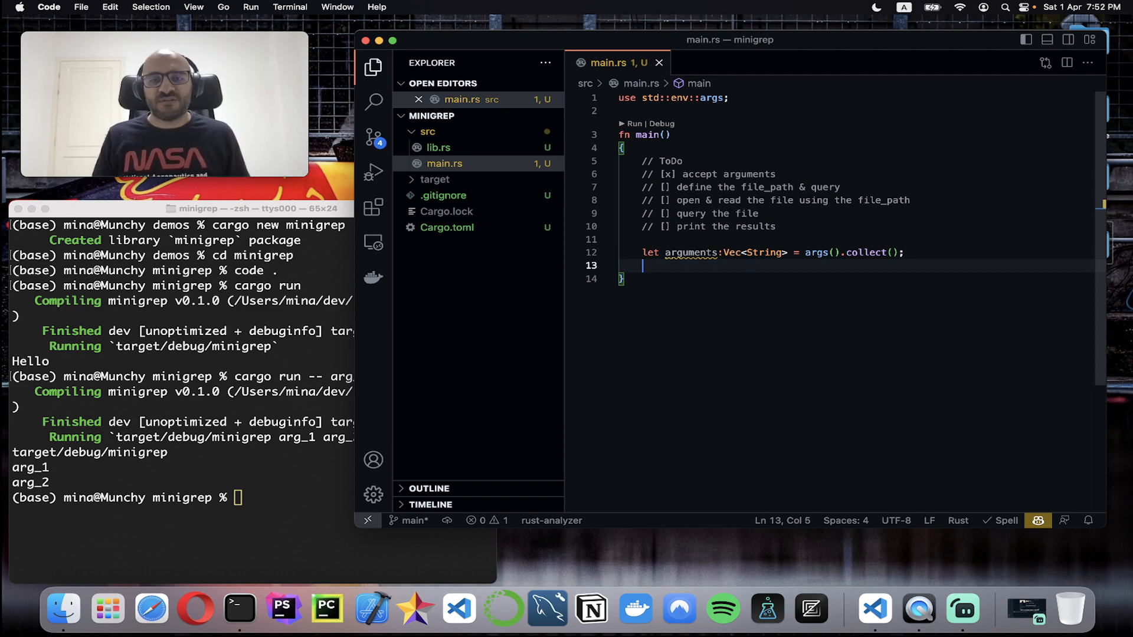
{"action": "type", "text": "let fie"}
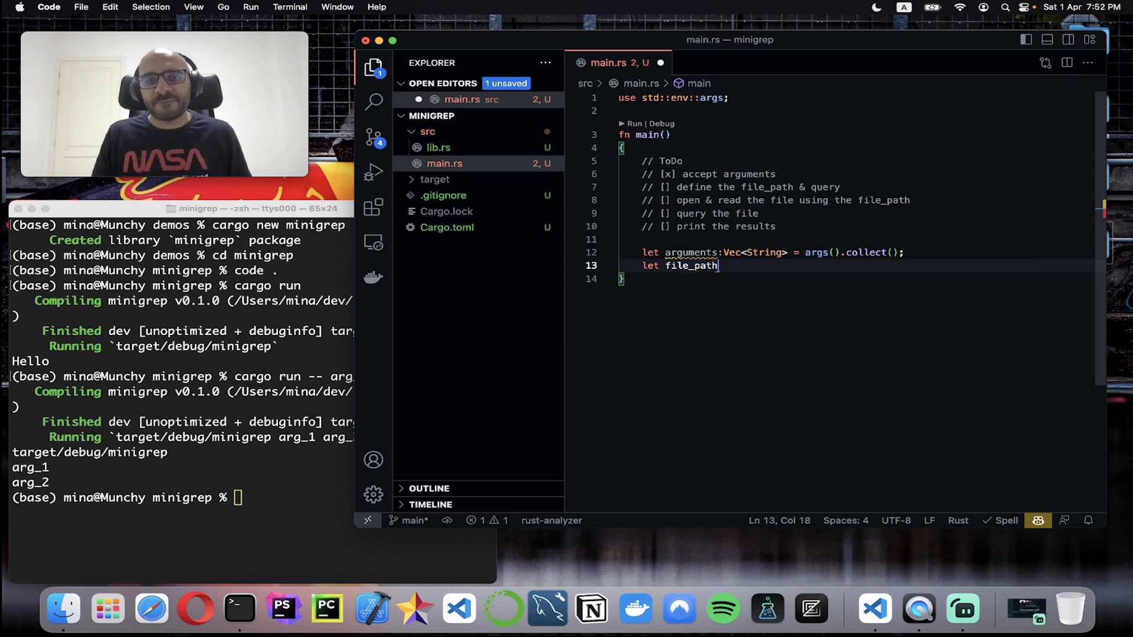
{"action": "type", "text": ":"}
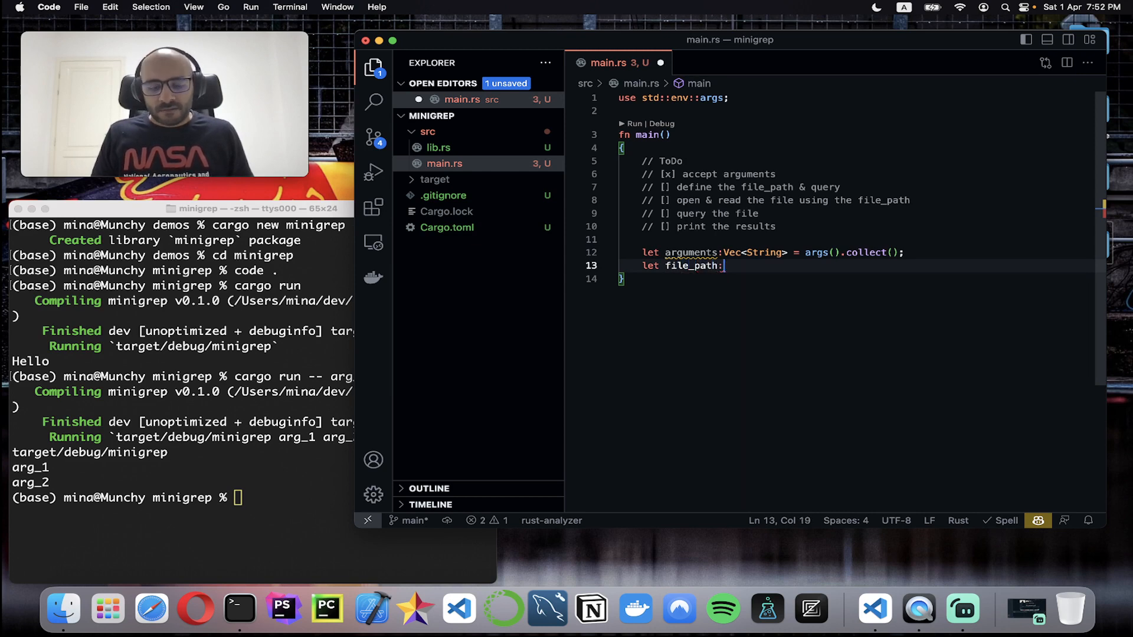
{"action": "type", "text": "String"}
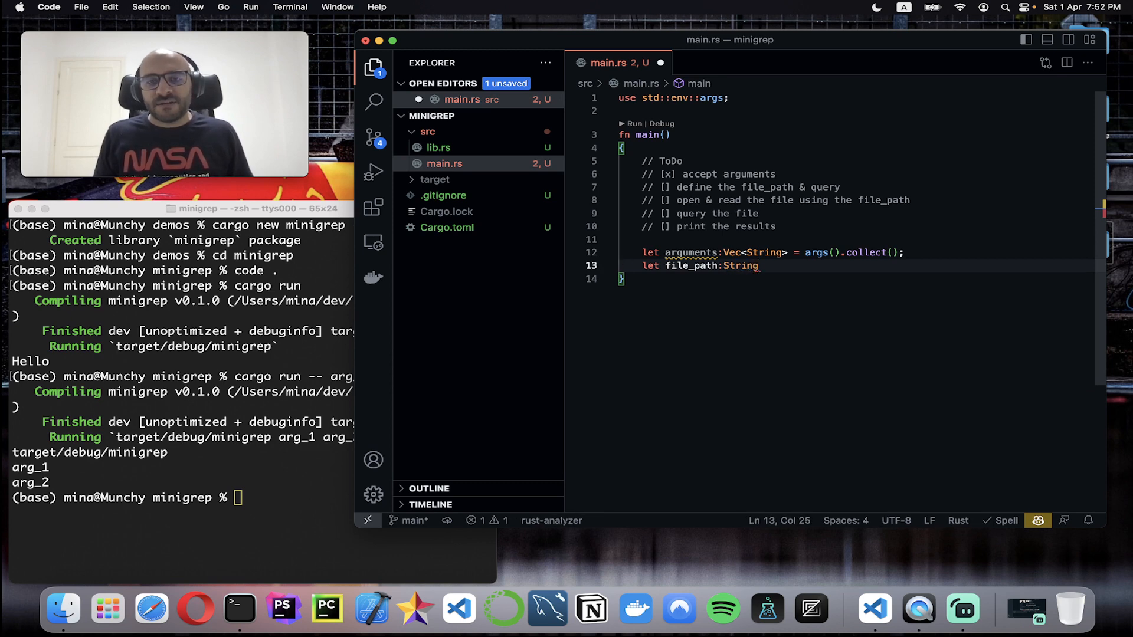
{"action": "type", "text": "&"}
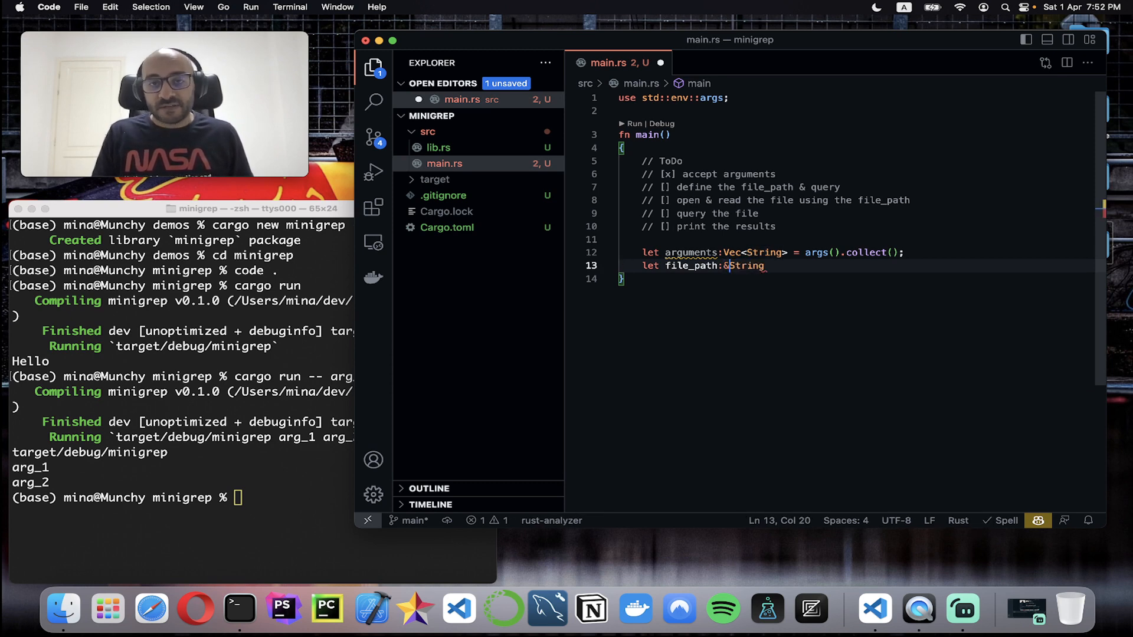
{"action": "type", "text": "="}
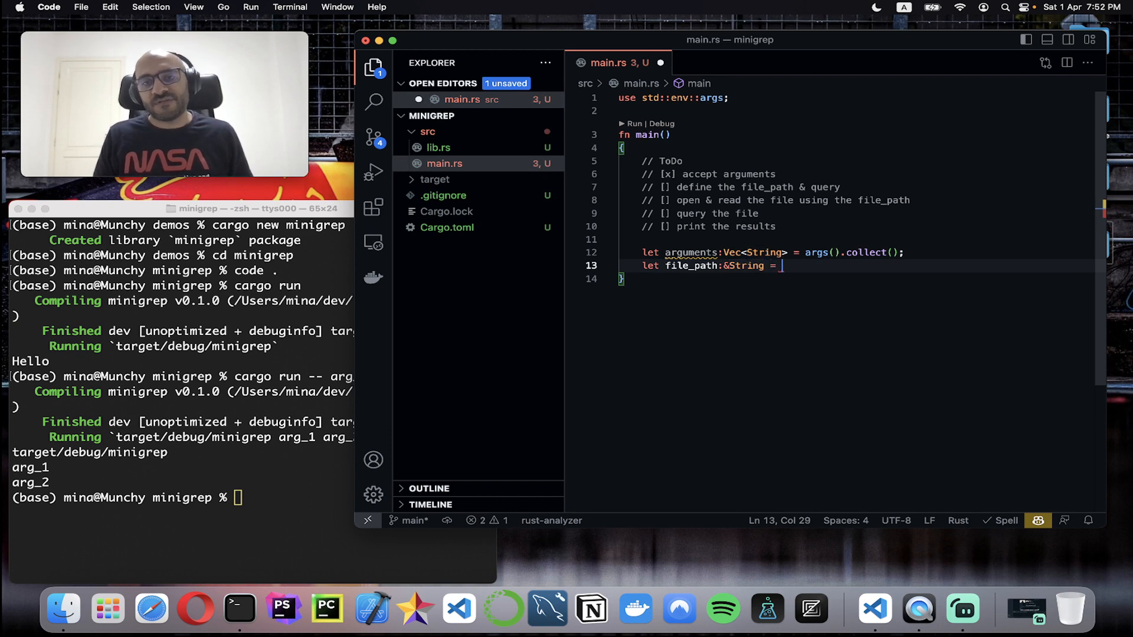
{"action": "type", "text": "arguments["}
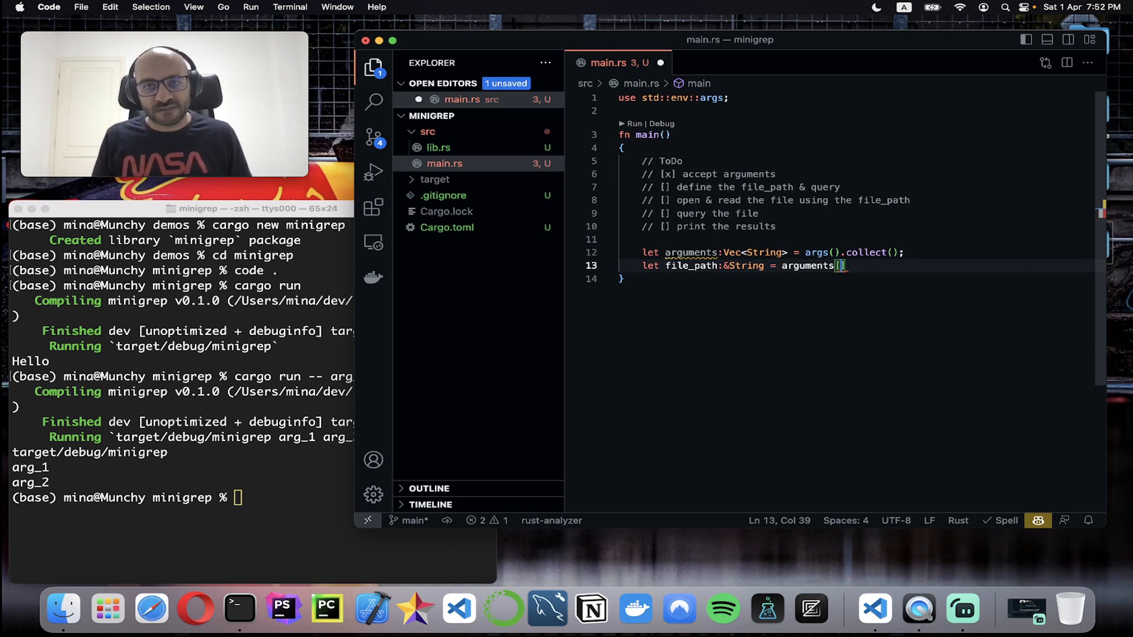
{"action": "type", "text": "1"}
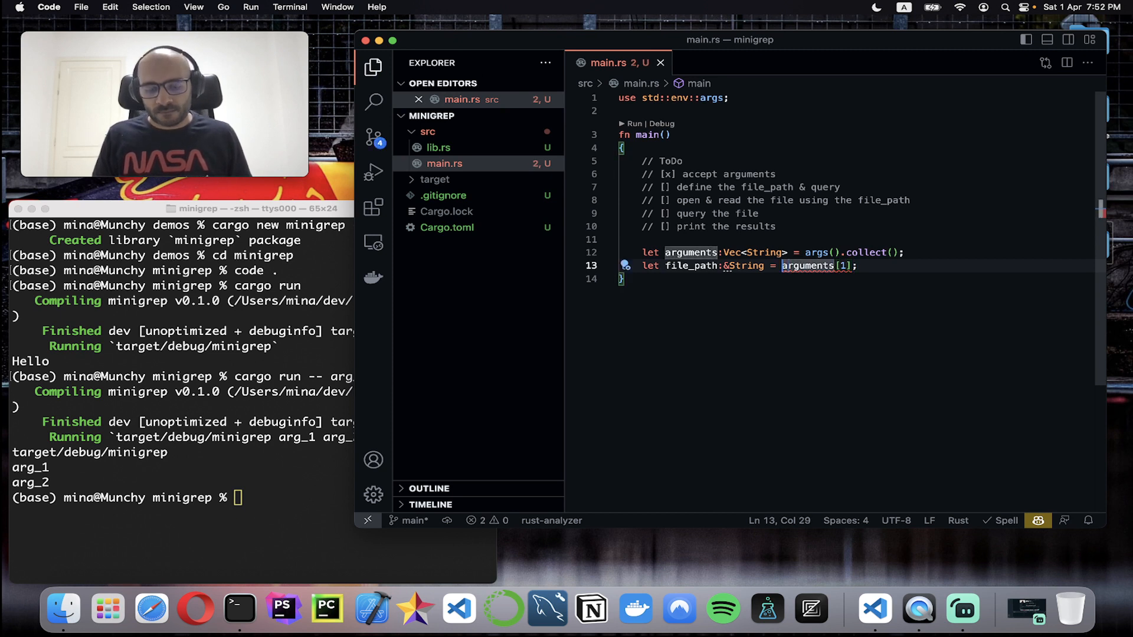
Bind let query: &String = &arguments[2]; on the next line
{"action": "type", "text": "&"}
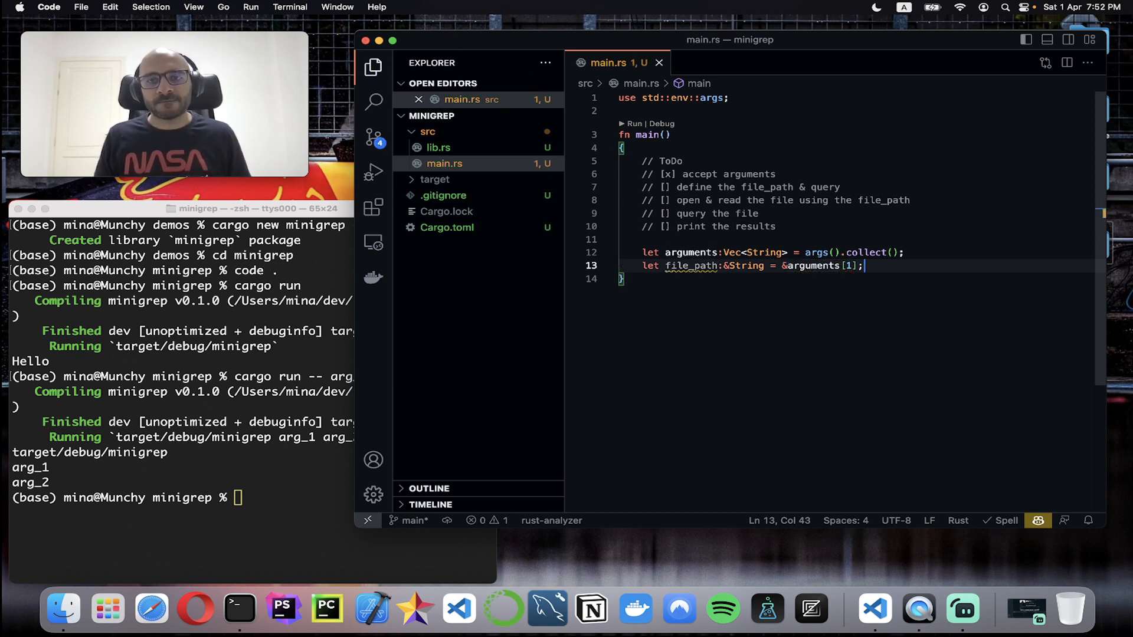
{"action": "type", "text": "let"}
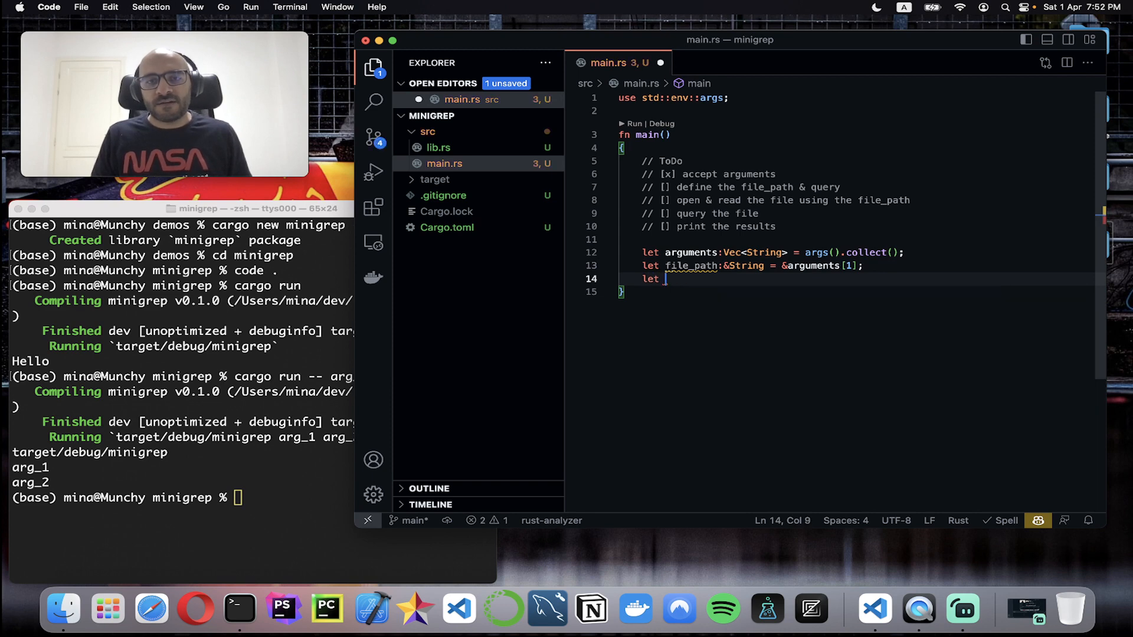
{"action": "type", "text": "query"}
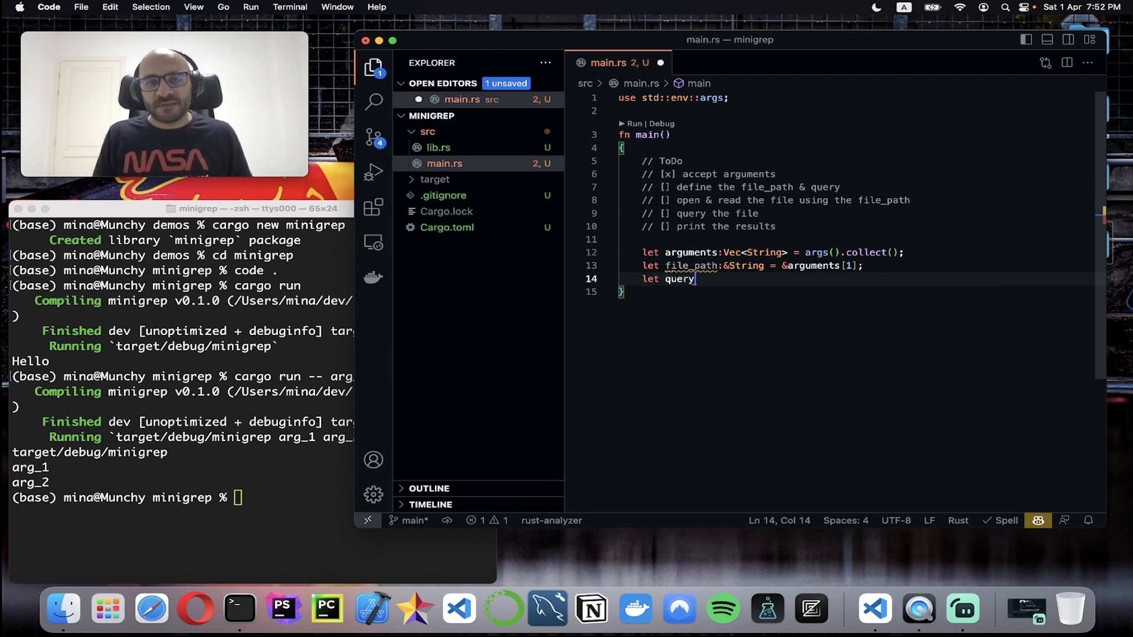
{"action": "type", "text": ":"}
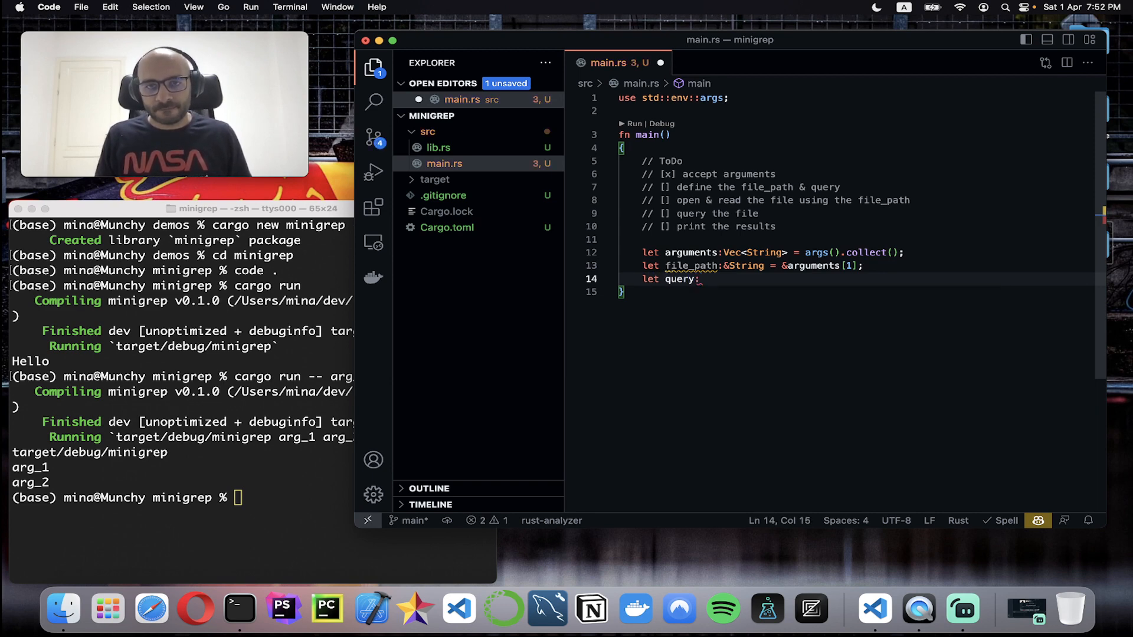
{"action": "type", "text": "&String = &"}
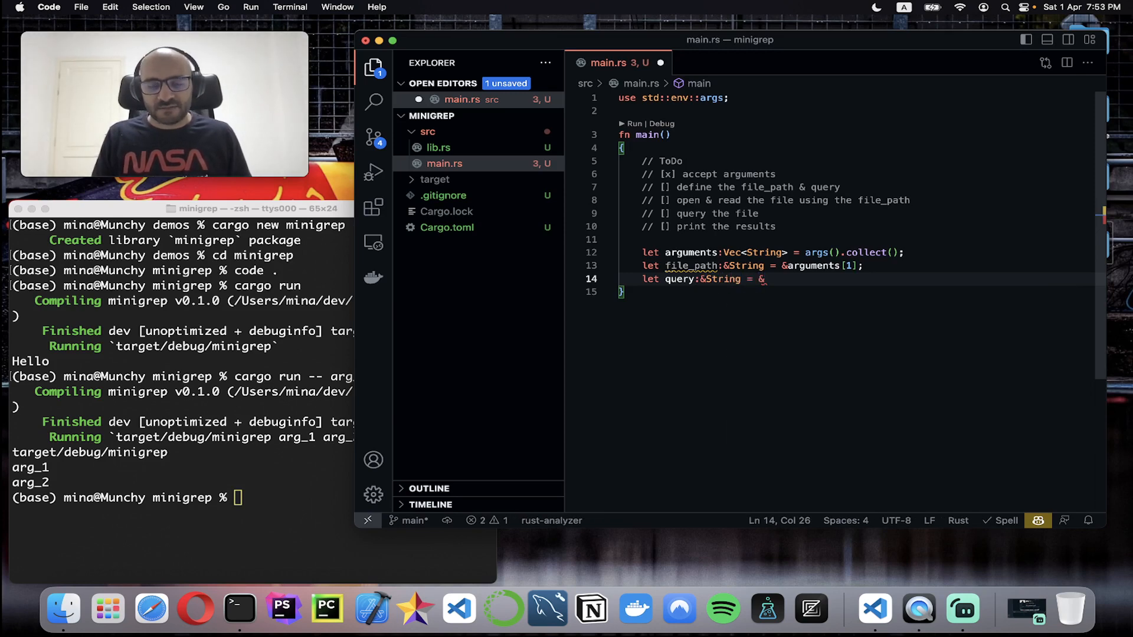
{"action": "type", "text": "arguments[]"}
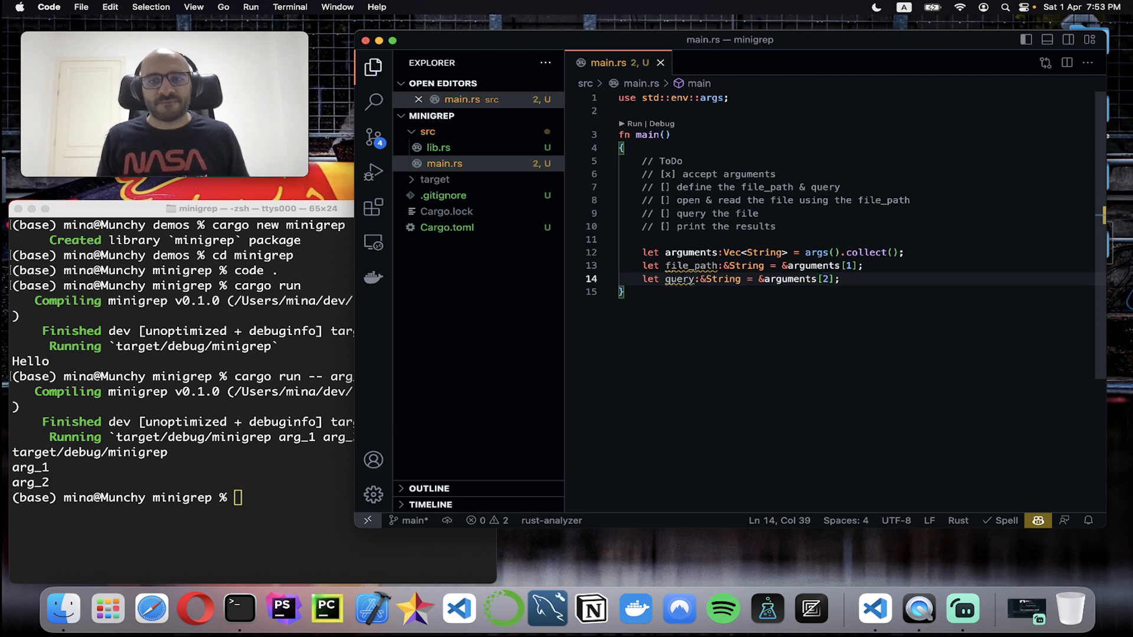
{"action": "key", "text": "enter"}
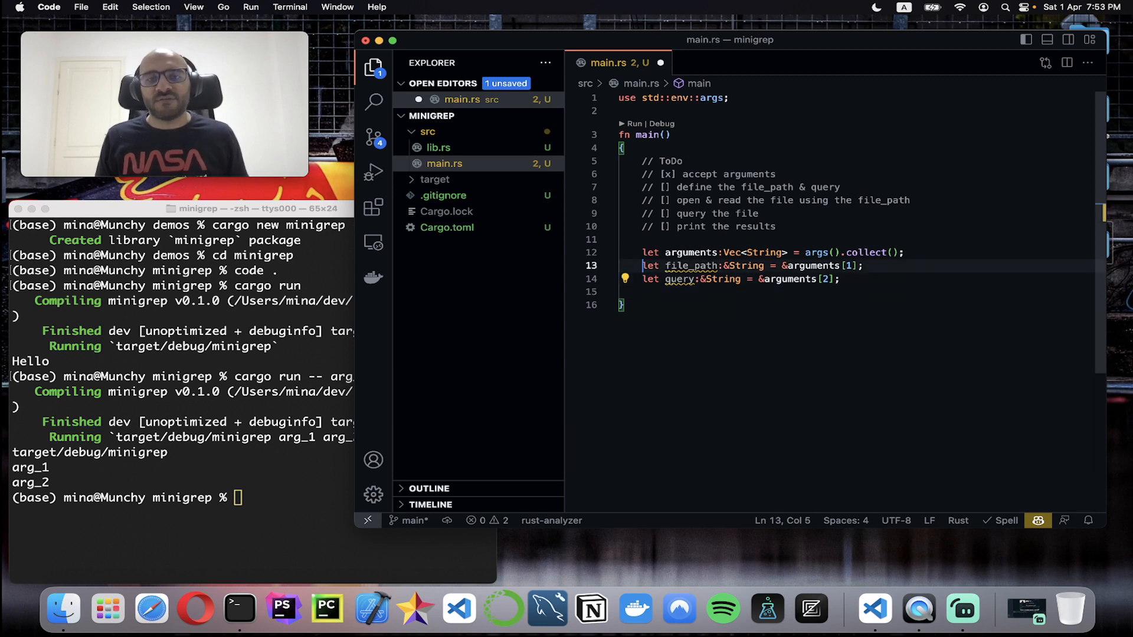
Check off the define item and add let contents = fs::read_to_string(file_path).unwrap(); with fs imported
{"action": "left_click", "coordinate": [664, 188]}
{"action": "type", "text": "let con"}
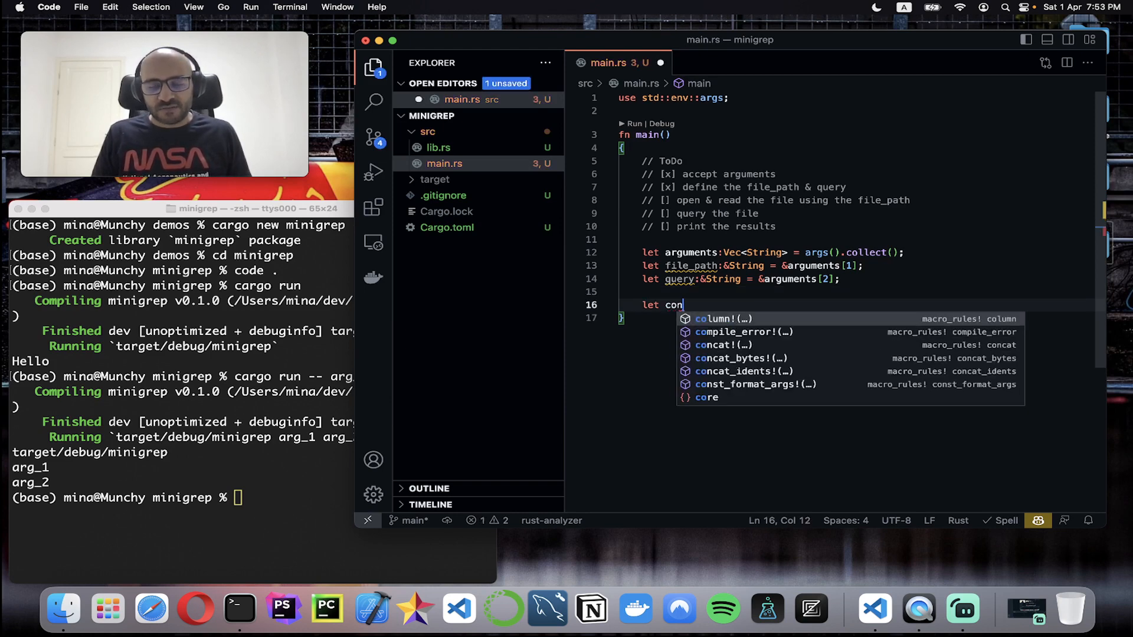
{"action": "type", "text": "tents = fs"}
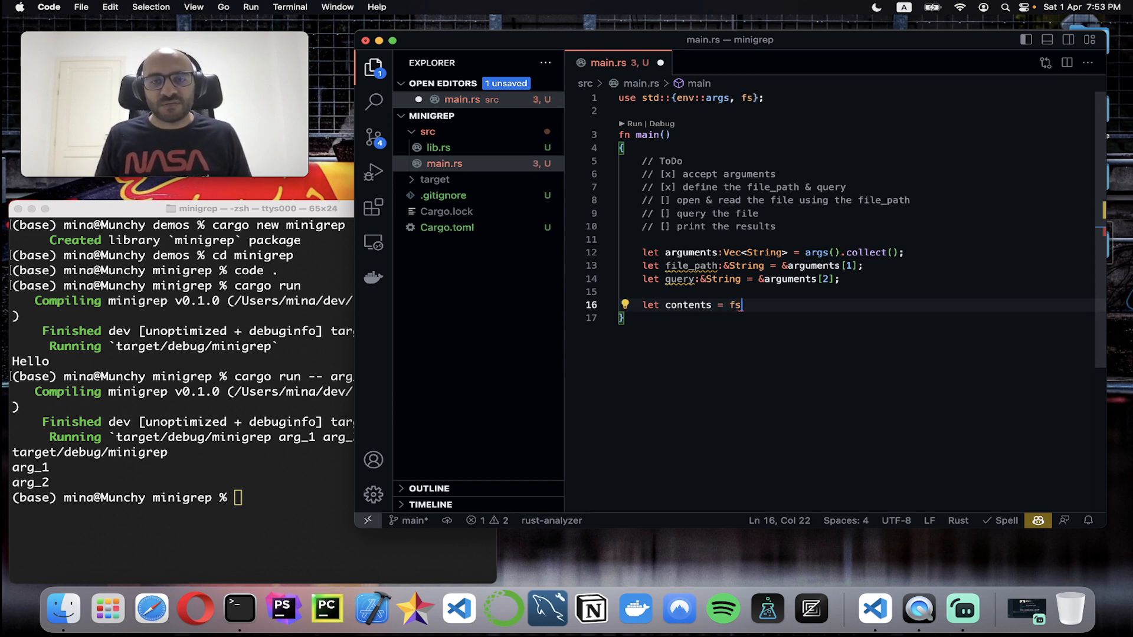
{"action": "type", "text": "::read_to_string"}
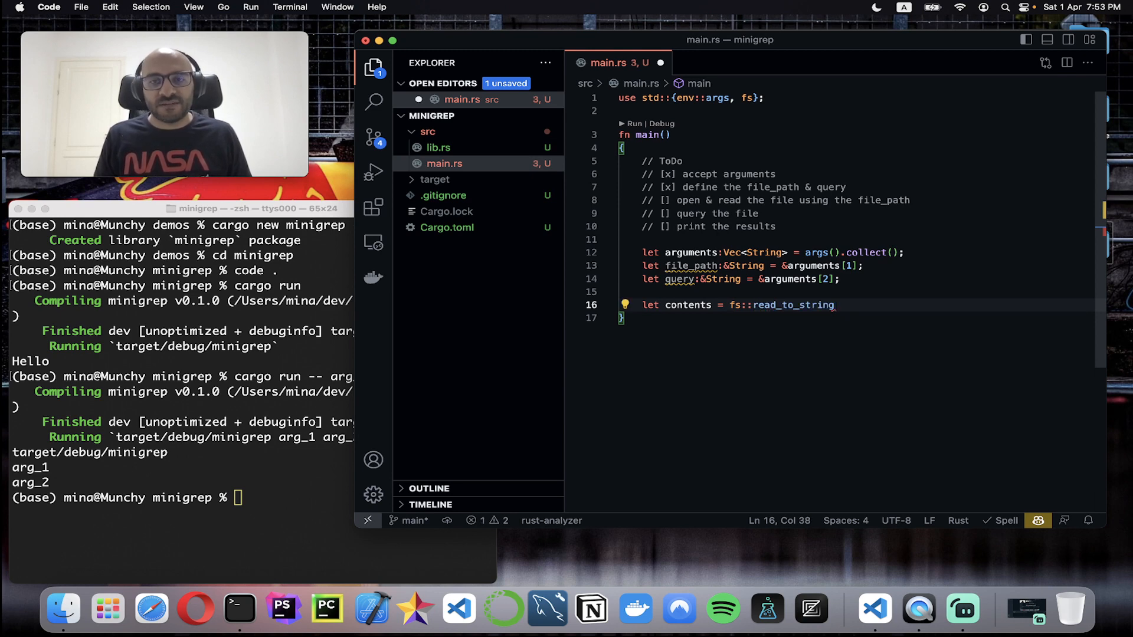
{"action": "type", "text": "()"}
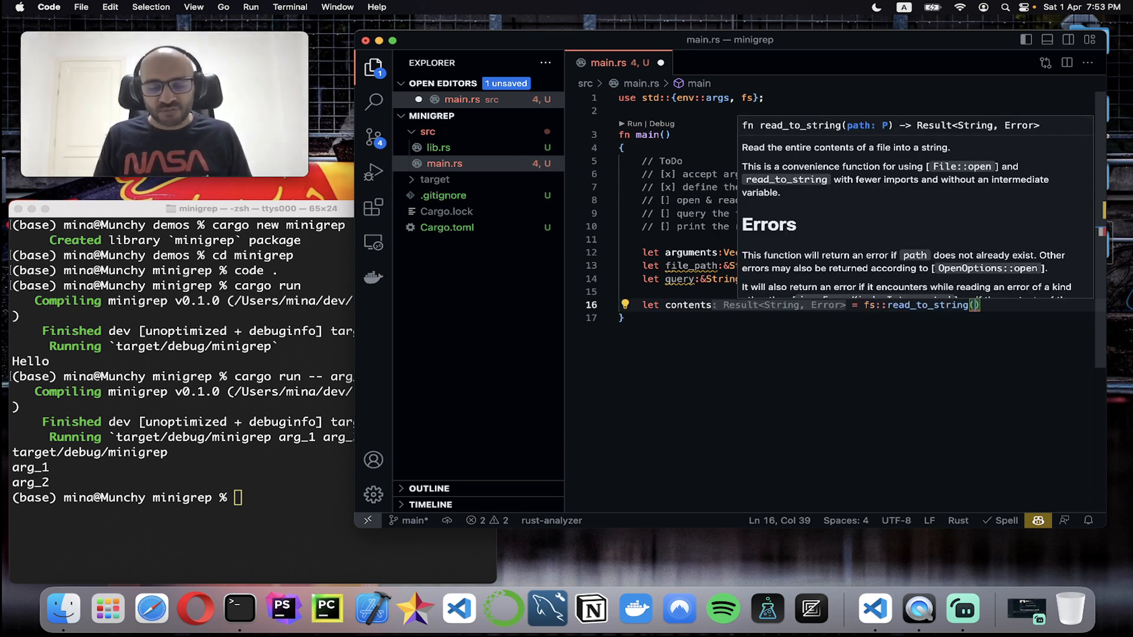
{"action": "type", "text": "file_path"}
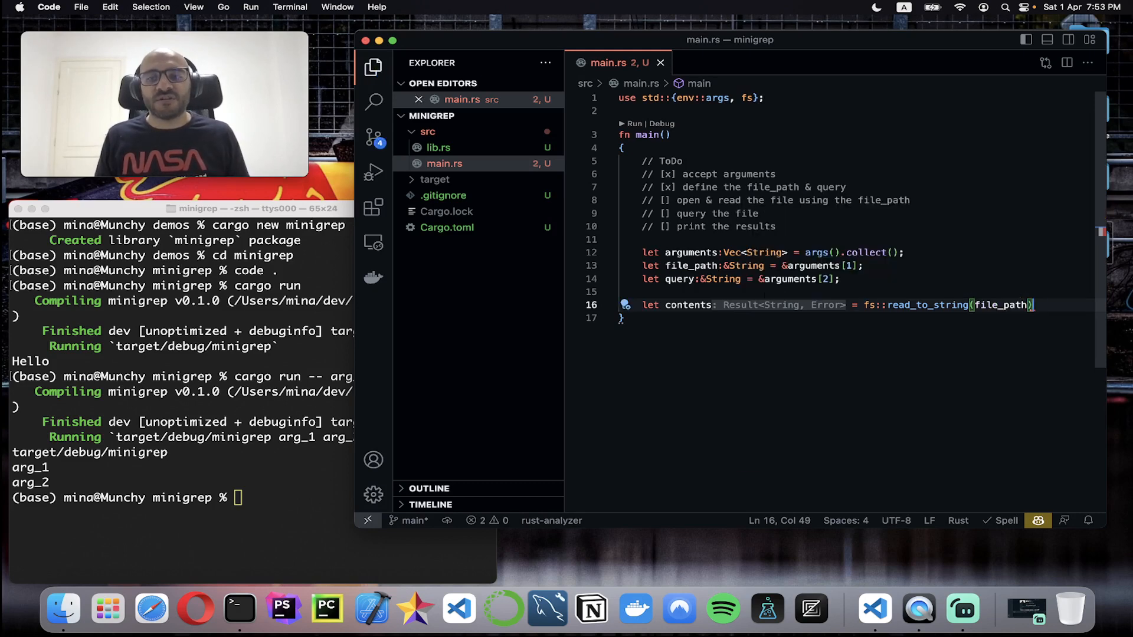
{"action": "type", "text": ".unwrap();"}
{"action": "left_click", "coordinate": [182, 497]}
{"action": "type", "text": "touch"}
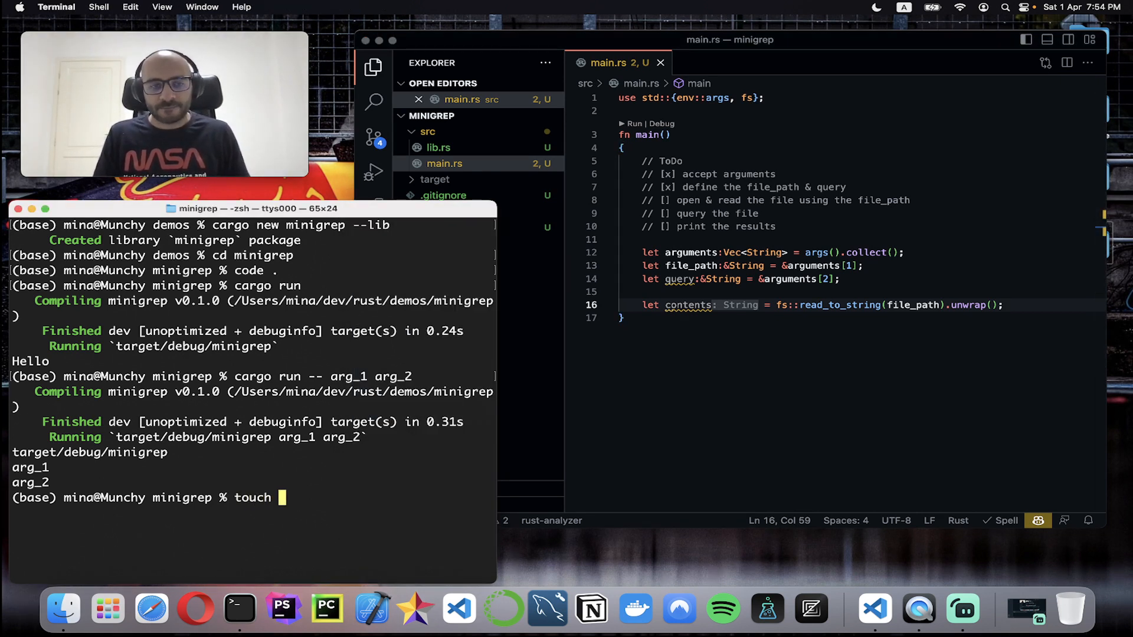
Create file.txt with touch and open it from the Explorer
{"action": "type", "text": "file.txt"}
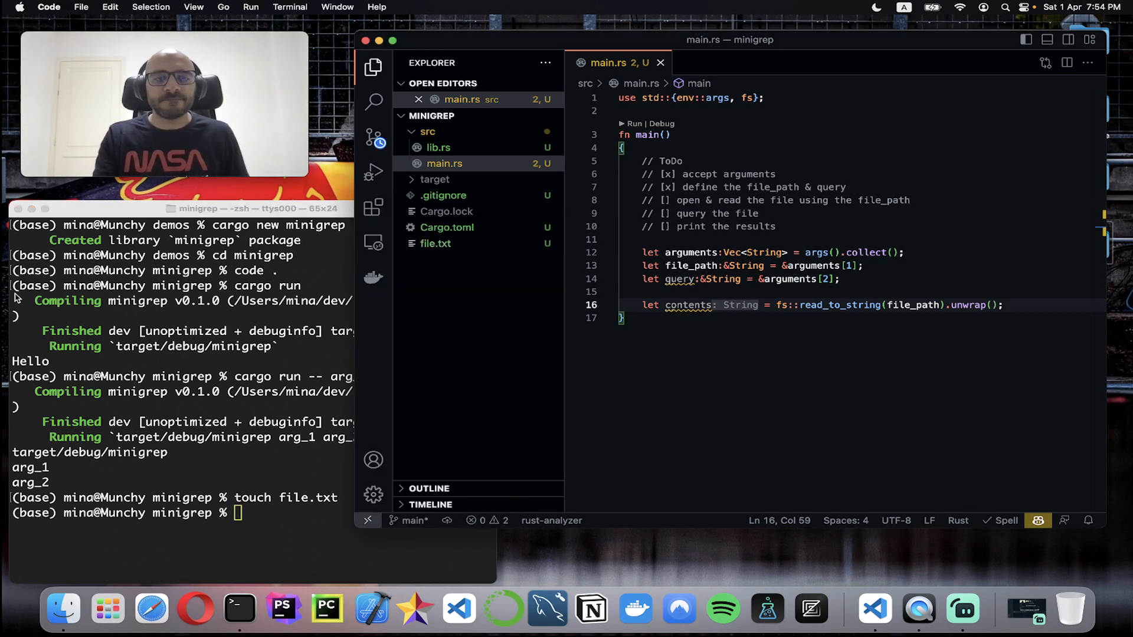
{"action": "left_click", "coordinate": [436, 260]}
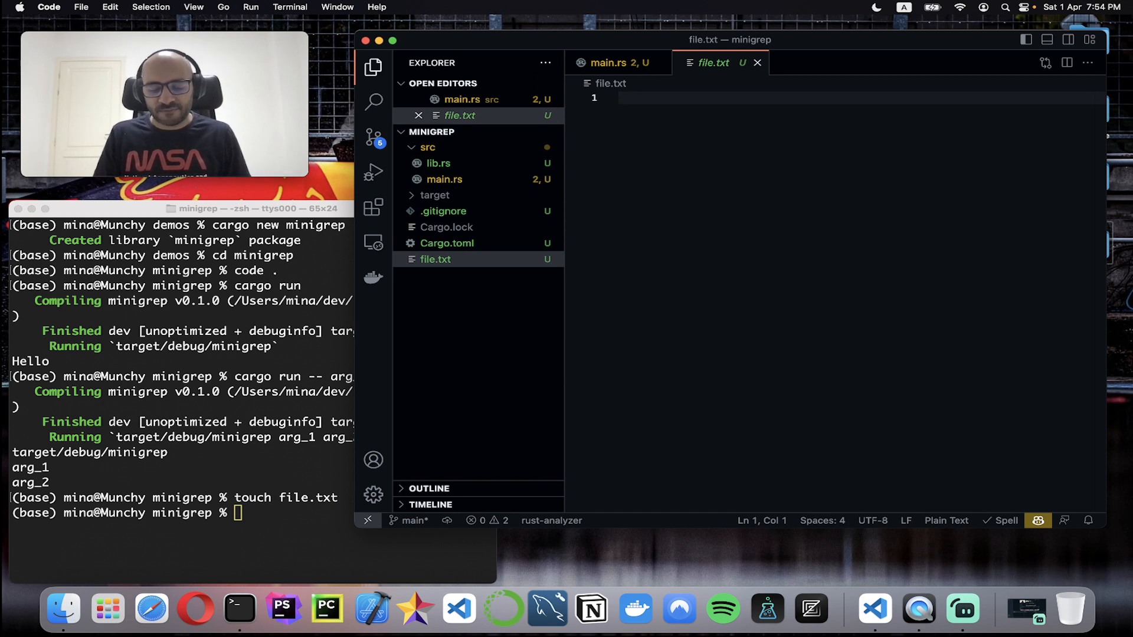
Write rust is lovely, youtube is good, learning rust is fun into file.txt, starting a fourth line
{"action": "type", "text": "rust is"}
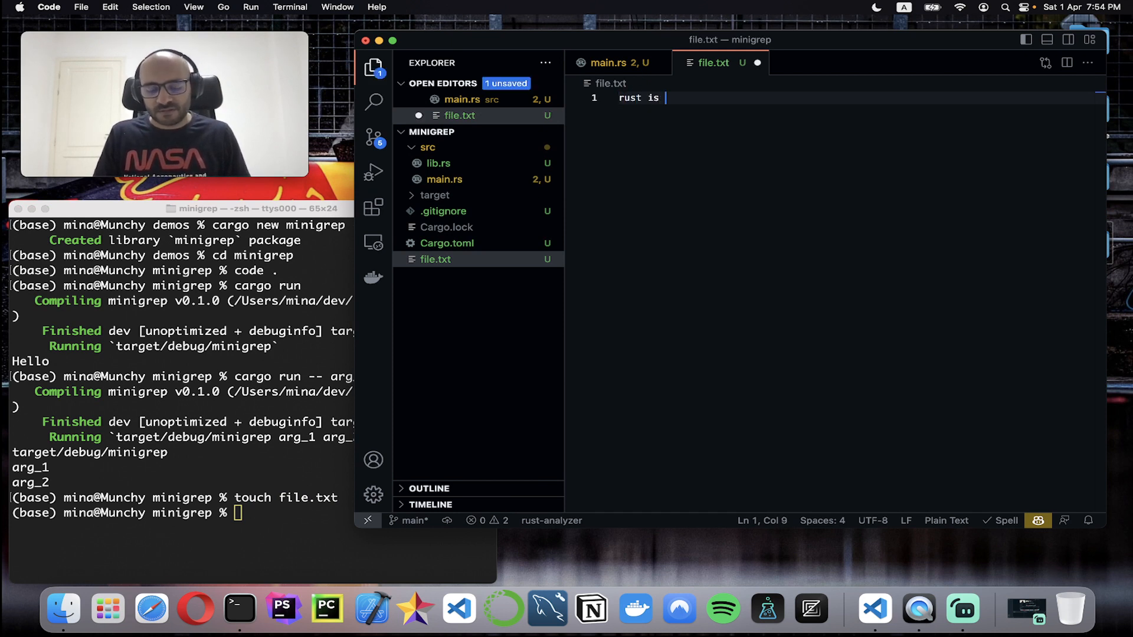
{"action": "type", "text": "lovel"}
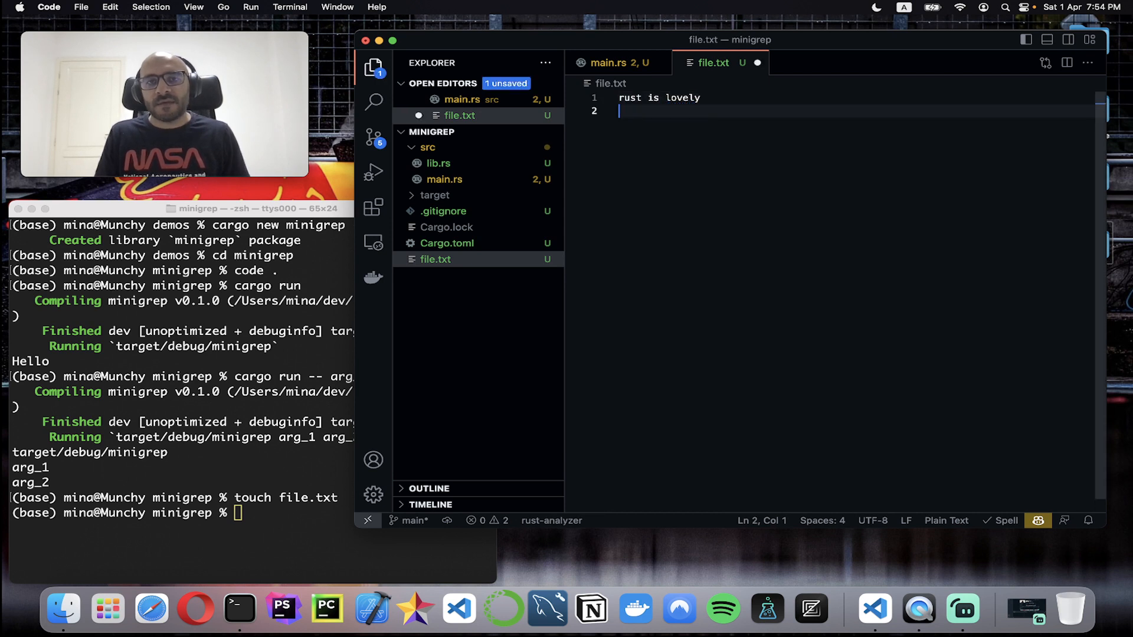
{"action": "type", "text": "youtu"}
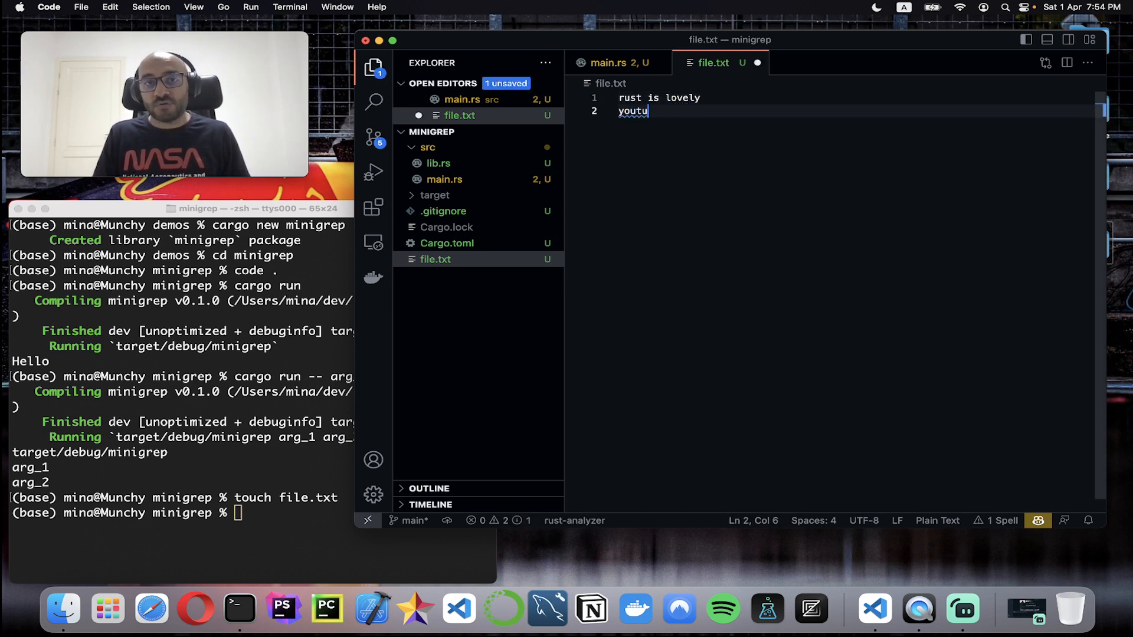
{"action": "type", "text": "be"}
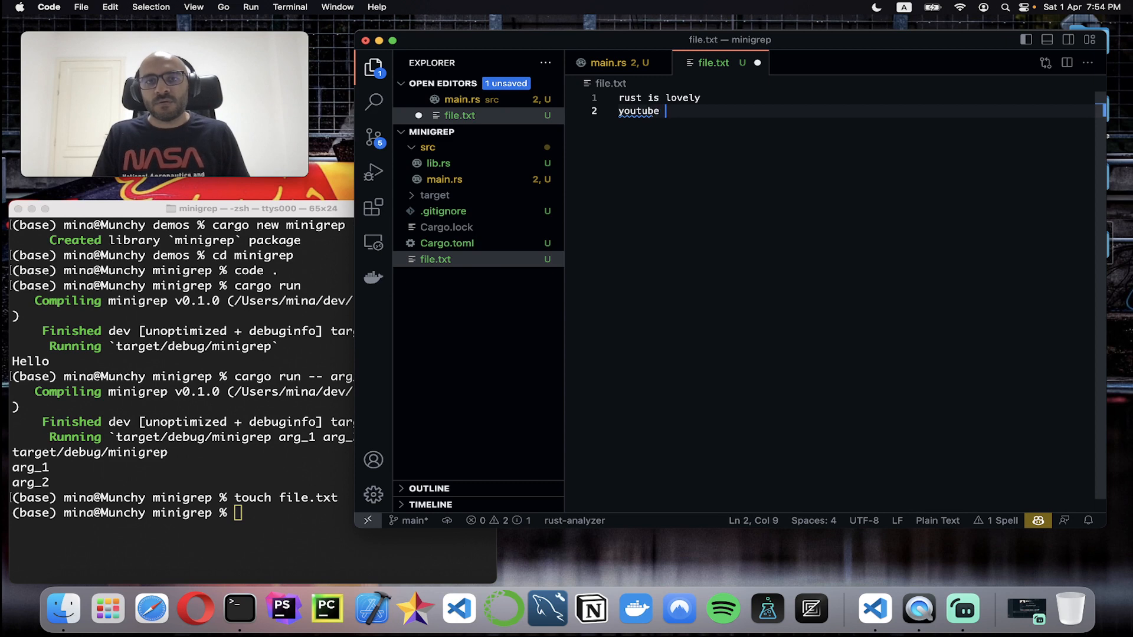
{"action": "key", "text": "enter"}
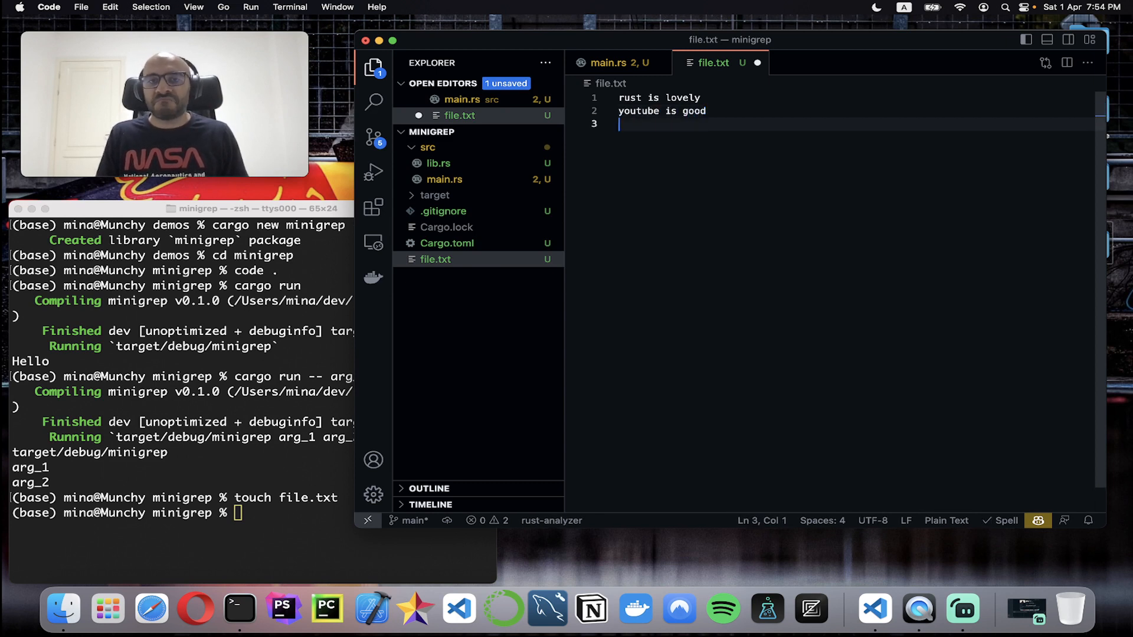
{"action": "type", "text": "learning rust is fu"}
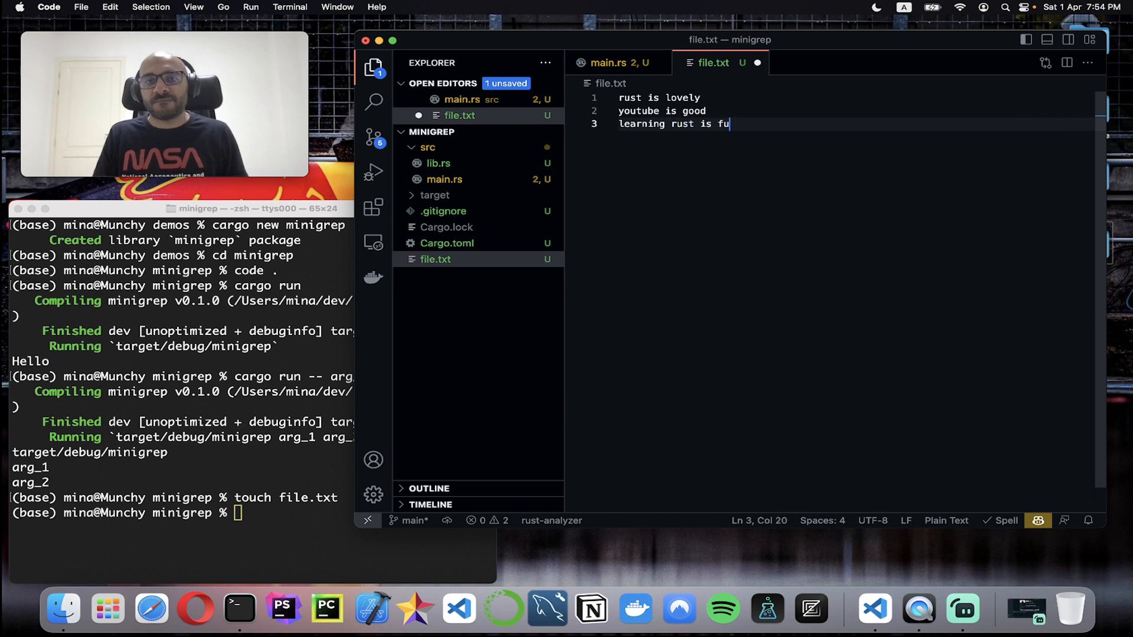
{"action": "type", "text": "n"}
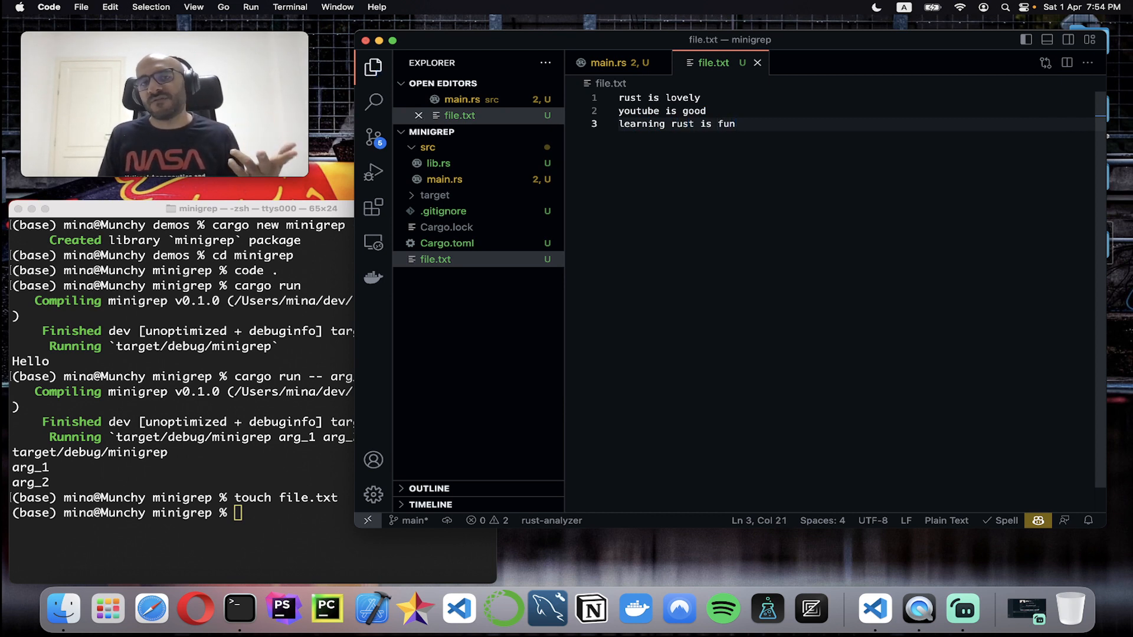
{"action": "key", "text": "enter"}
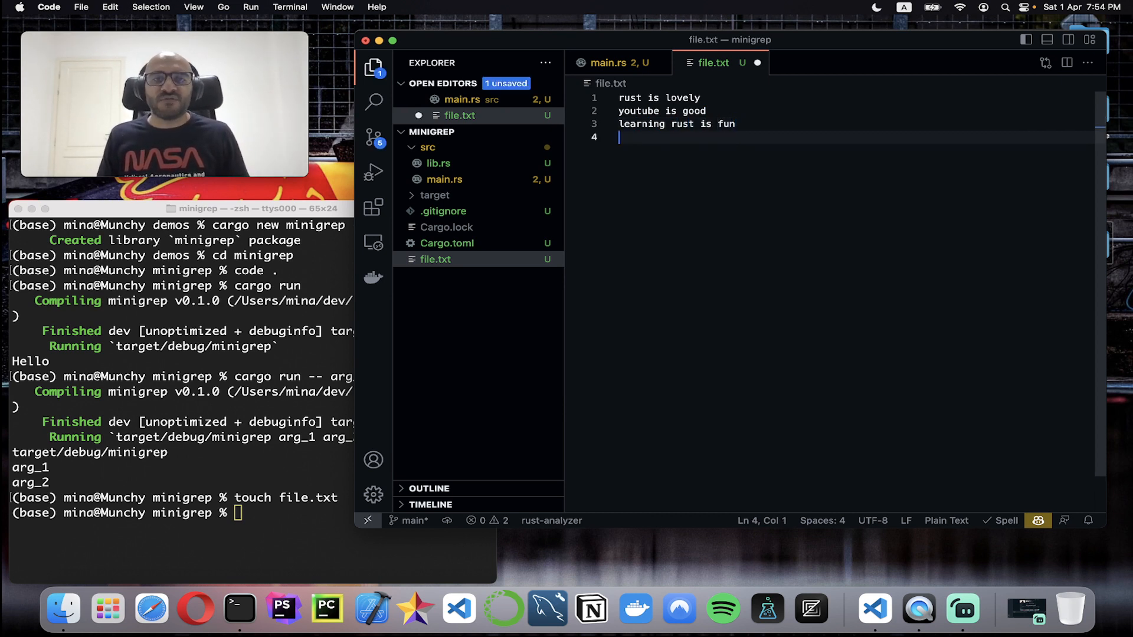
{"action": "type", "text": "my nam"}
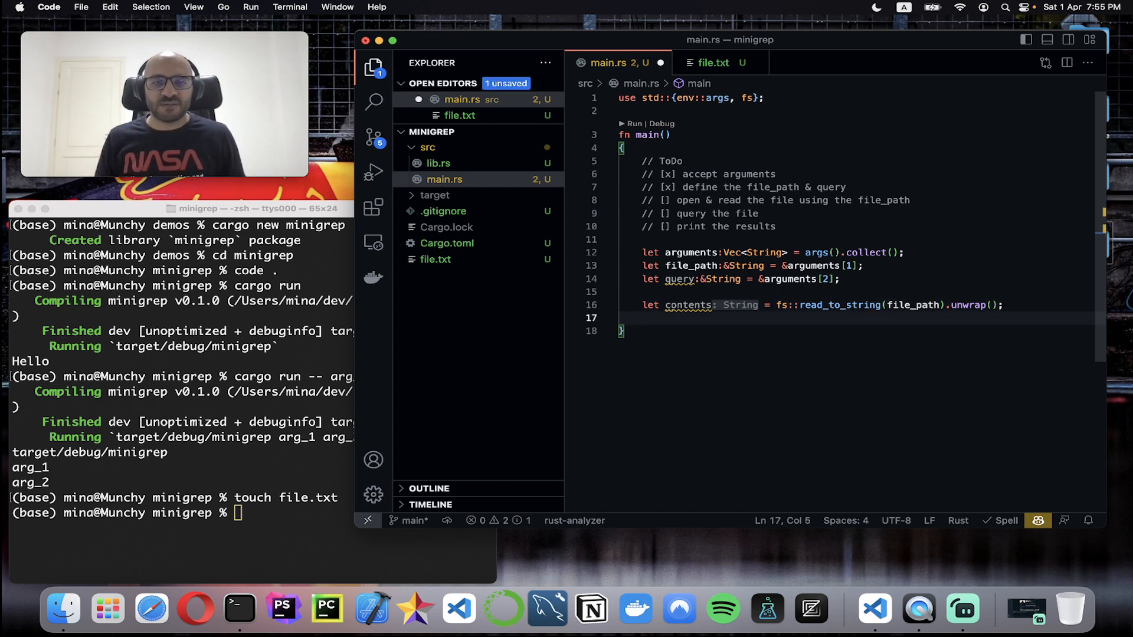
Write `for bit: &str in contents.lines() { println!("{}") }` in main.rs
{"action": "type", "text": "for bit in contents"}
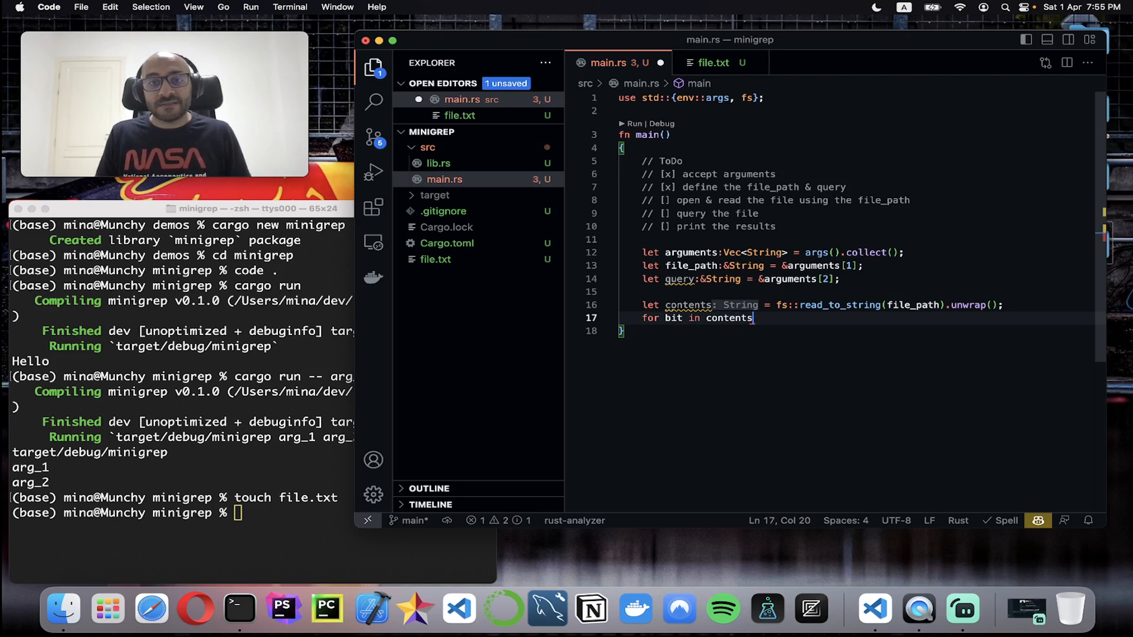
{"action": "type", "text": ".lines()"}
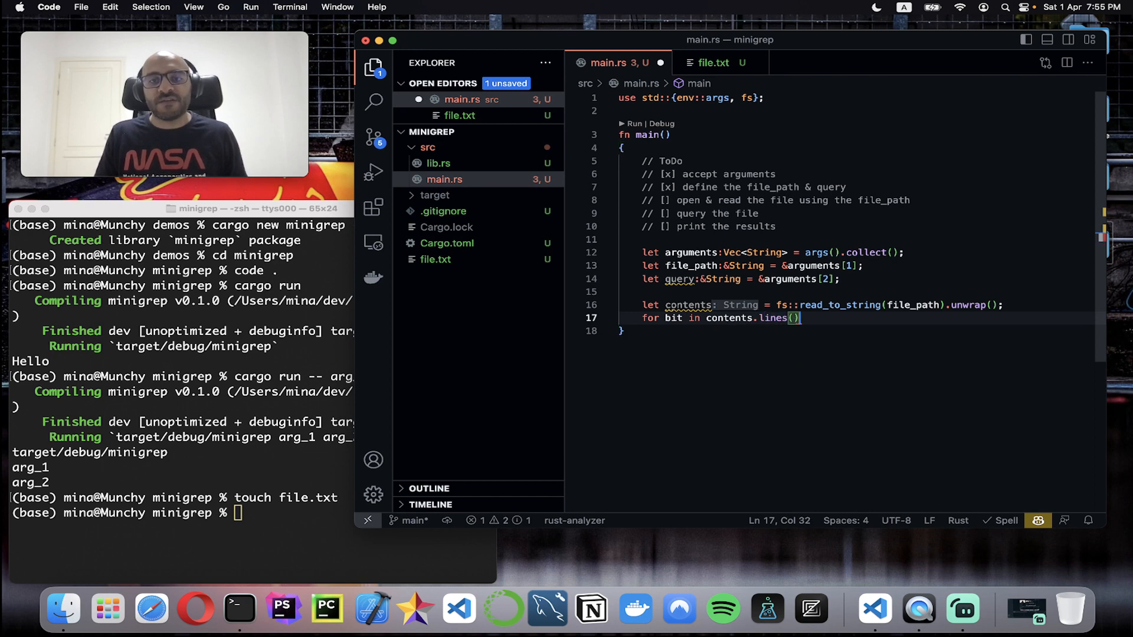
{"action": "type", "text": ": &str"}
{"action": "type", "text": "{"}
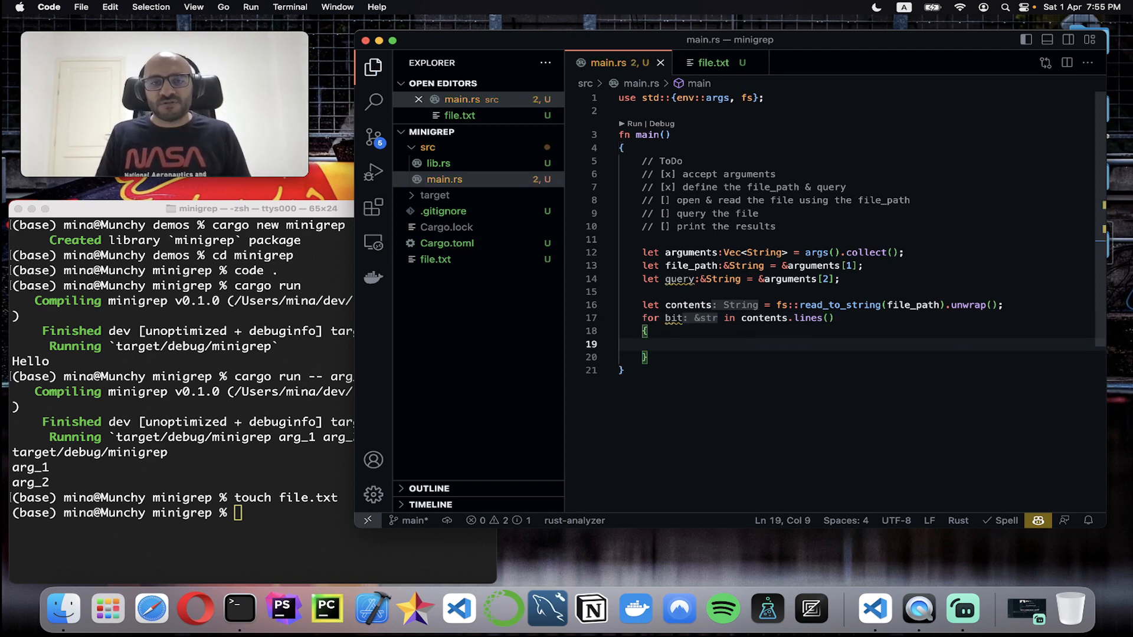
{"action": "type", "text": "println!(\"\")"}
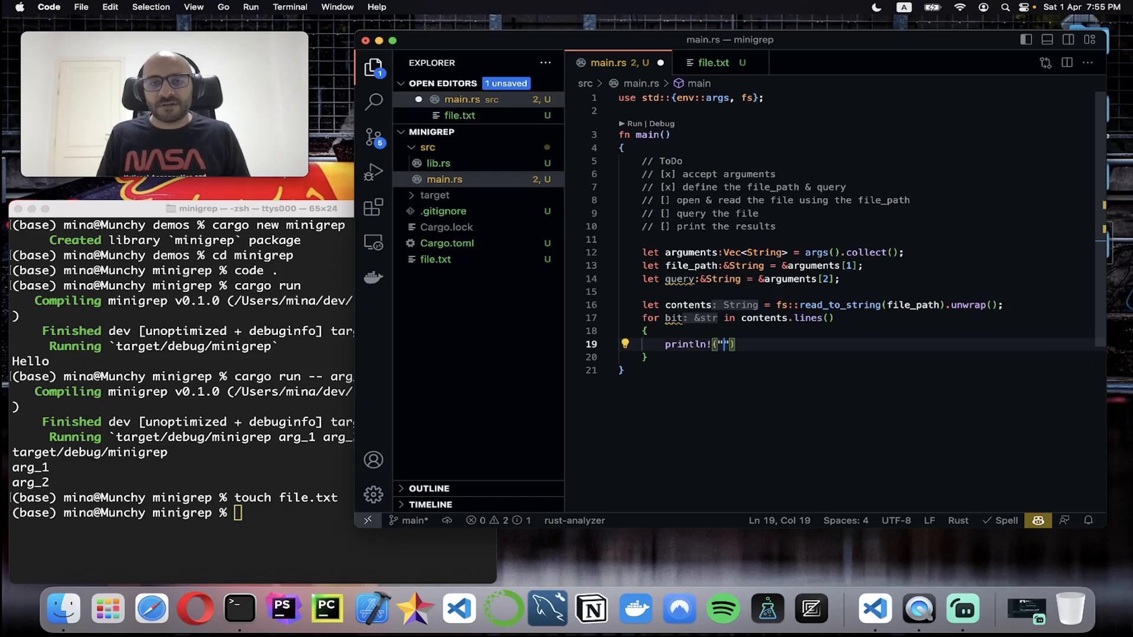
{"action": "type", "text": "{}"}
{"action": "left_click", "coordinate": [182, 513]}
{"action": "type", "text": "cargo run -- \""}
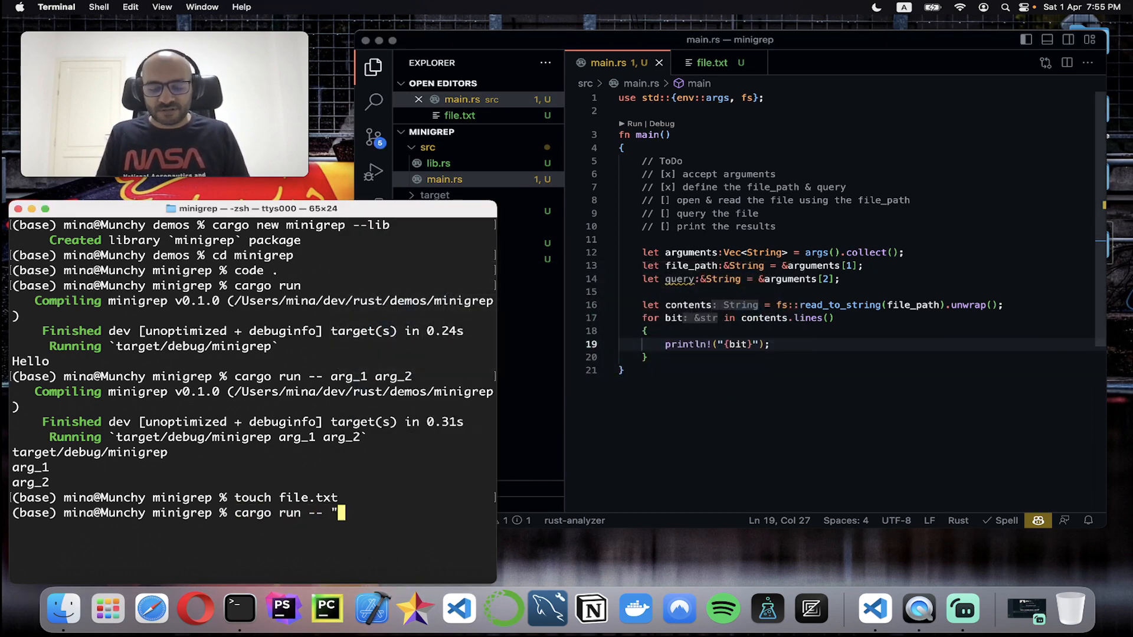
Run `cargo run -- file.txt m`, printing every line of file.txt
{"action": "type", "text": "file"}
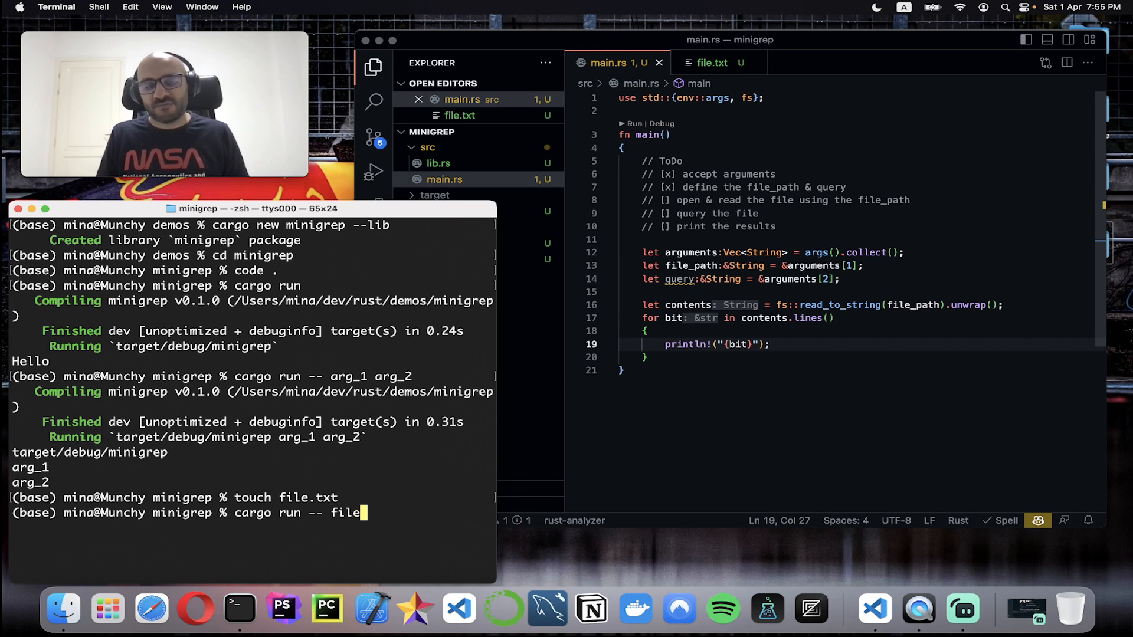
{"action": "type", "text": ".txt"}
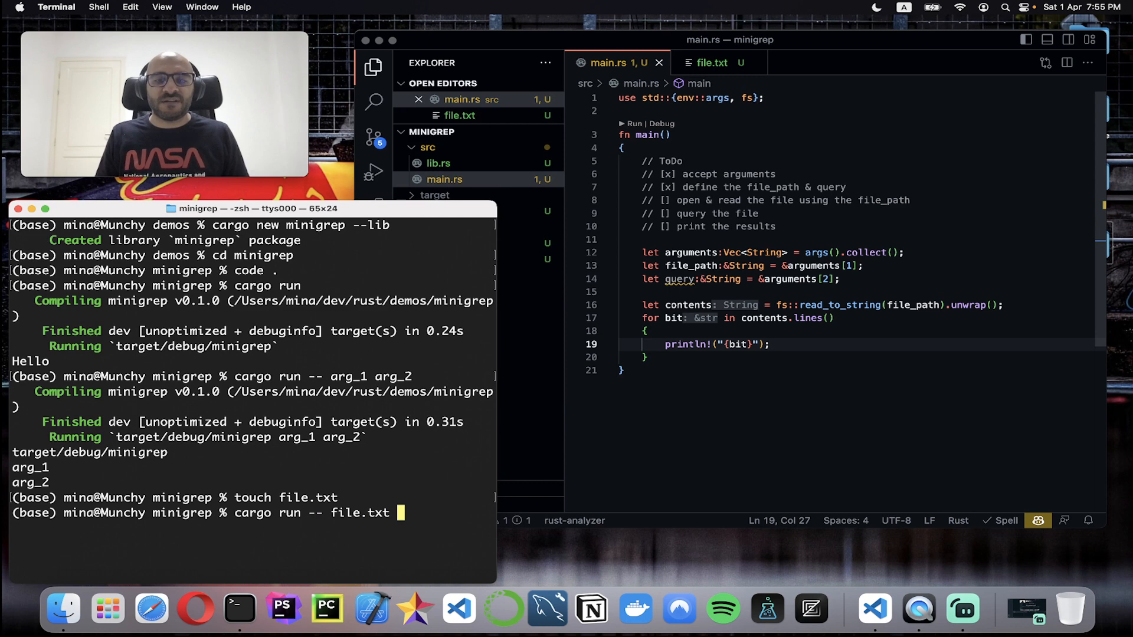
{"action": "type", "text": "m"}
{"action": "left_click", "coordinate": [776, 199]}
{"action": "type", "text": "x"}
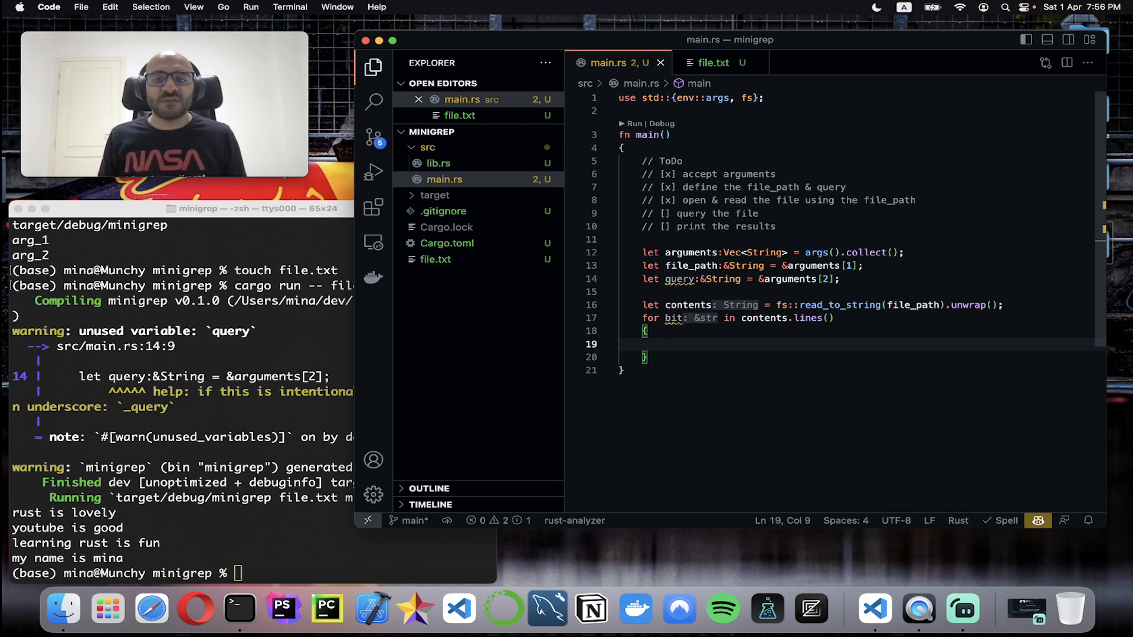
Rename bit to line and declare `let mut results: Vec<&str> = Vec::new();`
{"action": "double_click", "coordinate": [675, 317]}
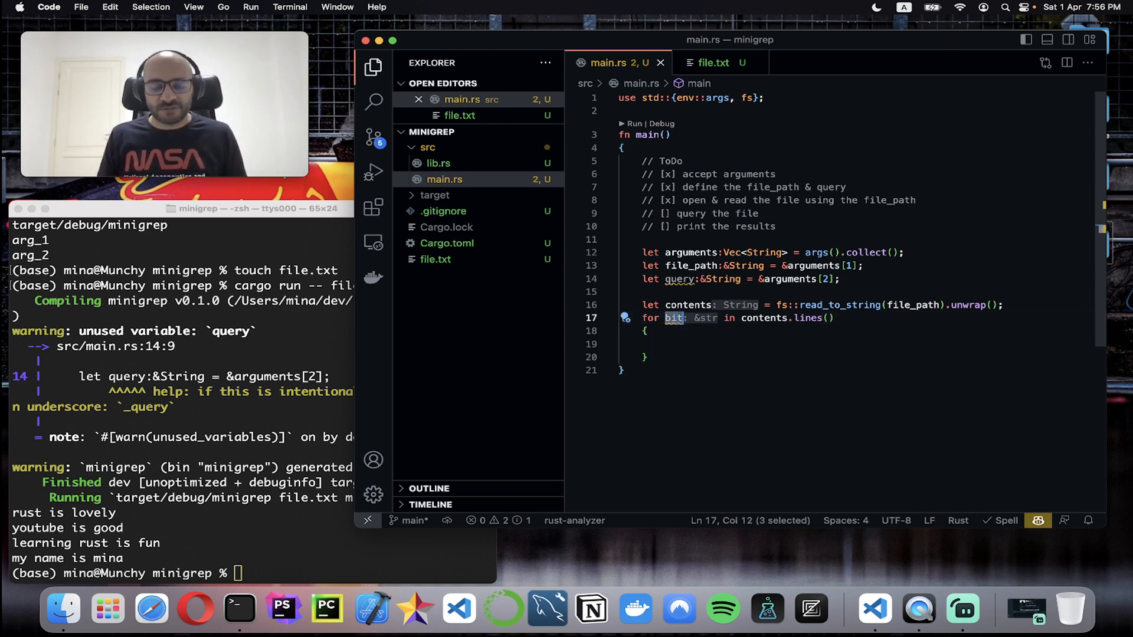
{"action": "type", "text": "line"}
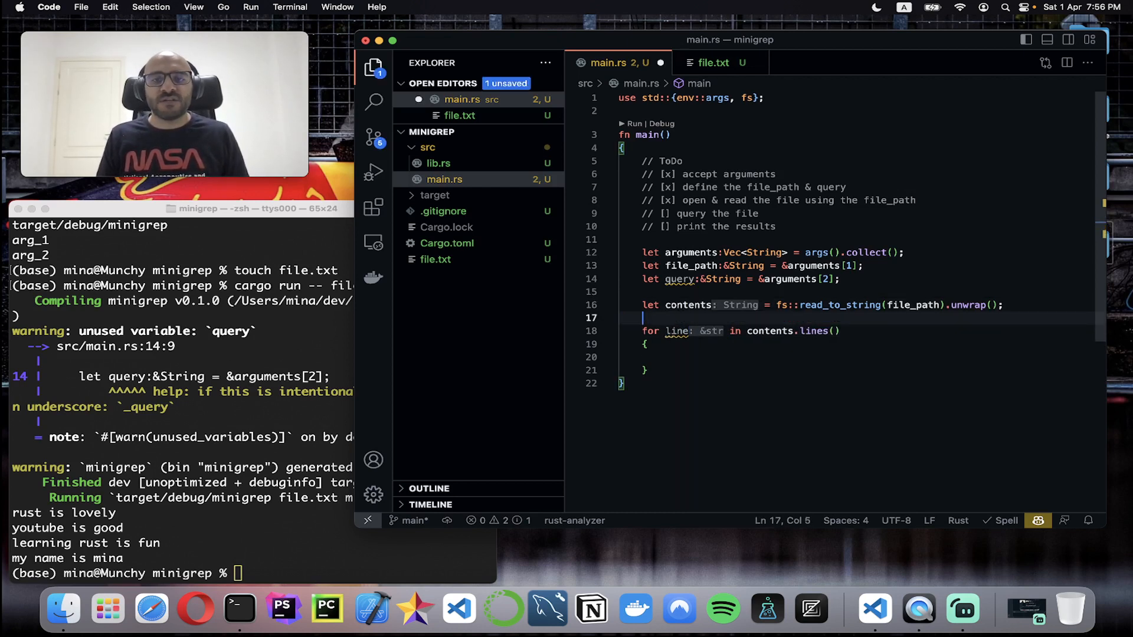
{"action": "type", "text": "let mut"}
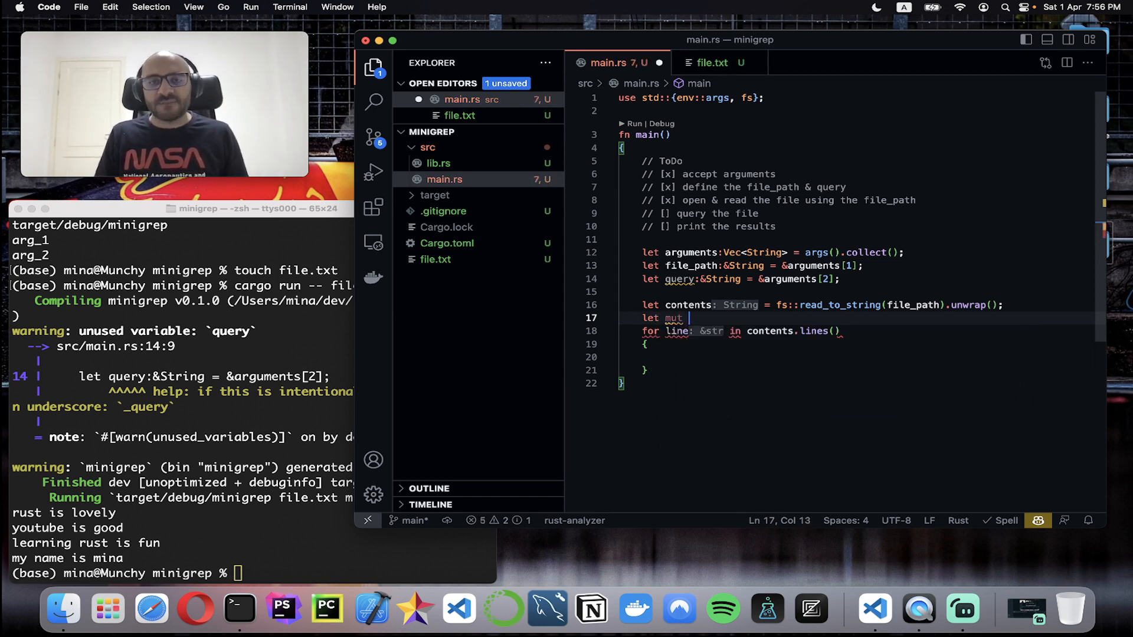
{"action": "type", "text": "resu"}
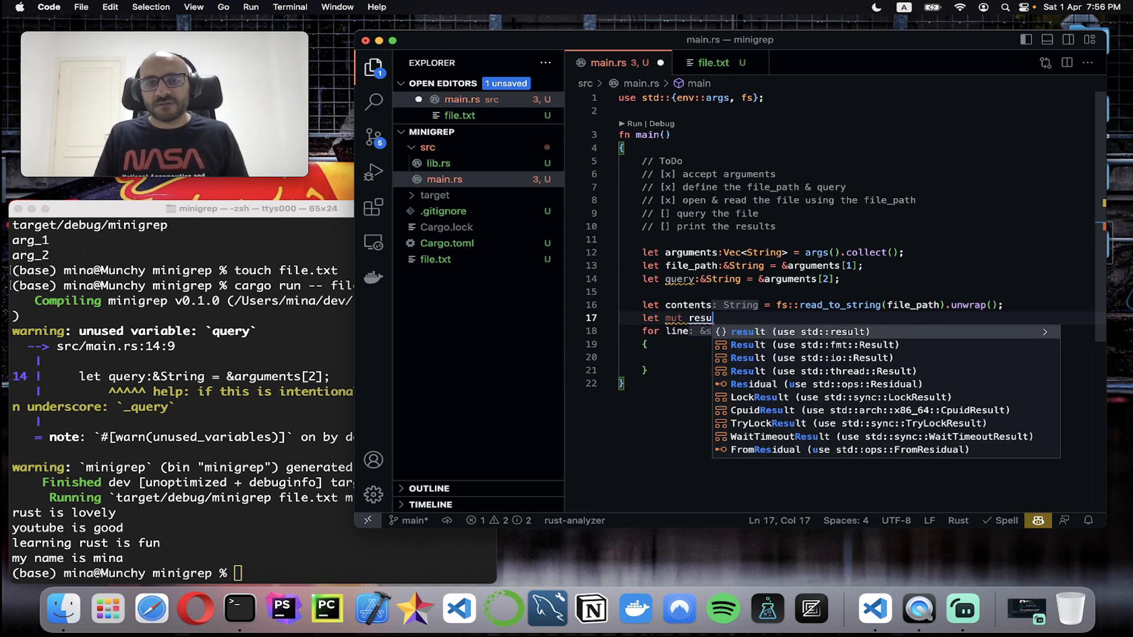
{"action": "type", "text": "lts:"}
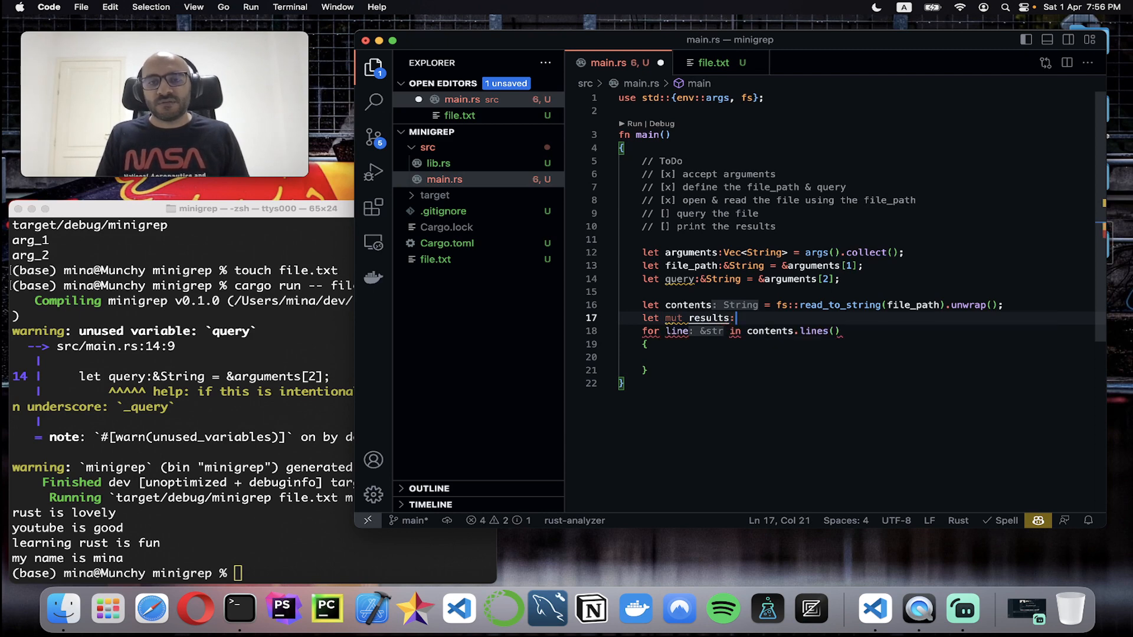
{"action": "type", "text": "Vec<&str> = V"}
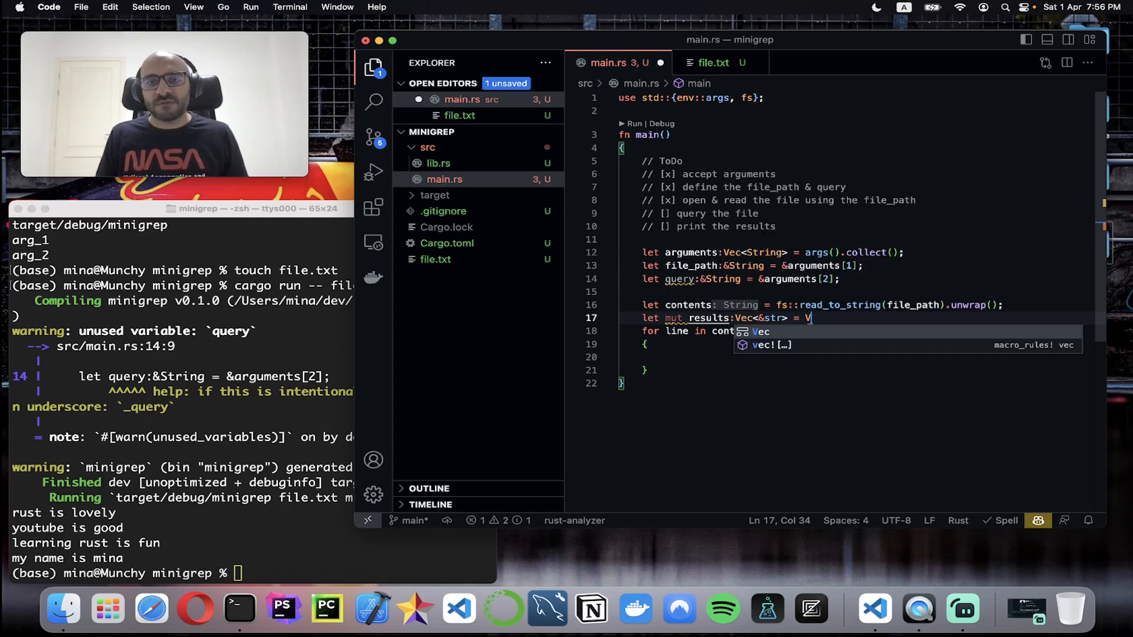
{"action": "type", "text": "ec::new"}
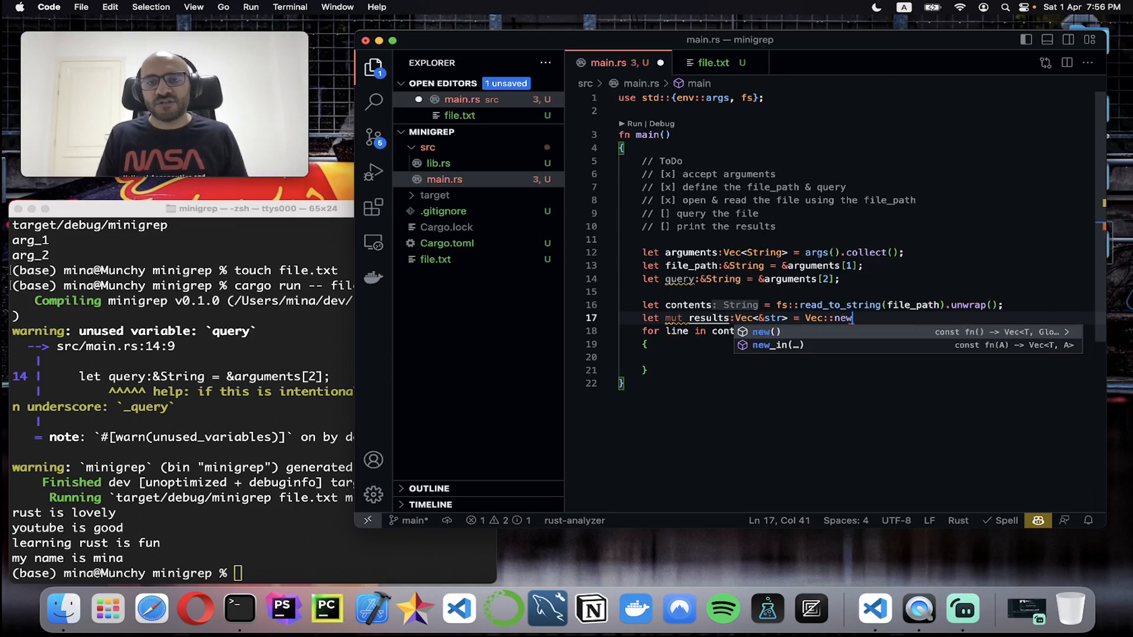
{"action": "key", "text": "Enter"}
{"action": "type", "text": "if line."}
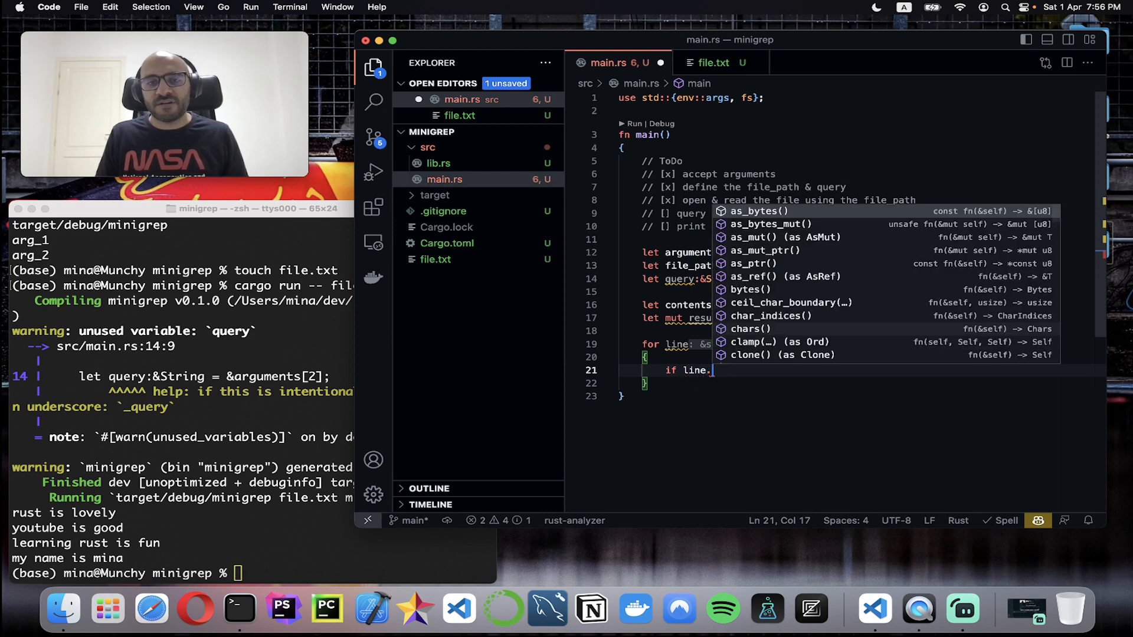
Inside the loop add `if line.contains(query) { results.push(line); }`
{"action": "type", "text": "contains(pat)"}
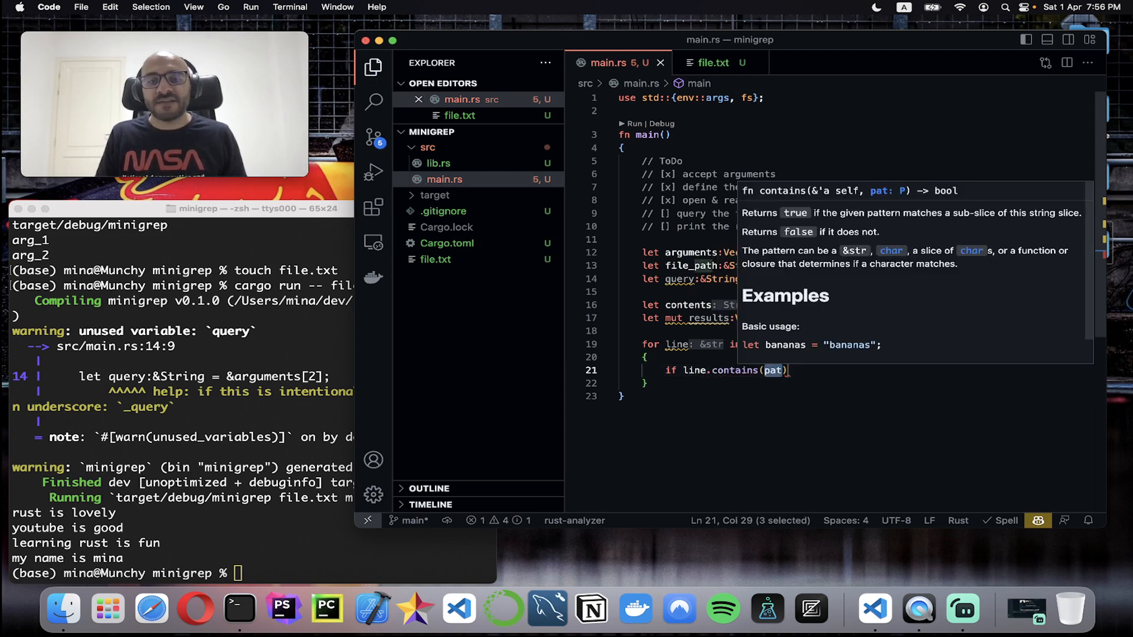
{"action": "type", "text": "query"}
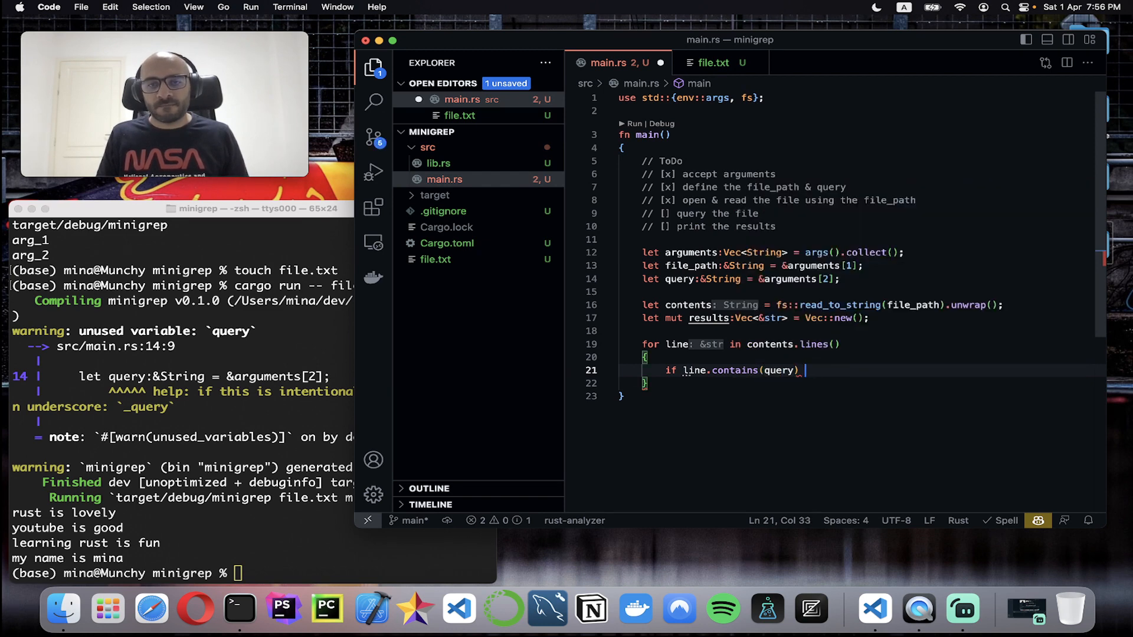
{"action": "type", "text": "{"}
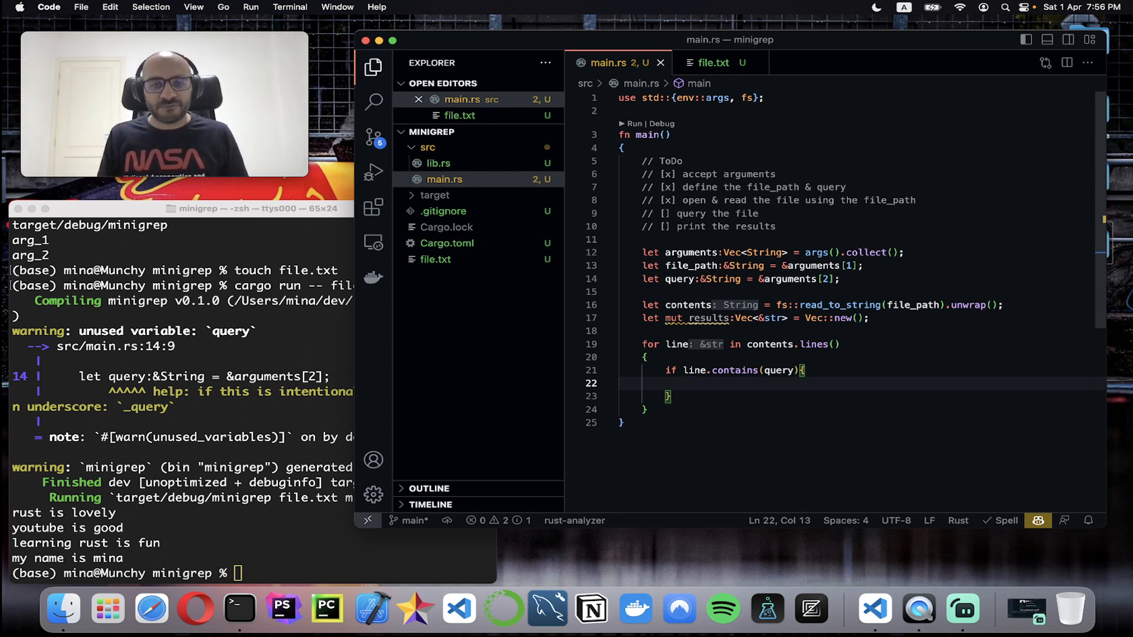
{"action": "type", "text": "results"}
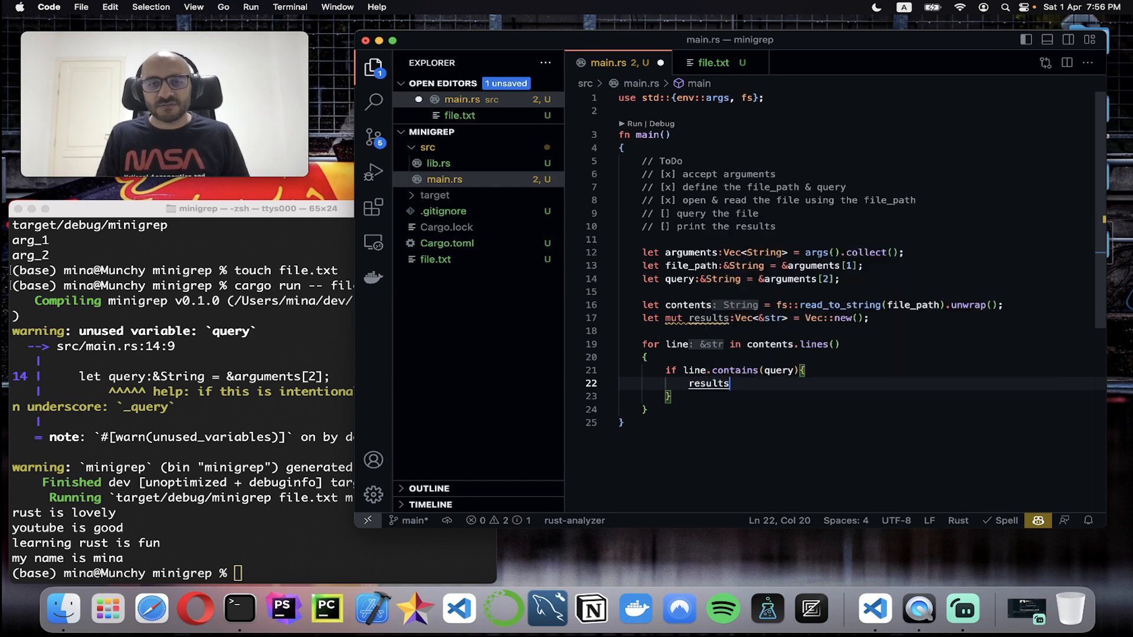
{"action": "type", "text": ".push(value)"}
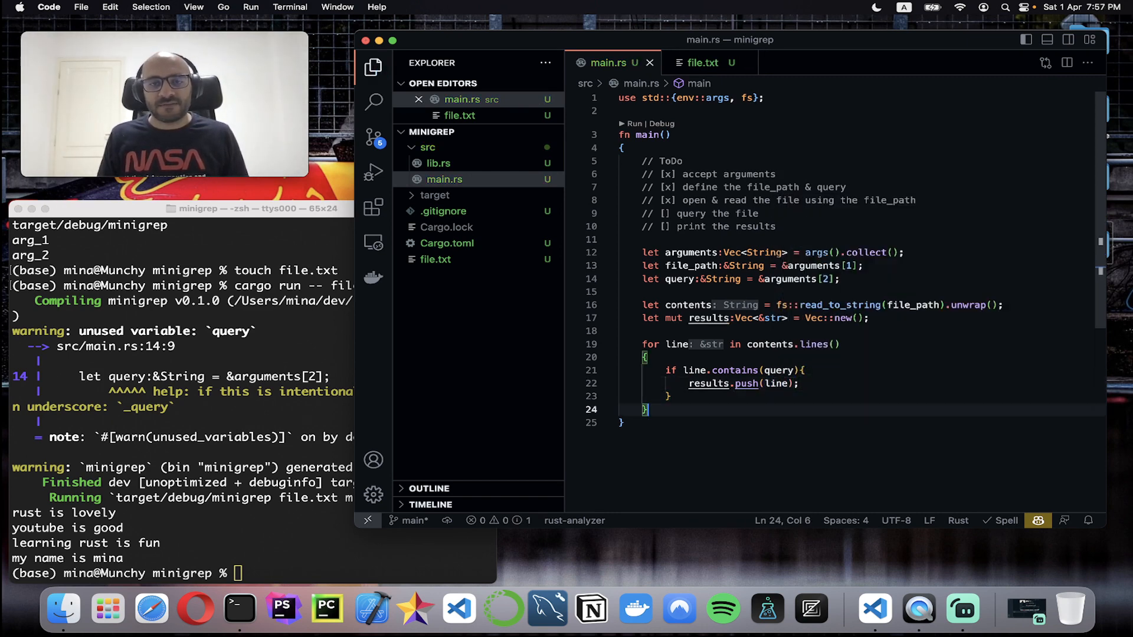
After the loop add `println!("Search results: {:#?}", results);`
{"action": "key", "text": "enter"}
{"action": "type", "text": "println!(\"S"}
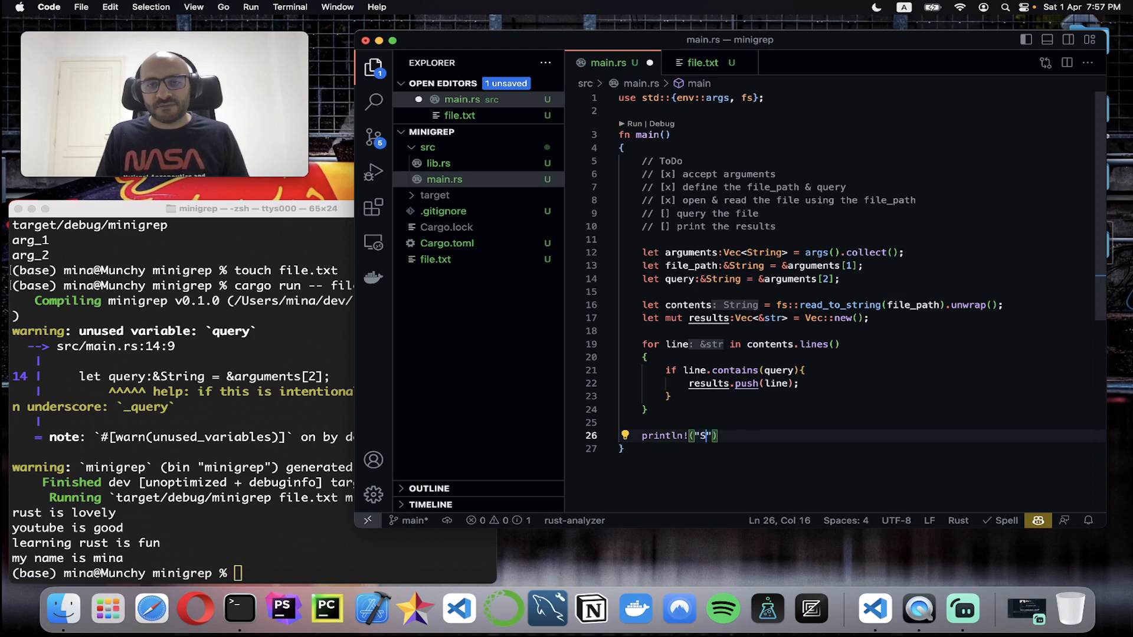
{"action": "type", "text": "earch results: {:"}
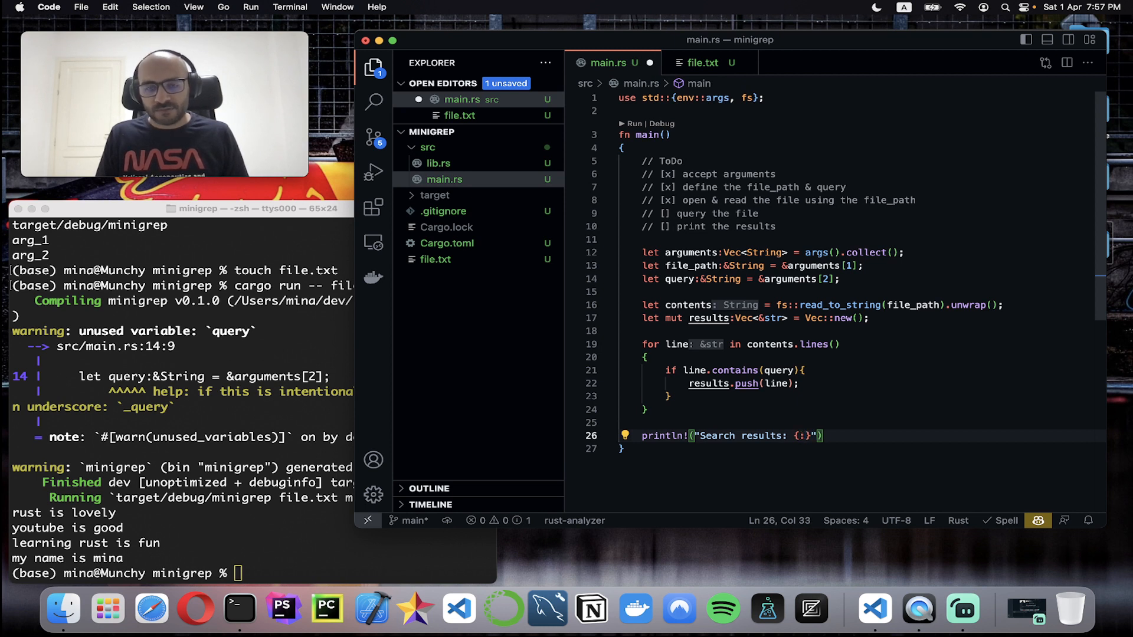
{"action": "type", "text": "#?"}
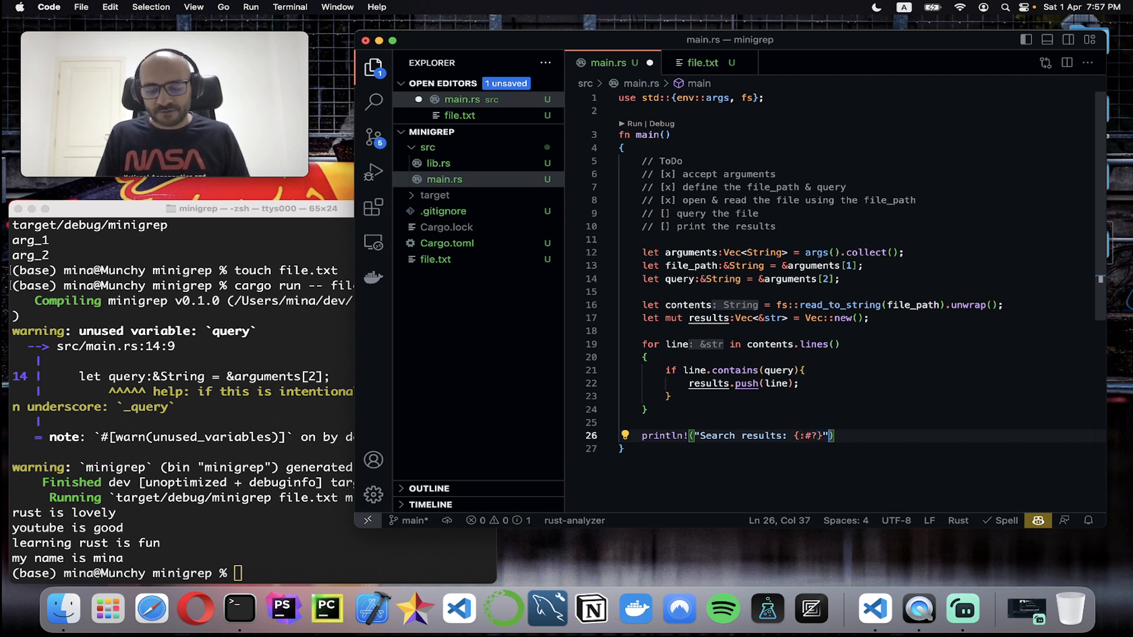
{"action": "type", "text": ",r"}
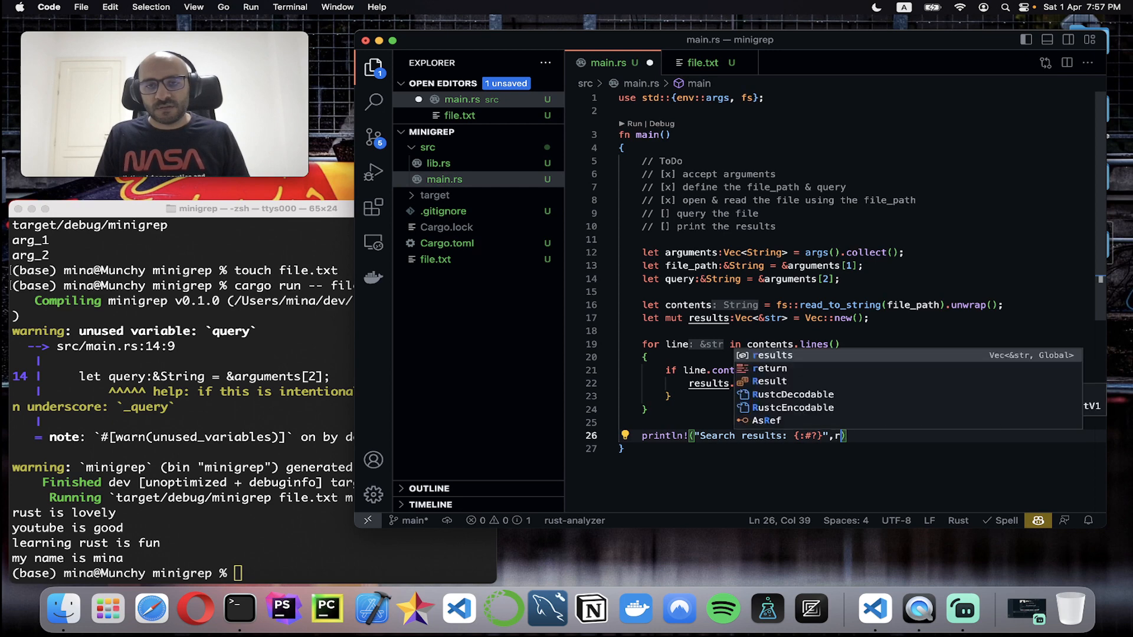
{"action": "type", "text": "esults"}
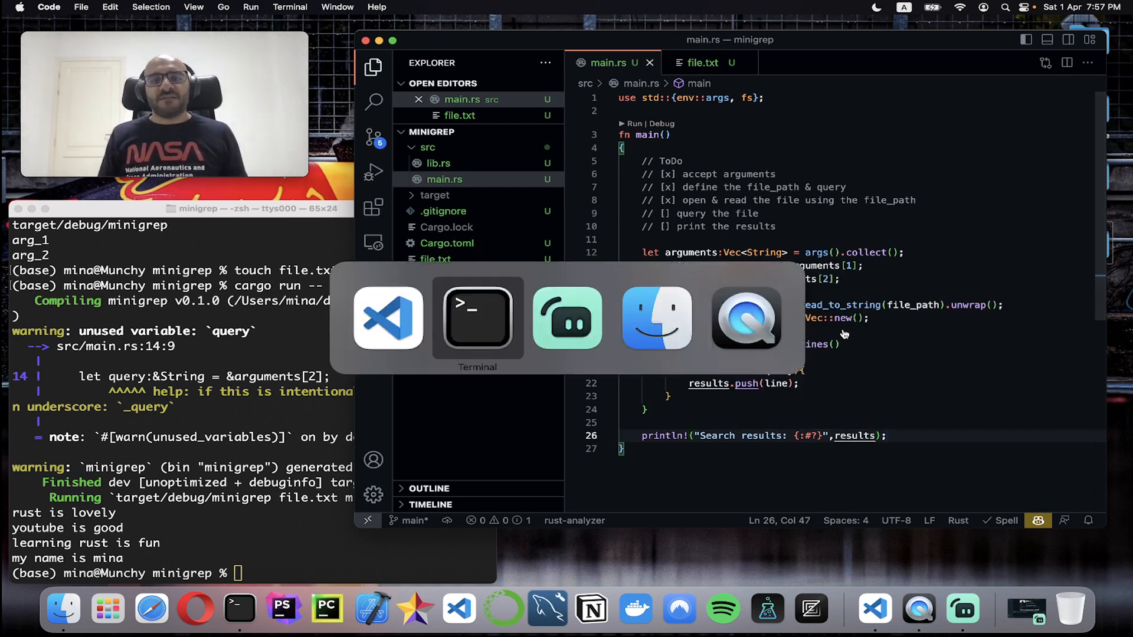
Run minigrep on file.txt with queries mina and rust, then begin a youtube run
{"action": "left_click", "coordinate": [476, 318]}
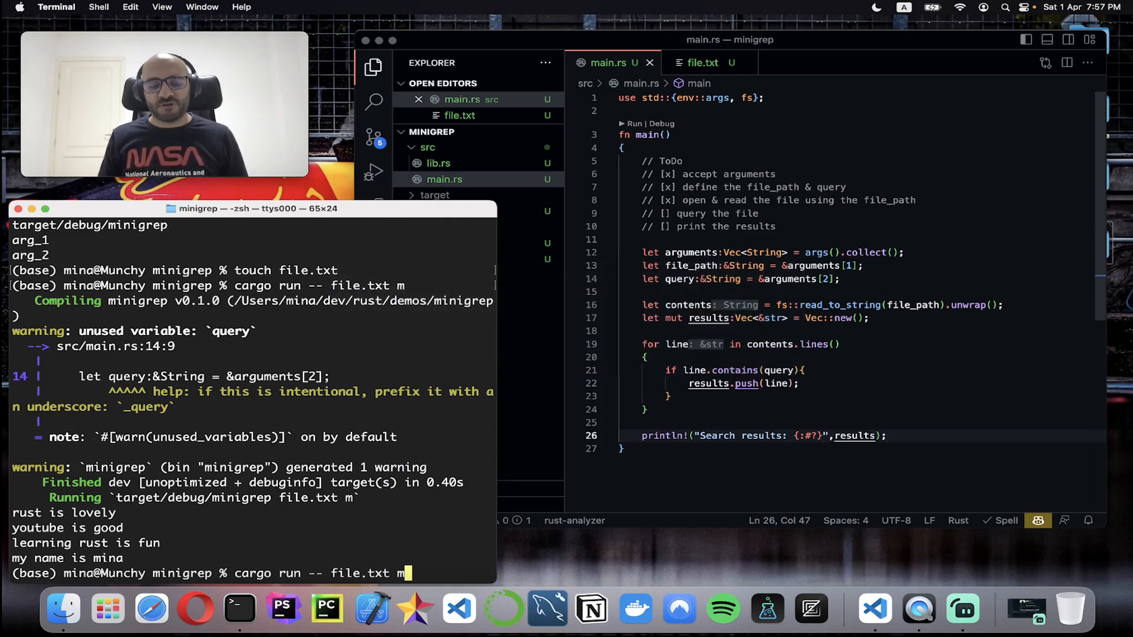
{"action": "type", "text": "ina"}
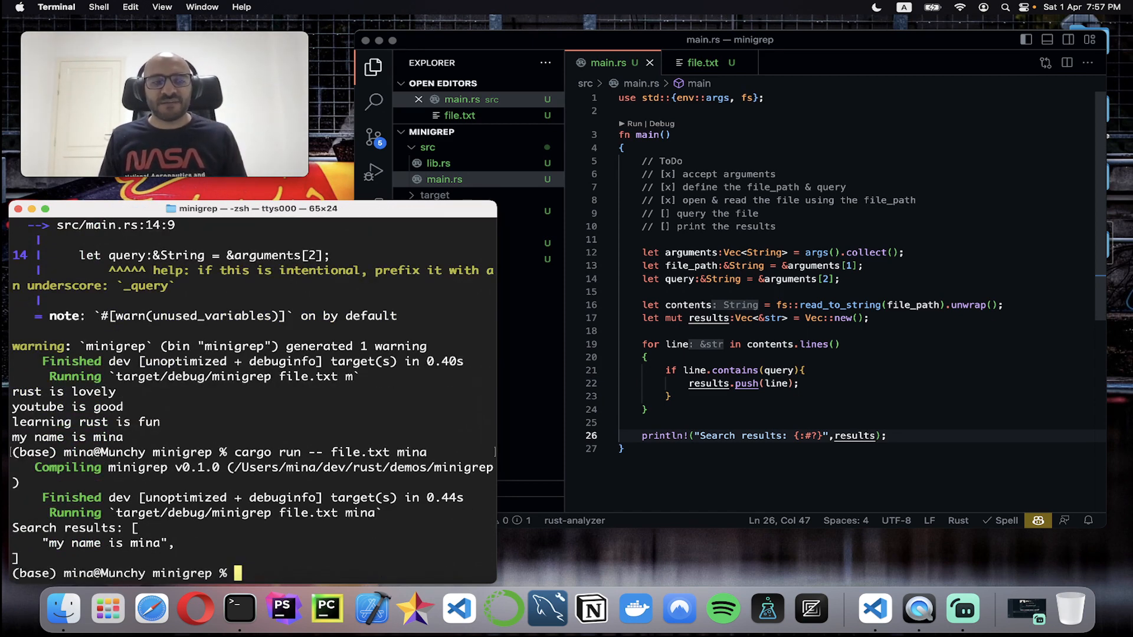
{"action": "type", "text": "cargo run -- file.txt rust"}
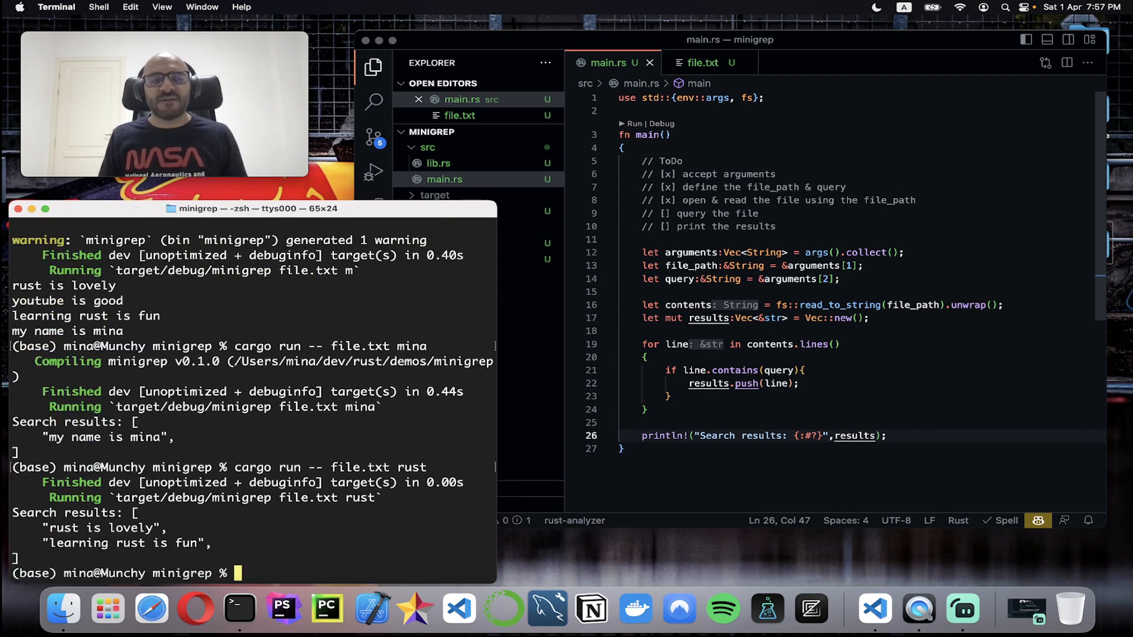
{"action": "type", "text": "cargo run -- file.txt rus"}
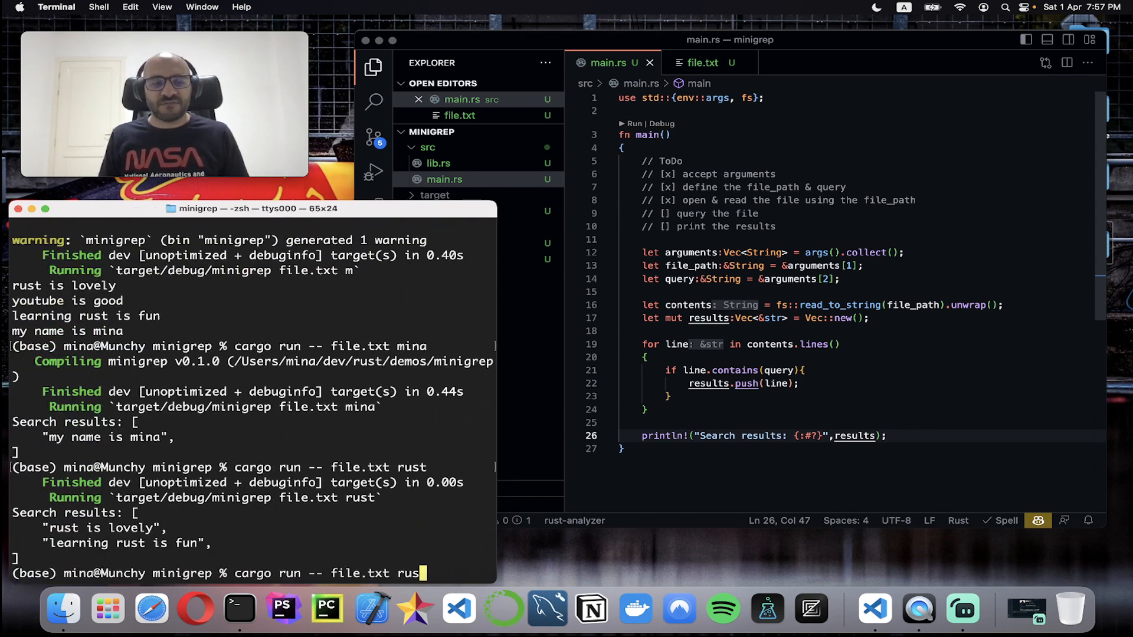
{"action": "type", "text": "youtube"}
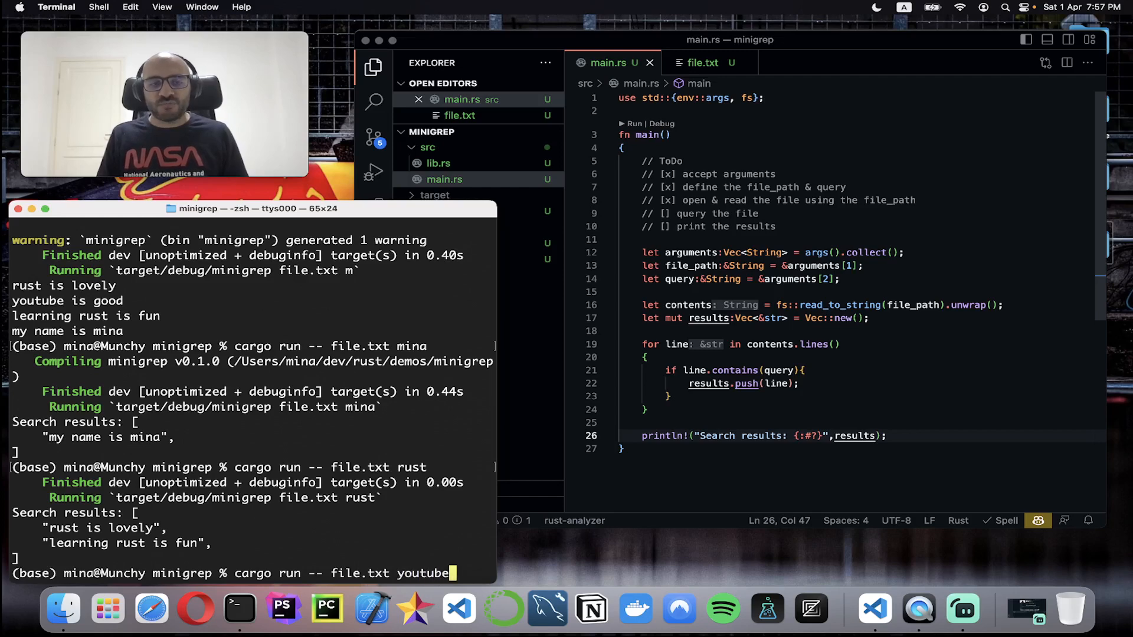